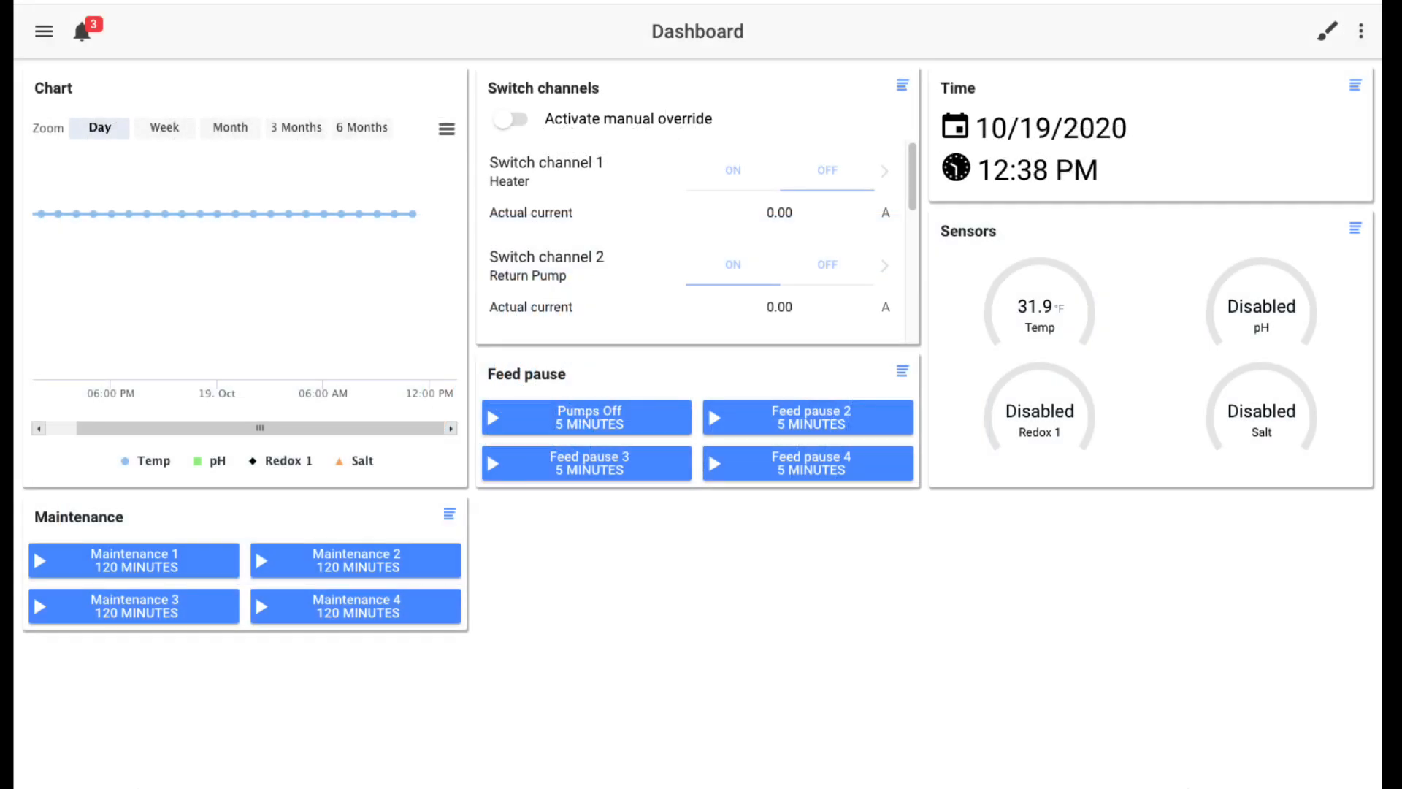
mouse_move(693, 588)
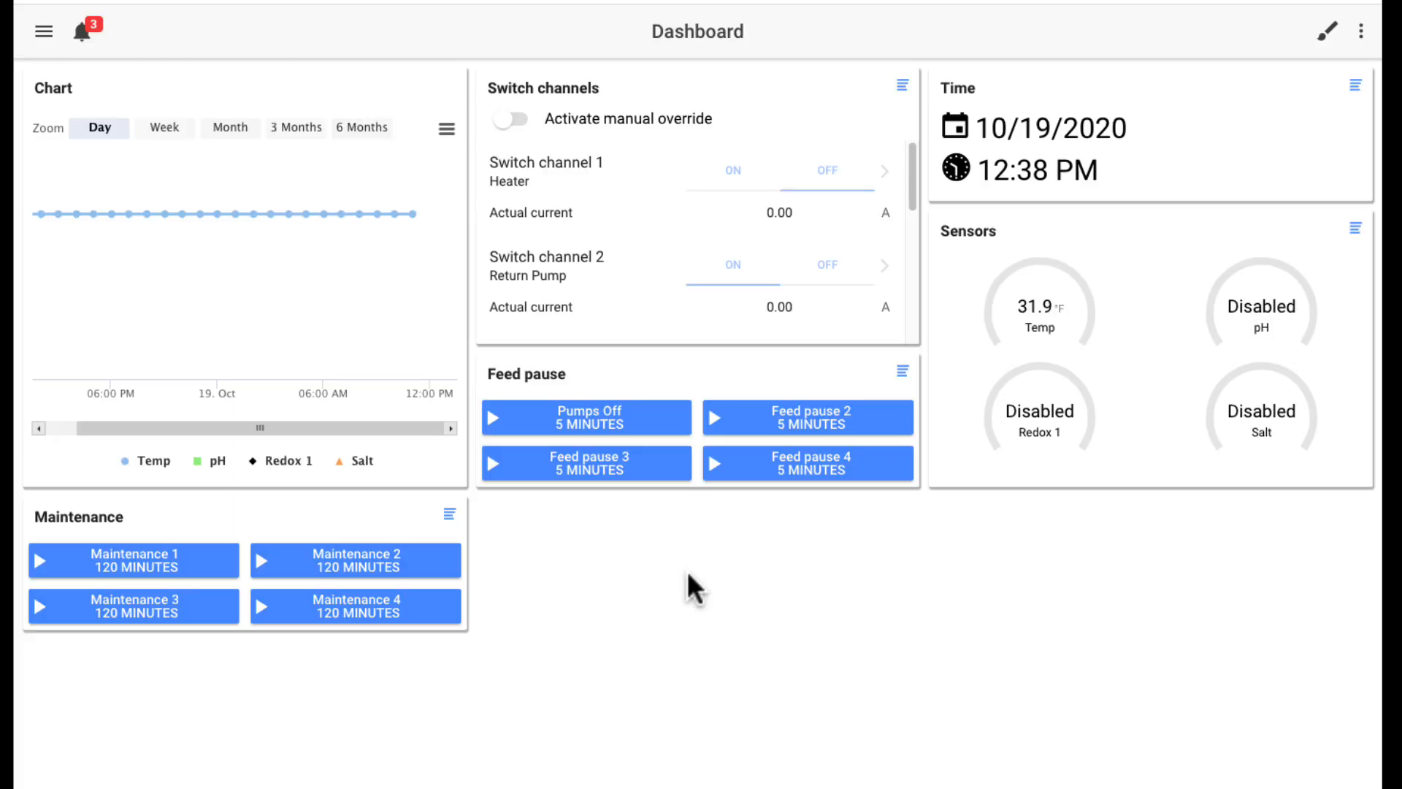
mouse_move(76, 72)
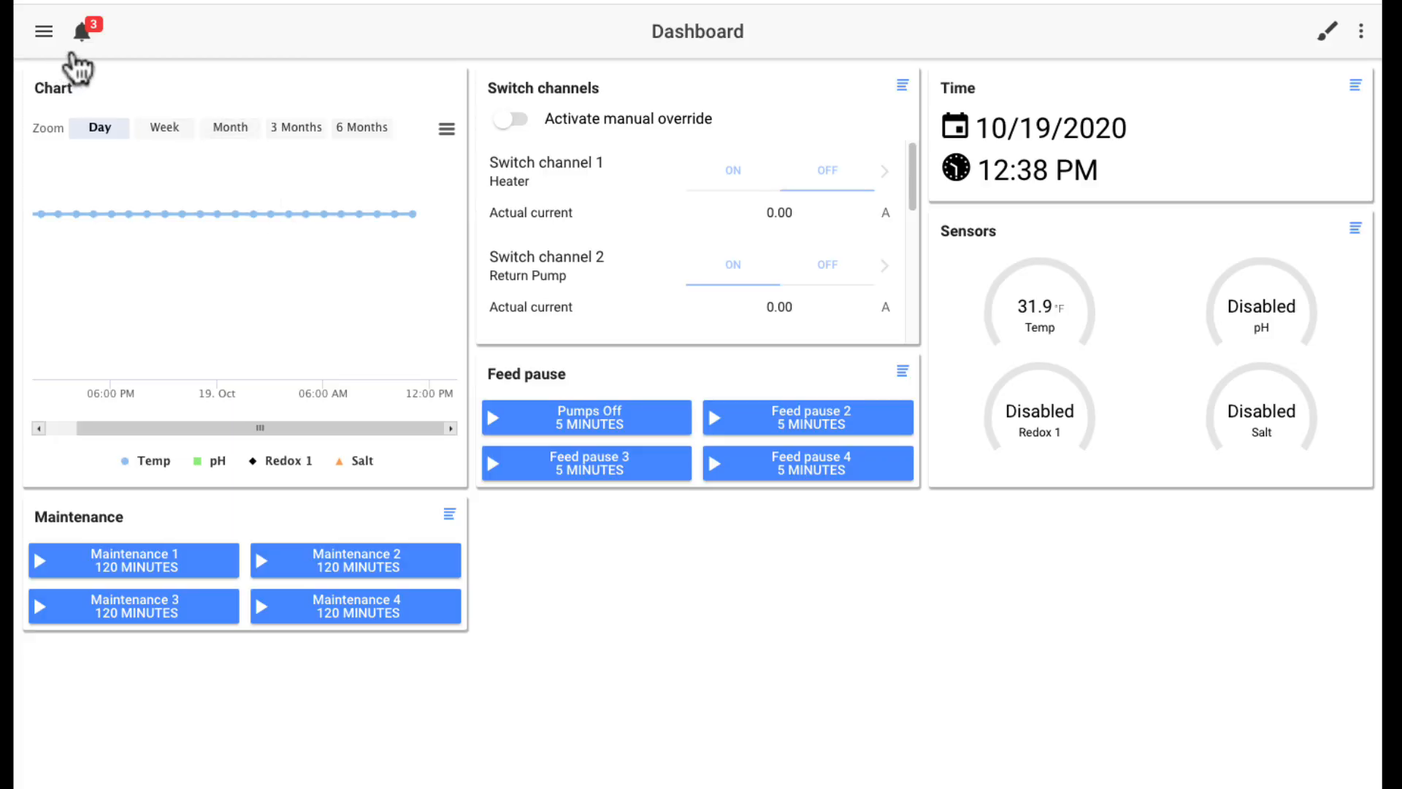
Step: Open the pending notifications from the bell icon in the top bar
click(42, 32)
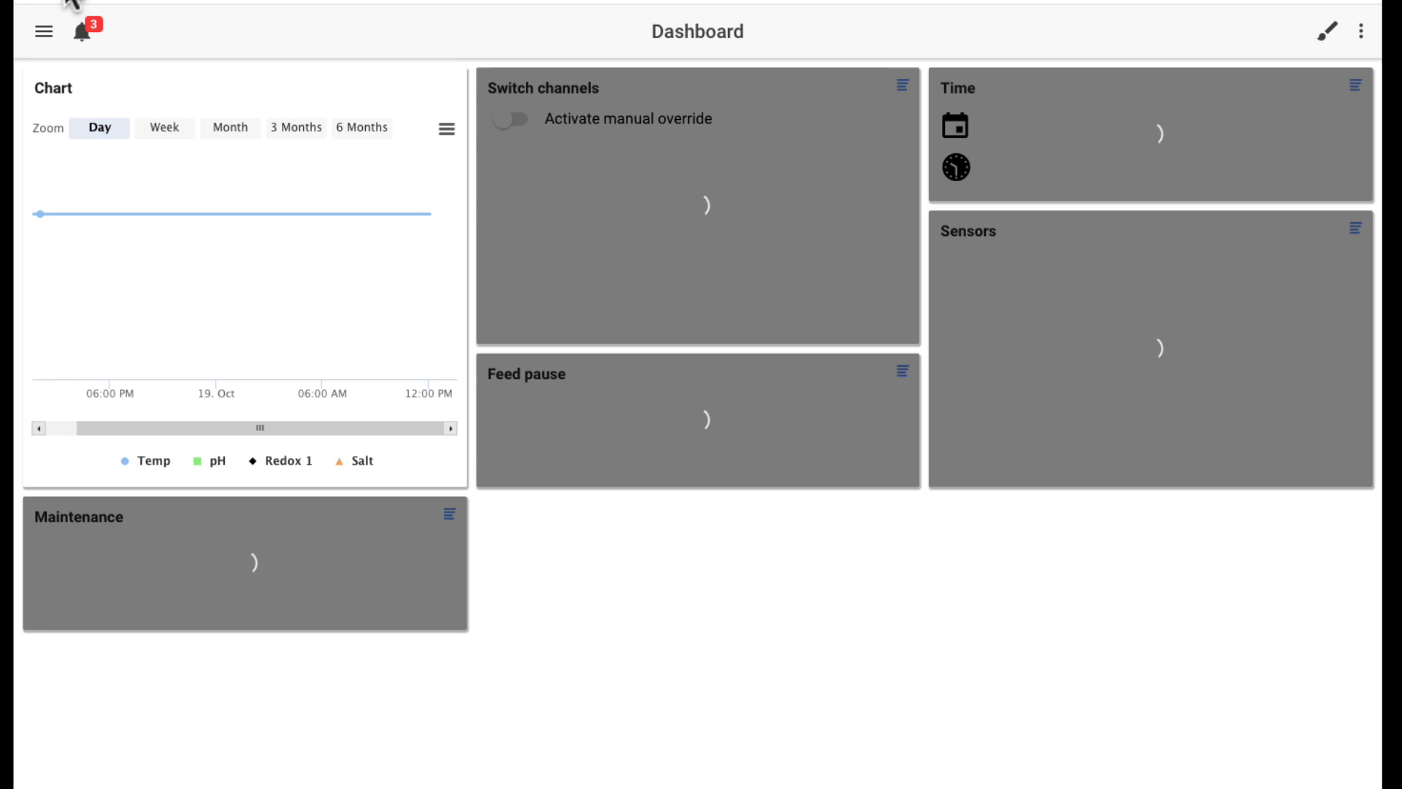
Step: Open the Water Change reminder, decline marking it done, and show the navigation menu
click(83, 30)
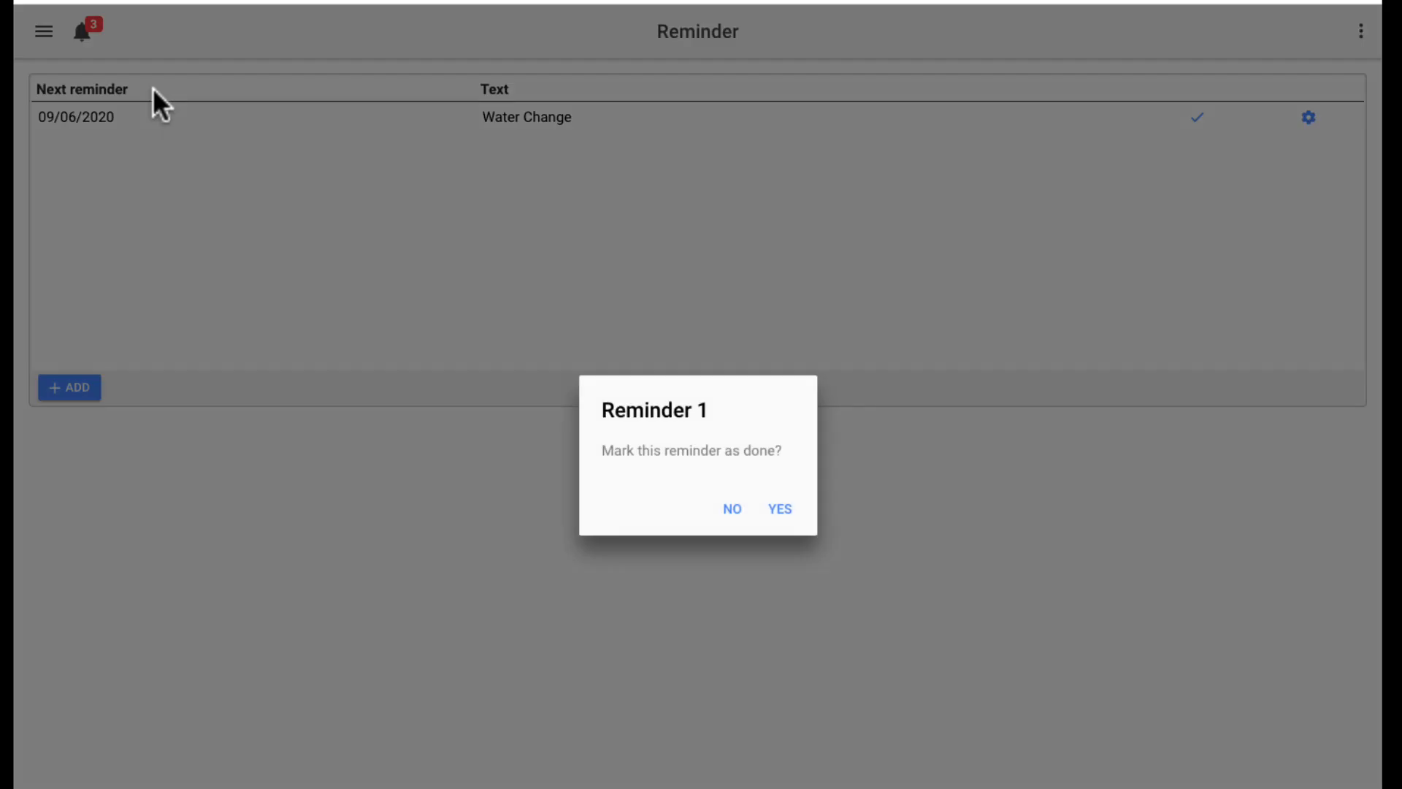
mouse_move(730, 509)
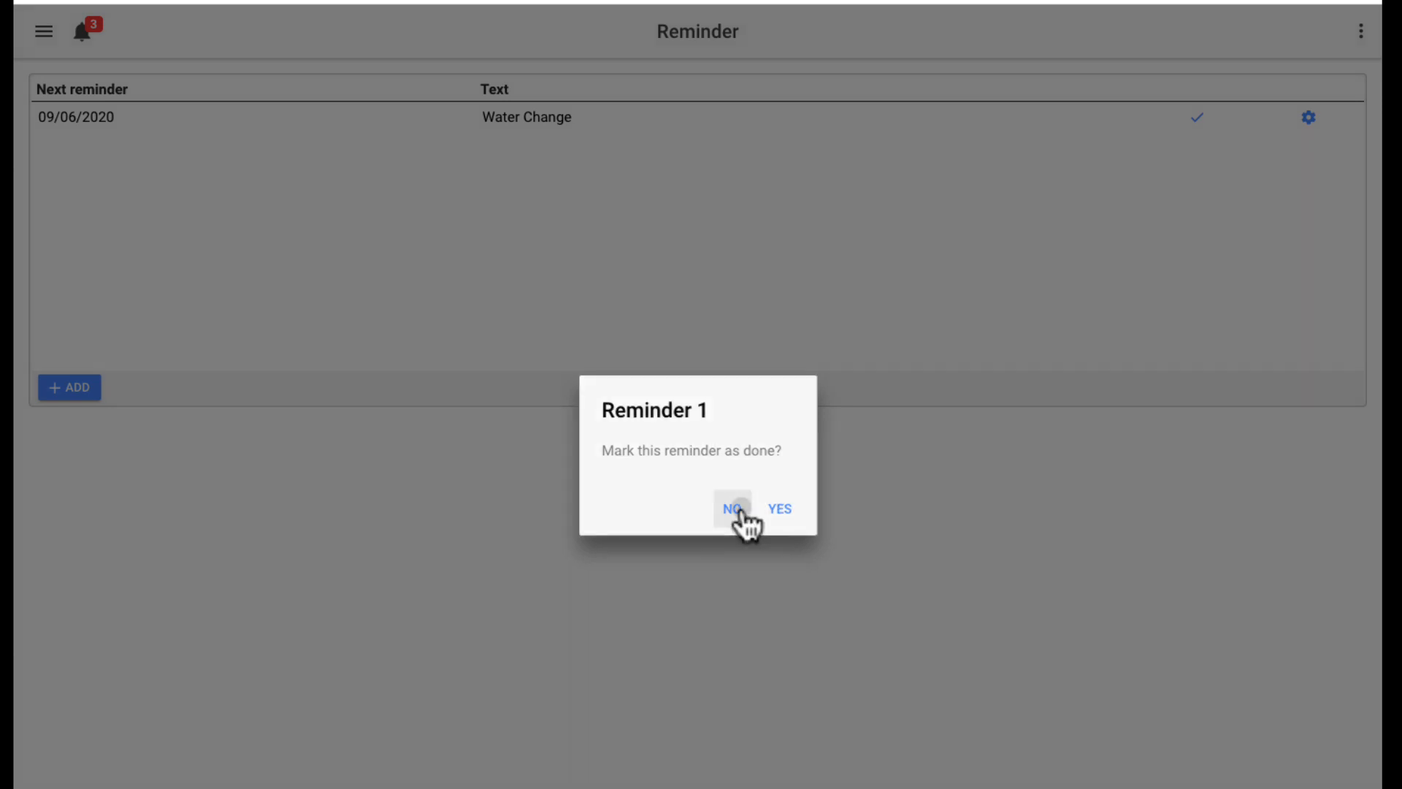
click(732, 509)
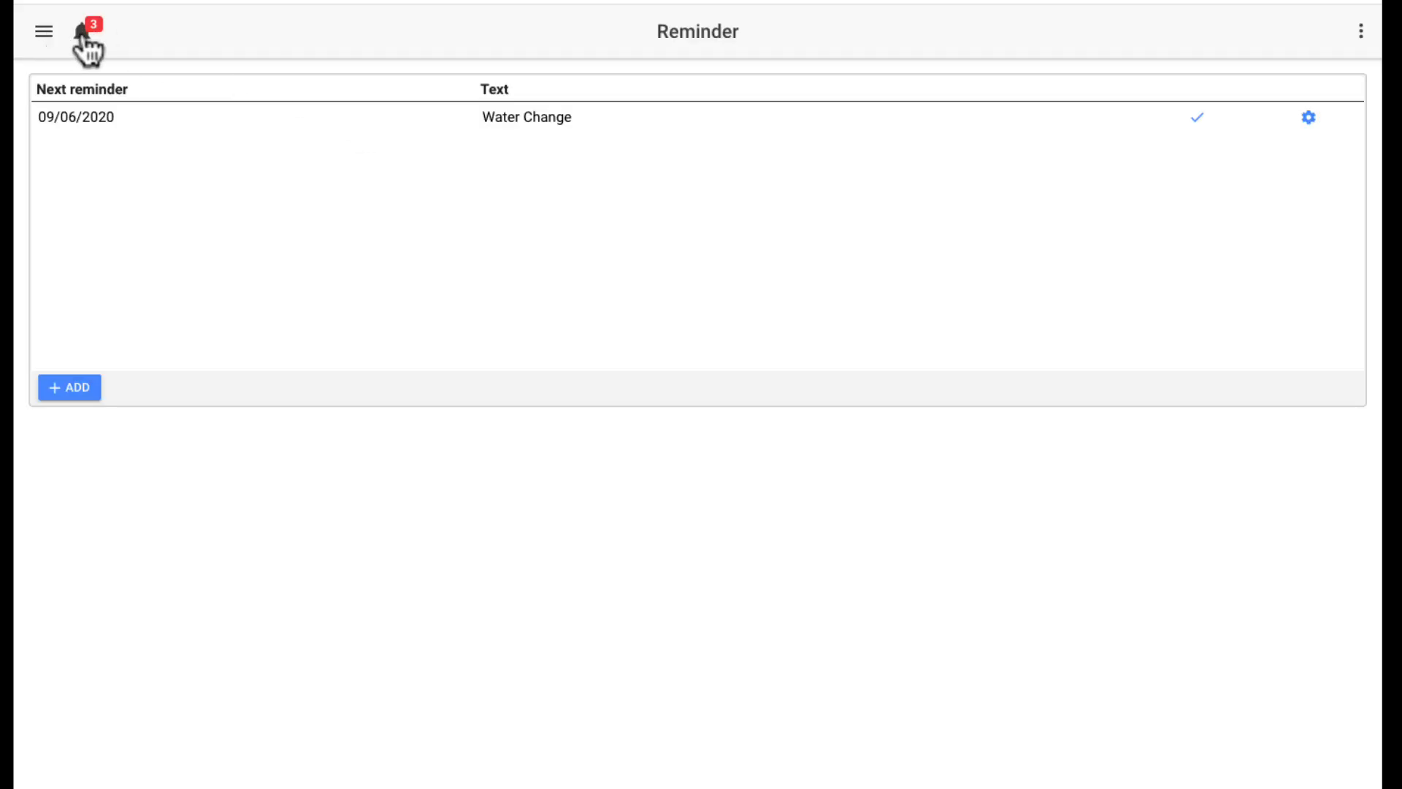
click(43, 31)
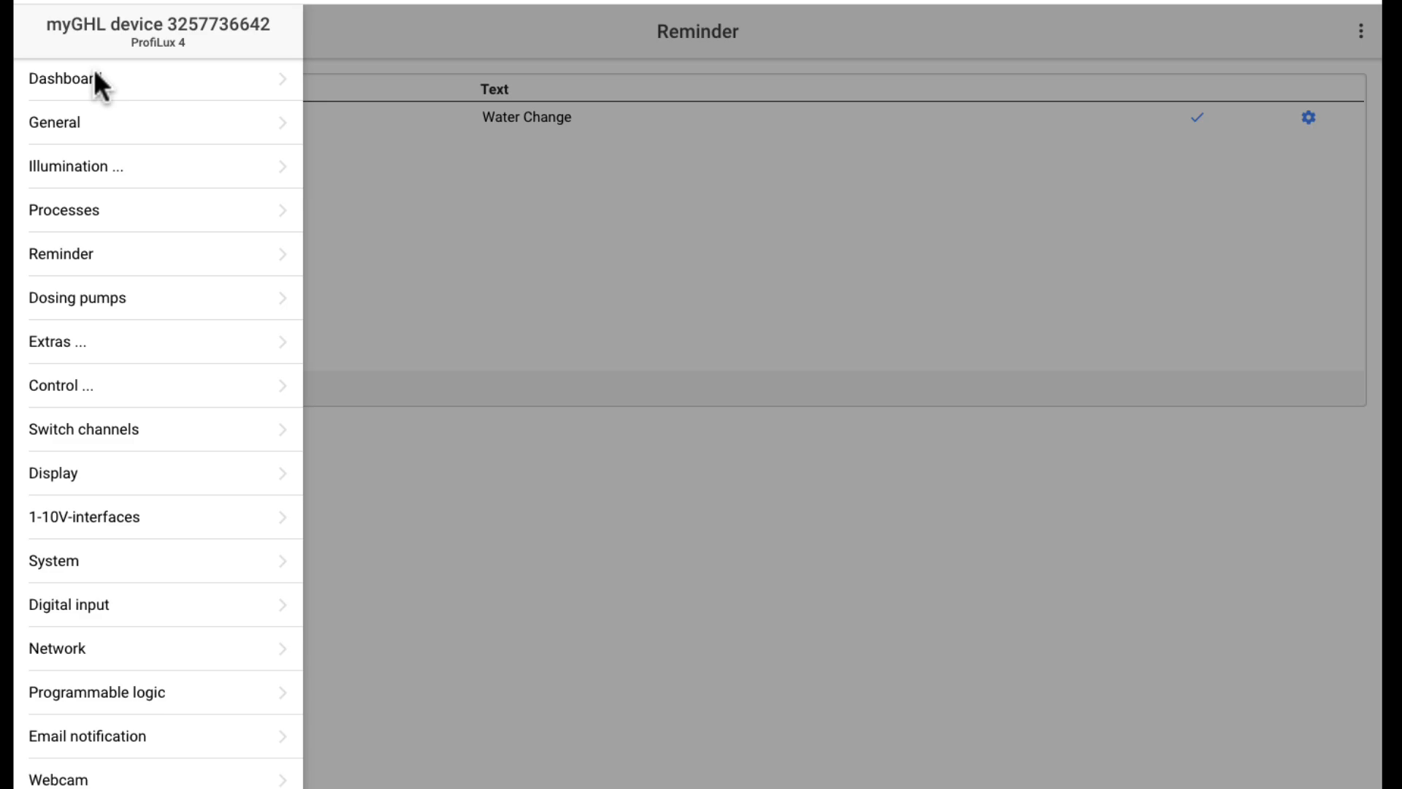
Step: Go back to the Dashboard from the side navigation menu
click(67, 80)
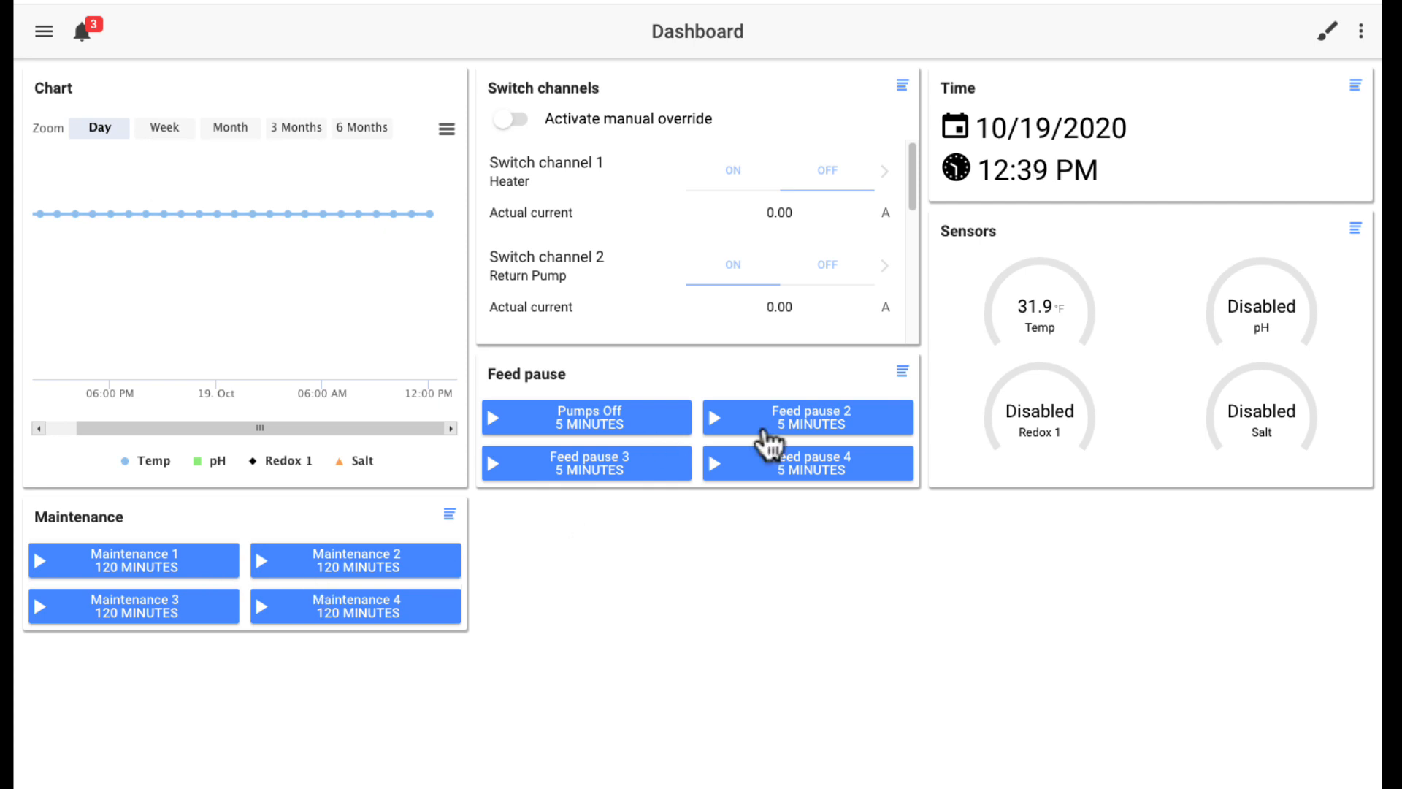
mouse_move(666, 177)
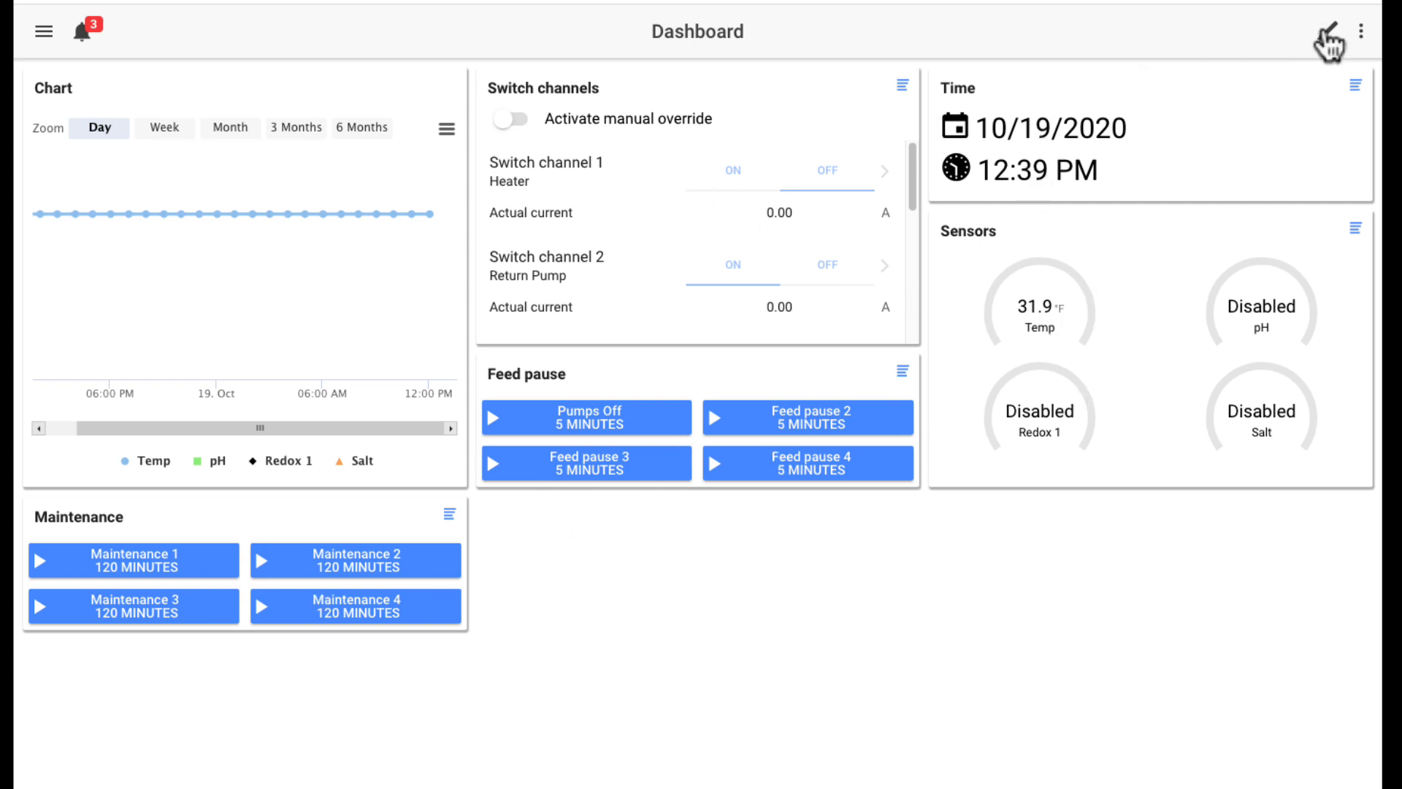
click(1327, 31)
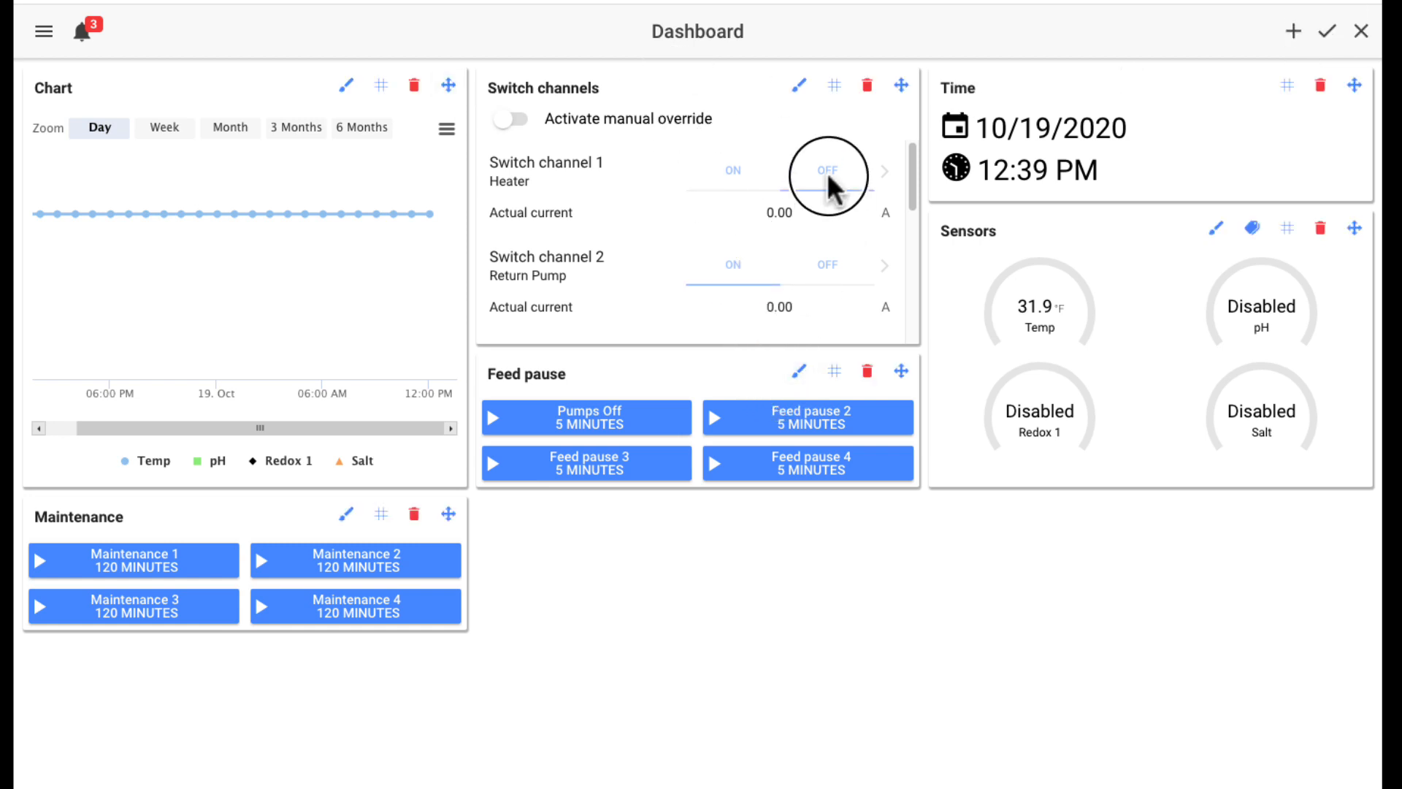
mouse_move(783, 119)
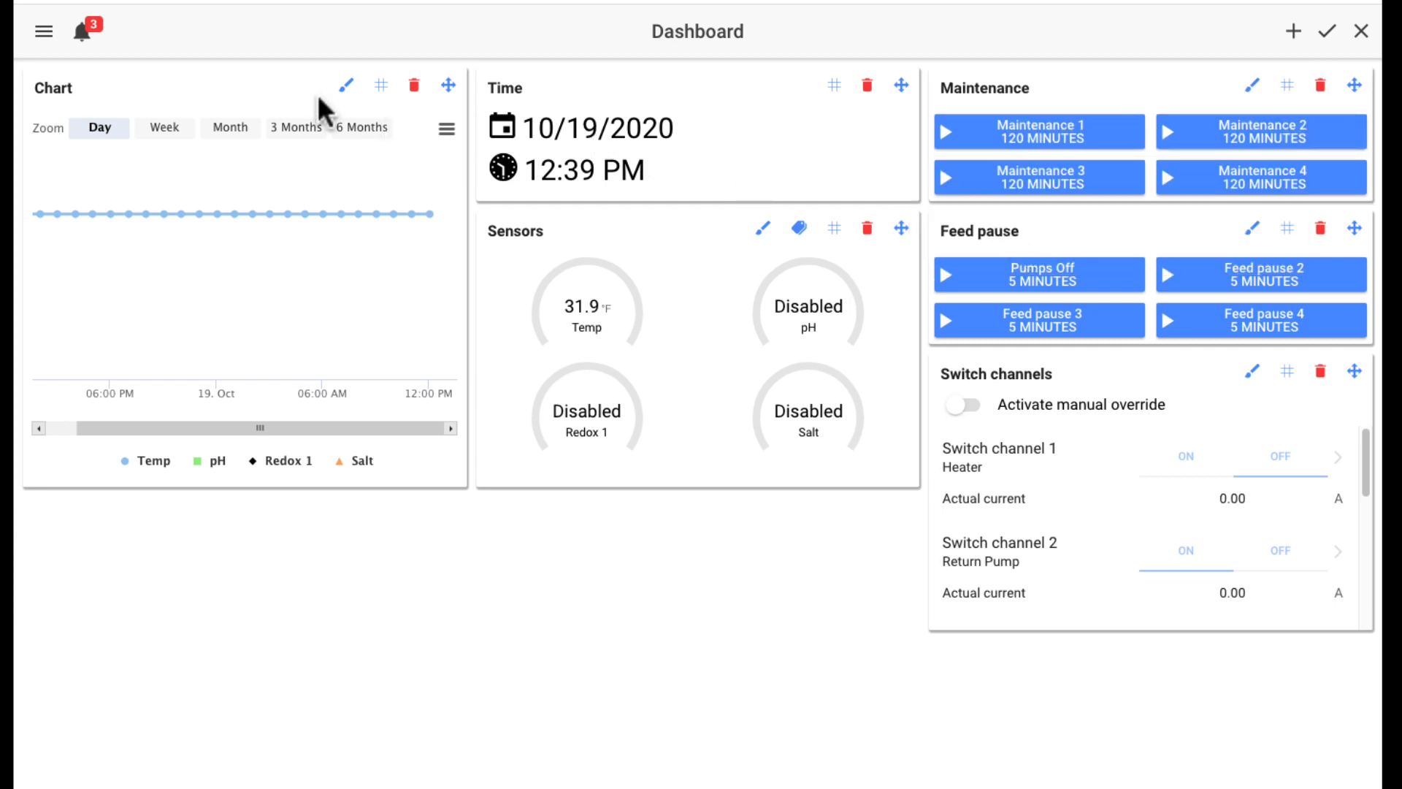
mouse_move(1067, 465)
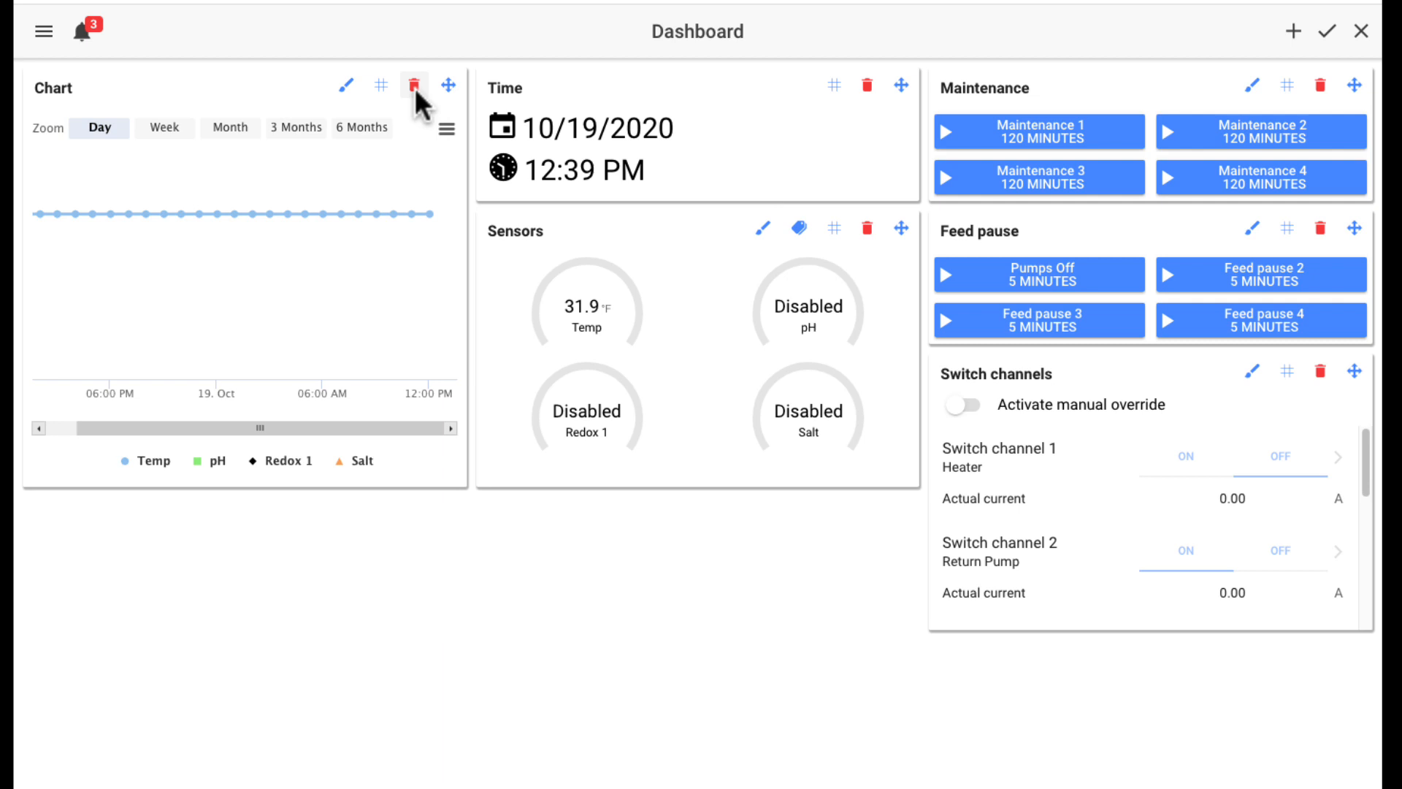
click(415, 86)
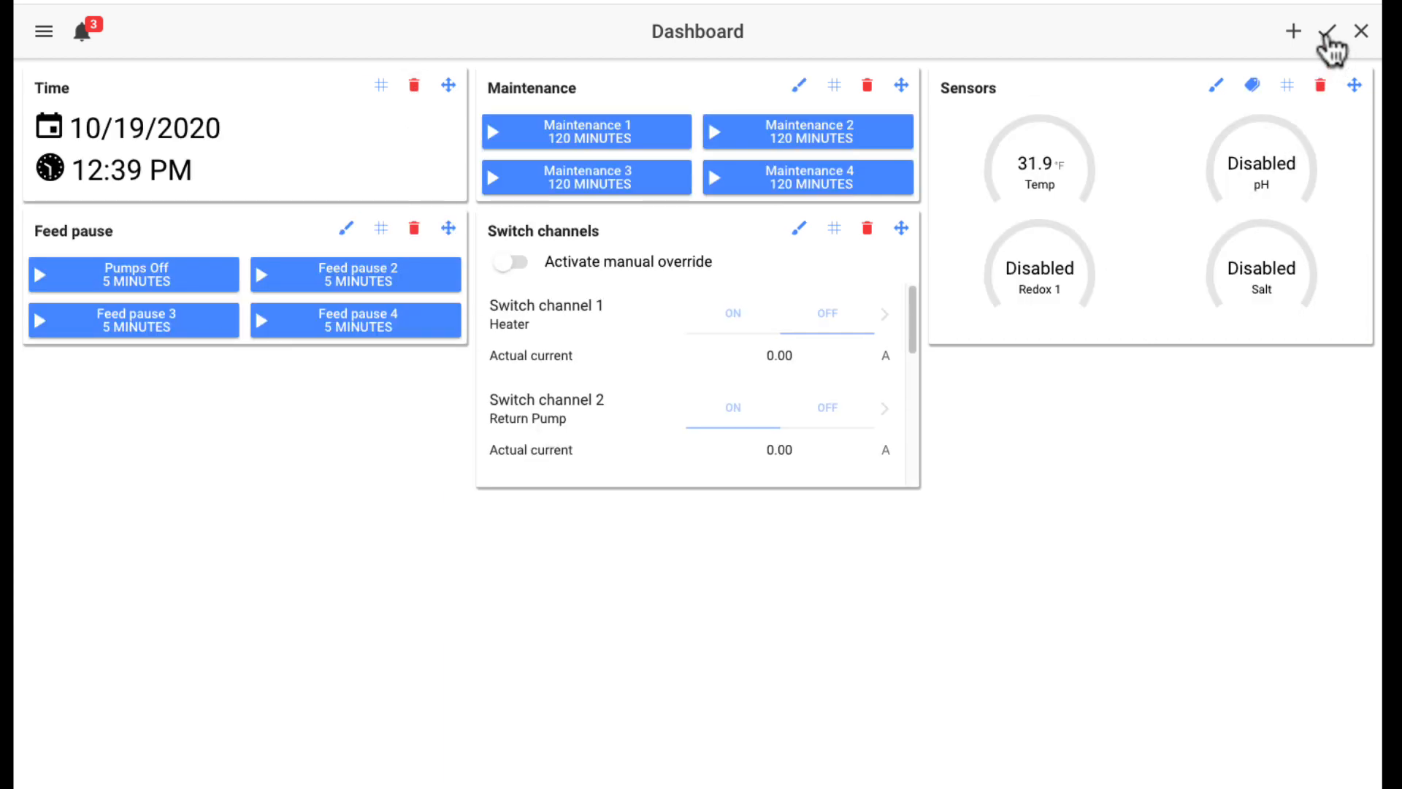
click(1331, 31)
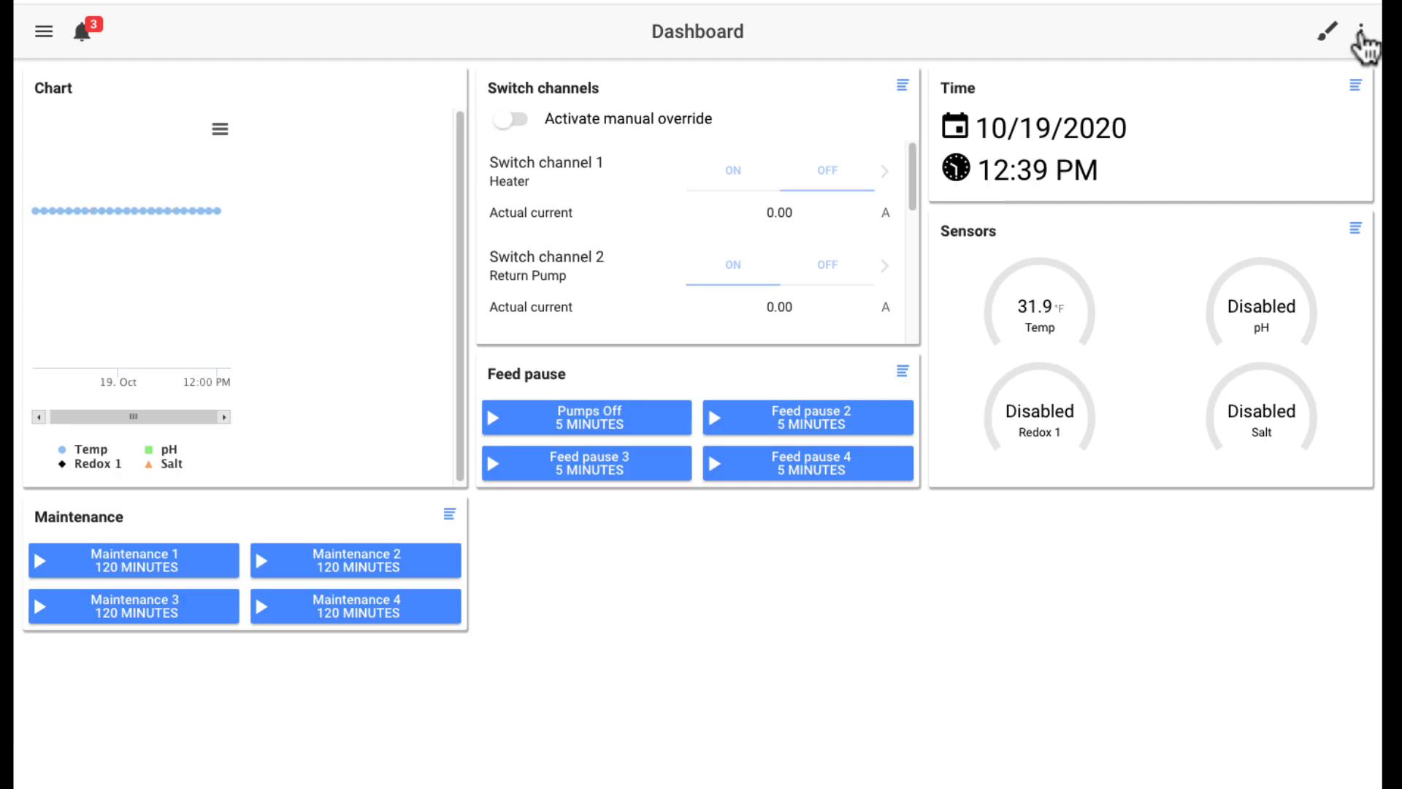
mouse_move(794, 554)
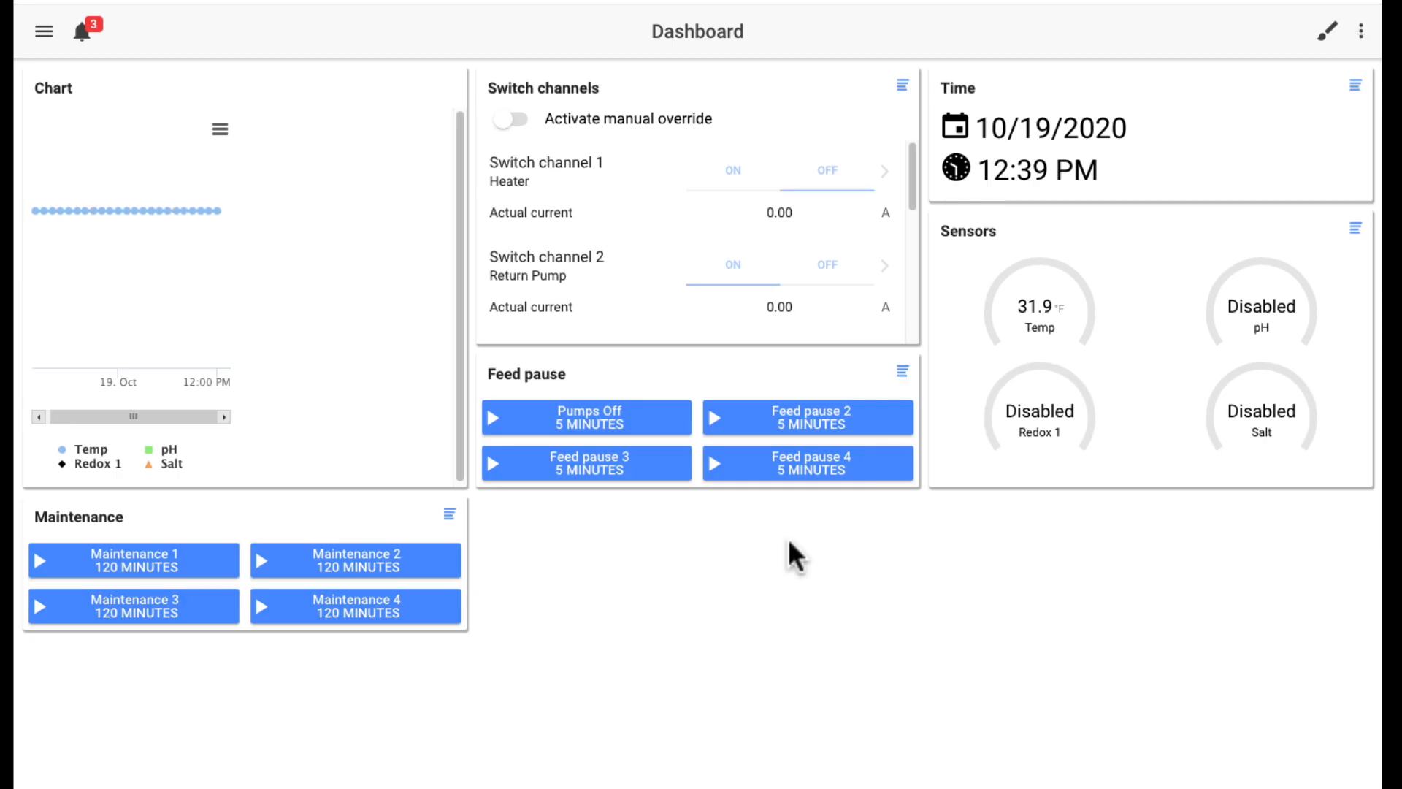
mouse_move(1331, 46)
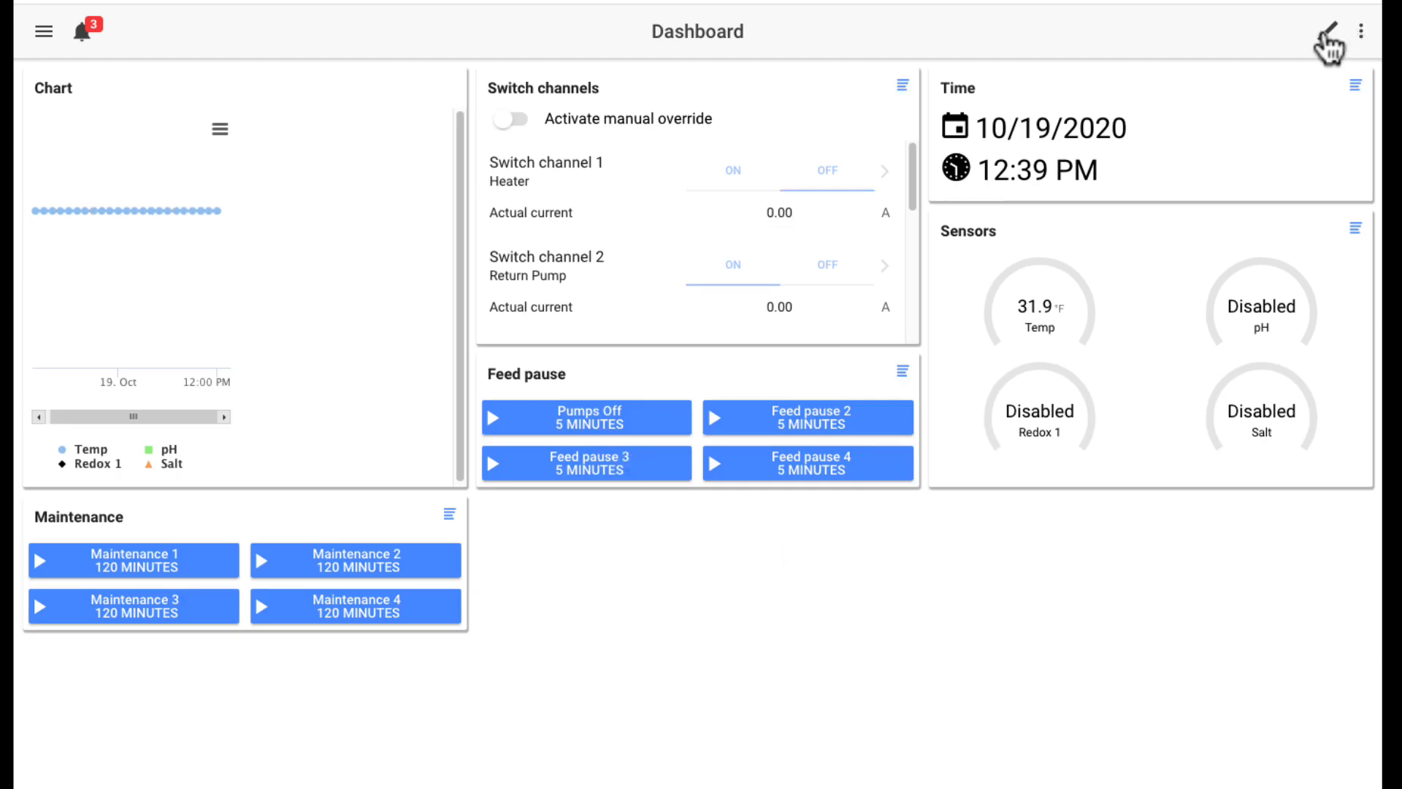
Step: Re-enter layout editing and add a Webcam tile from the Add Tiles list
click(1326, 32)
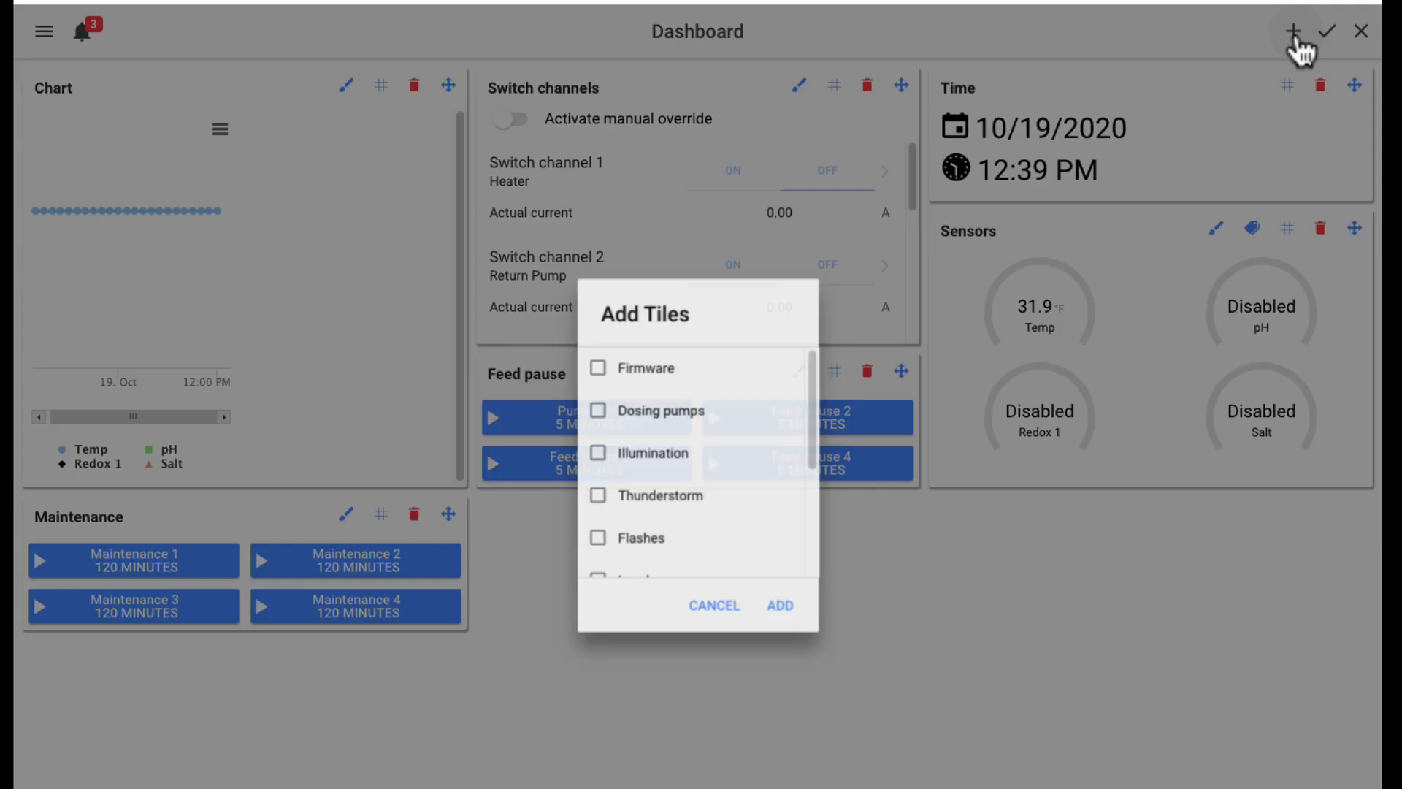
scroll(down, 3)
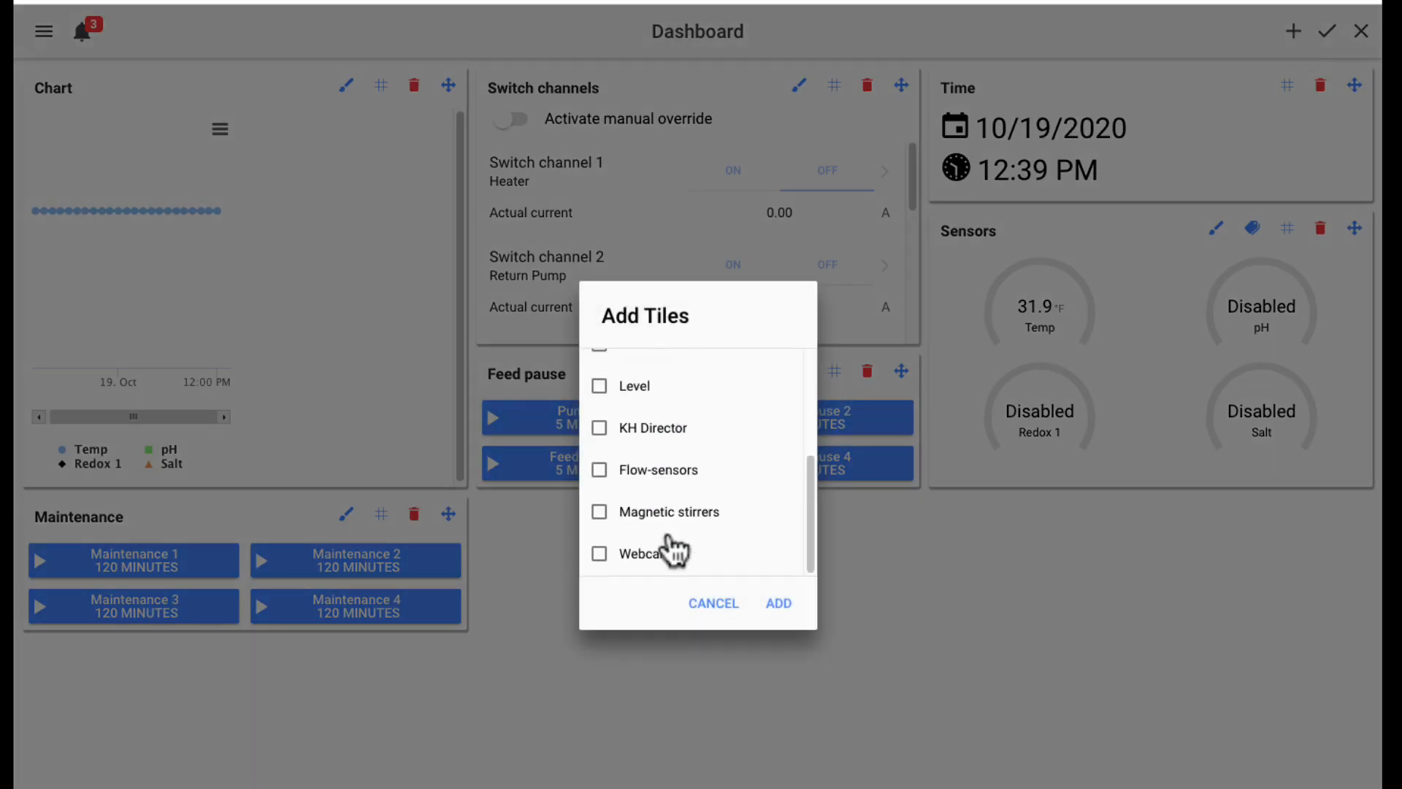
click(599, 553)
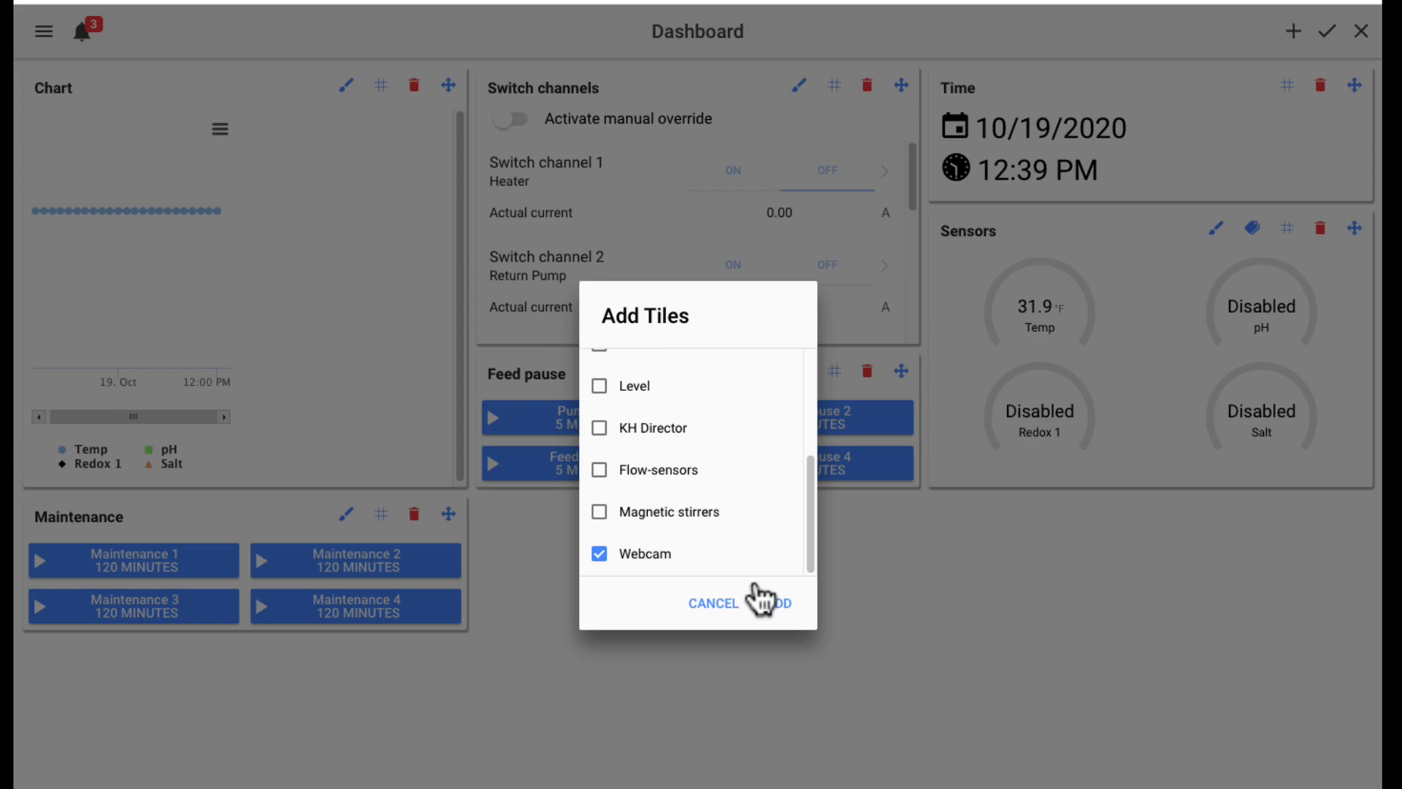
click(779, 601)
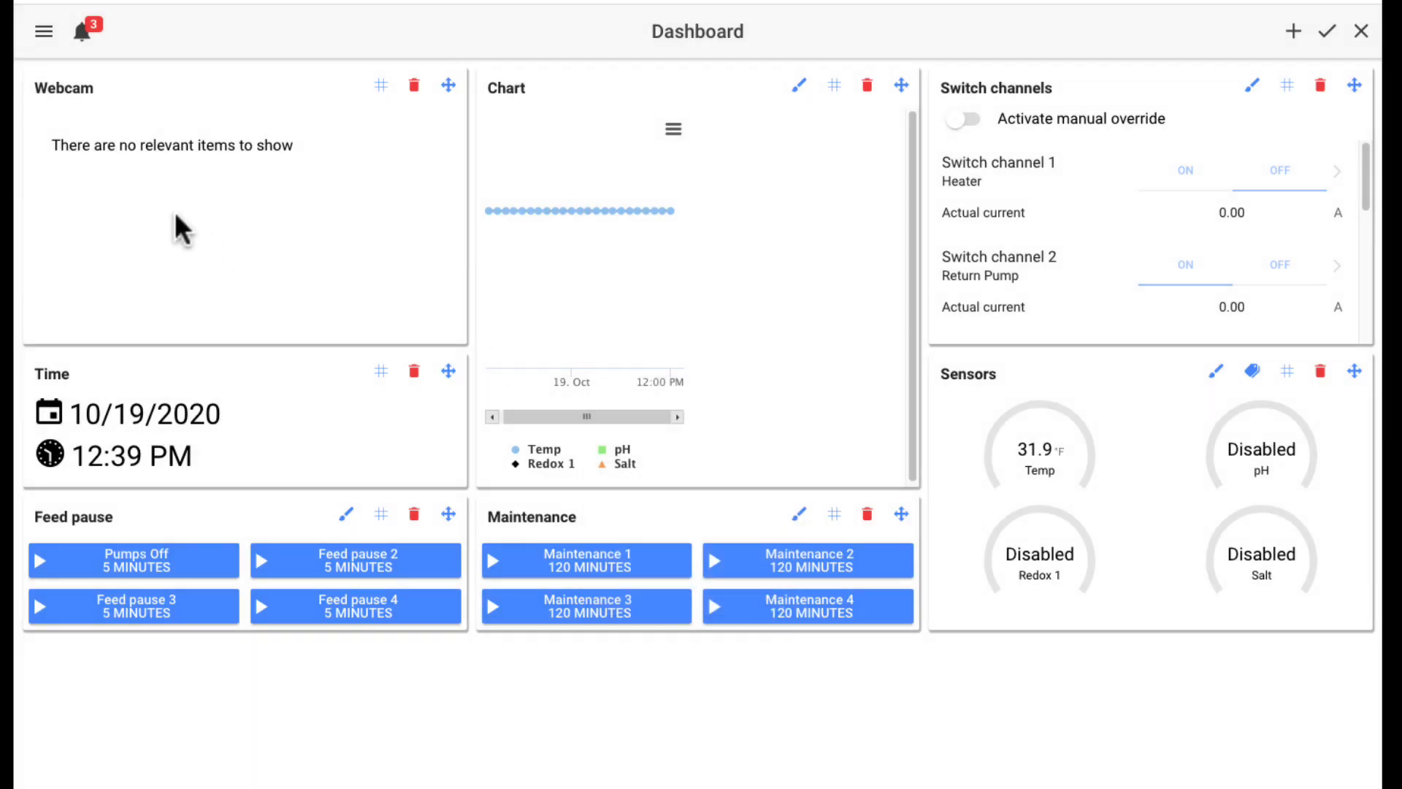
Step: Tick Dosing pumps in the Add Tiles list and add it to the dashboard
click(1293, 32)
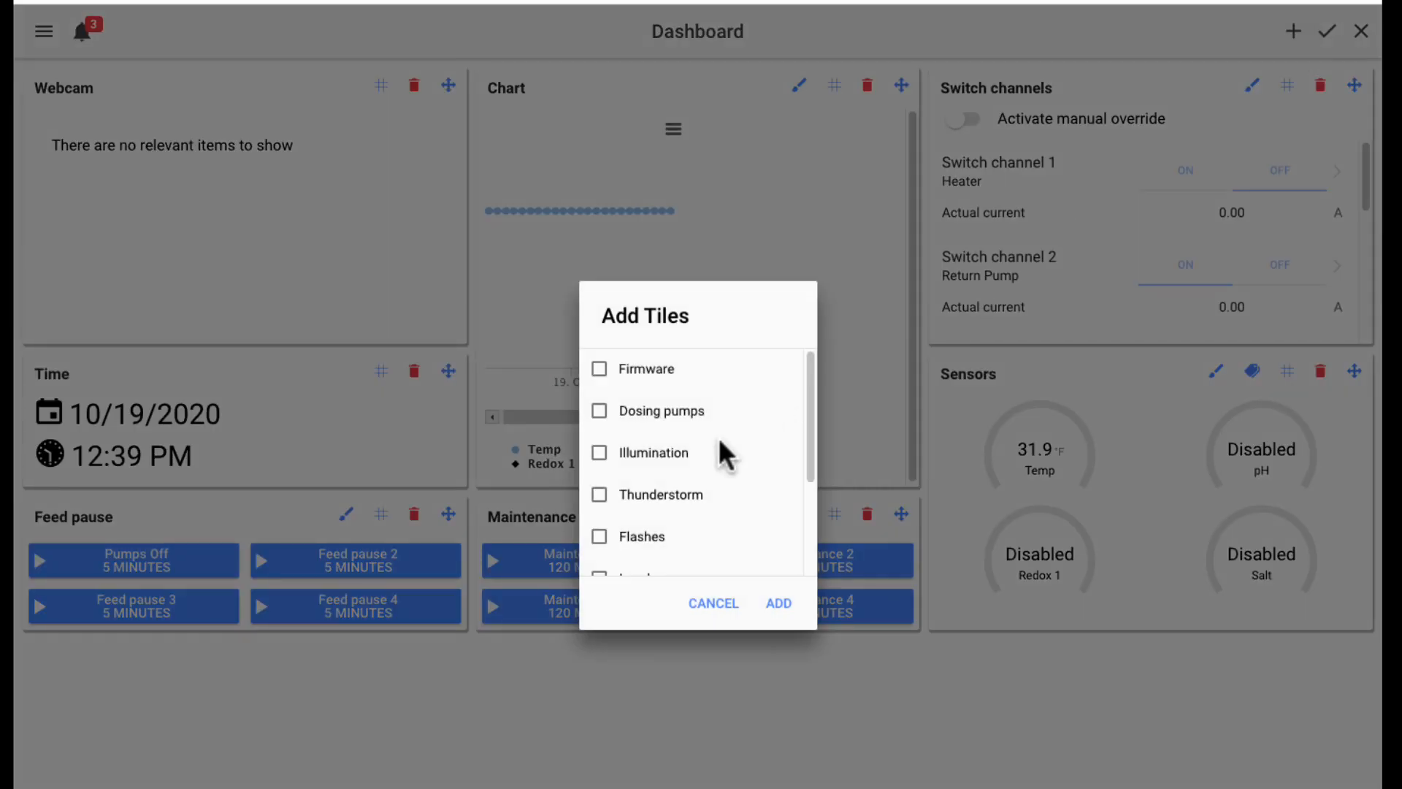
scroll(down, 3)
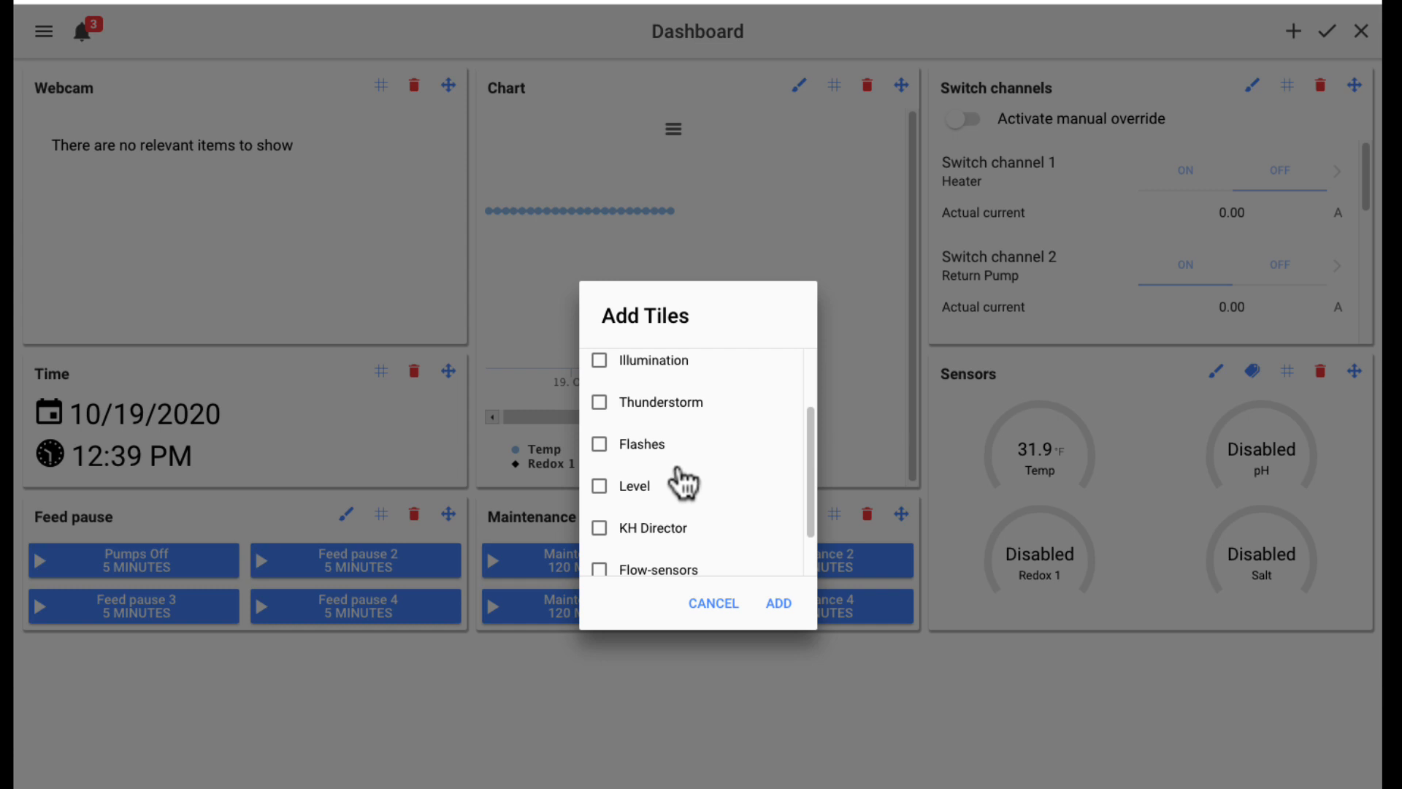
scroll(down, 3)
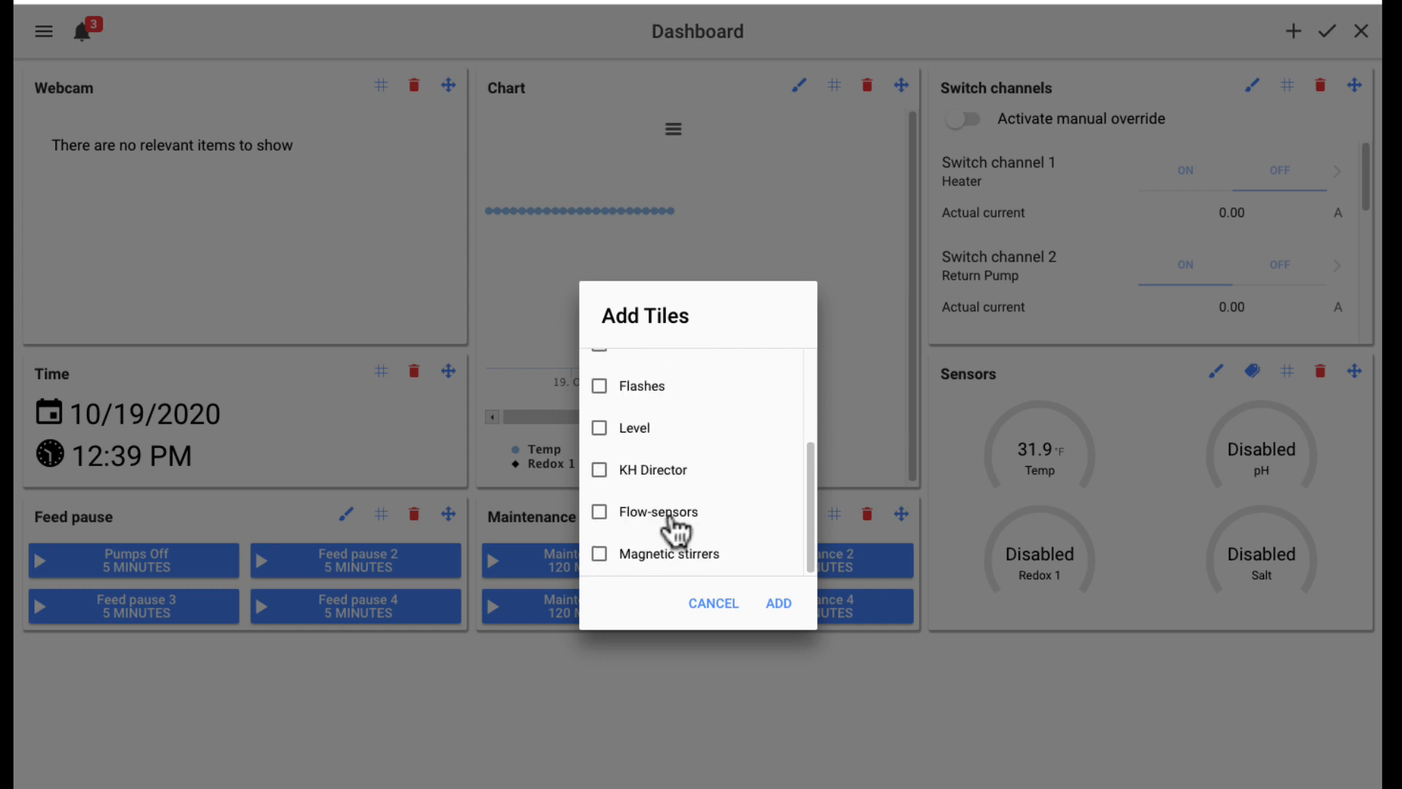
scroll(up, 3)
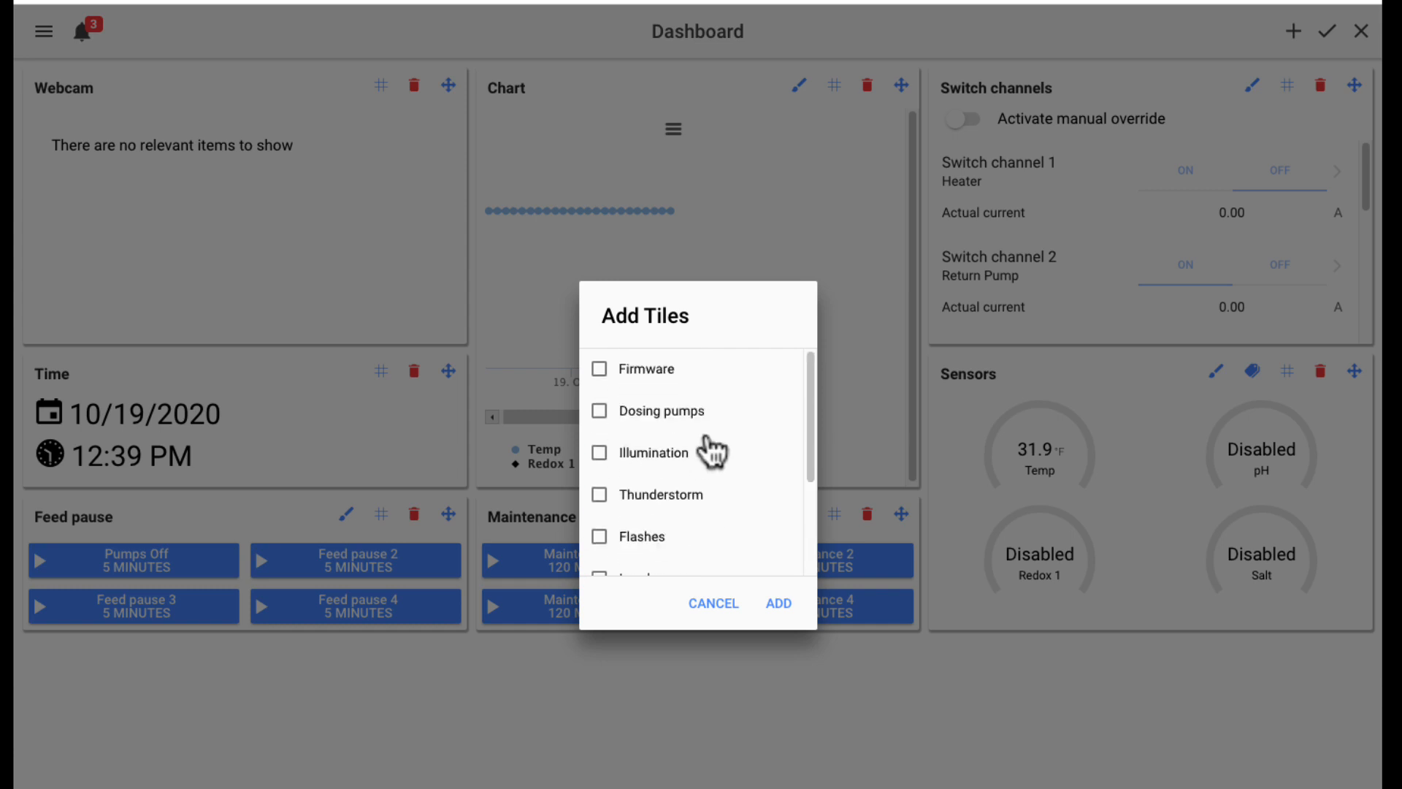
click(599, 410)
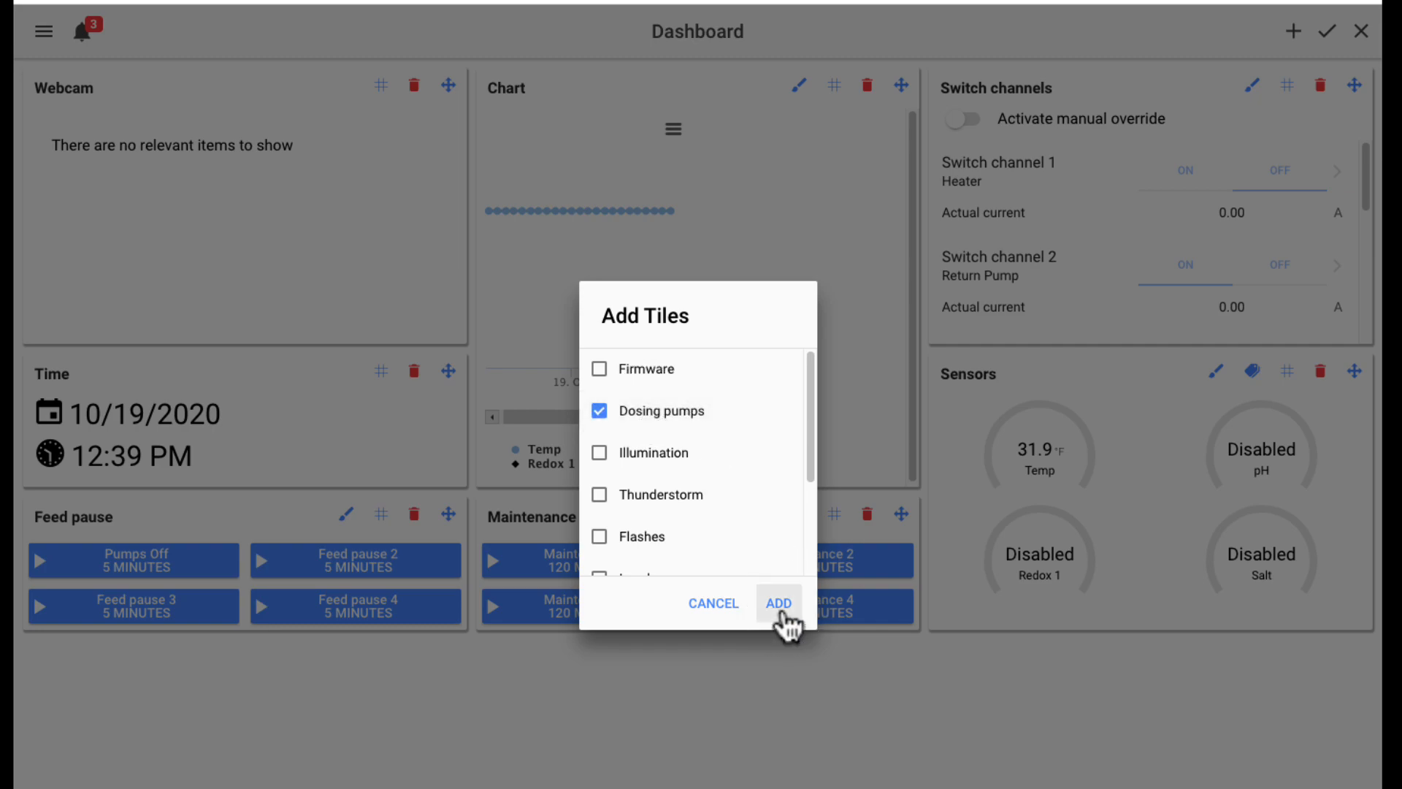
click(777, 603)
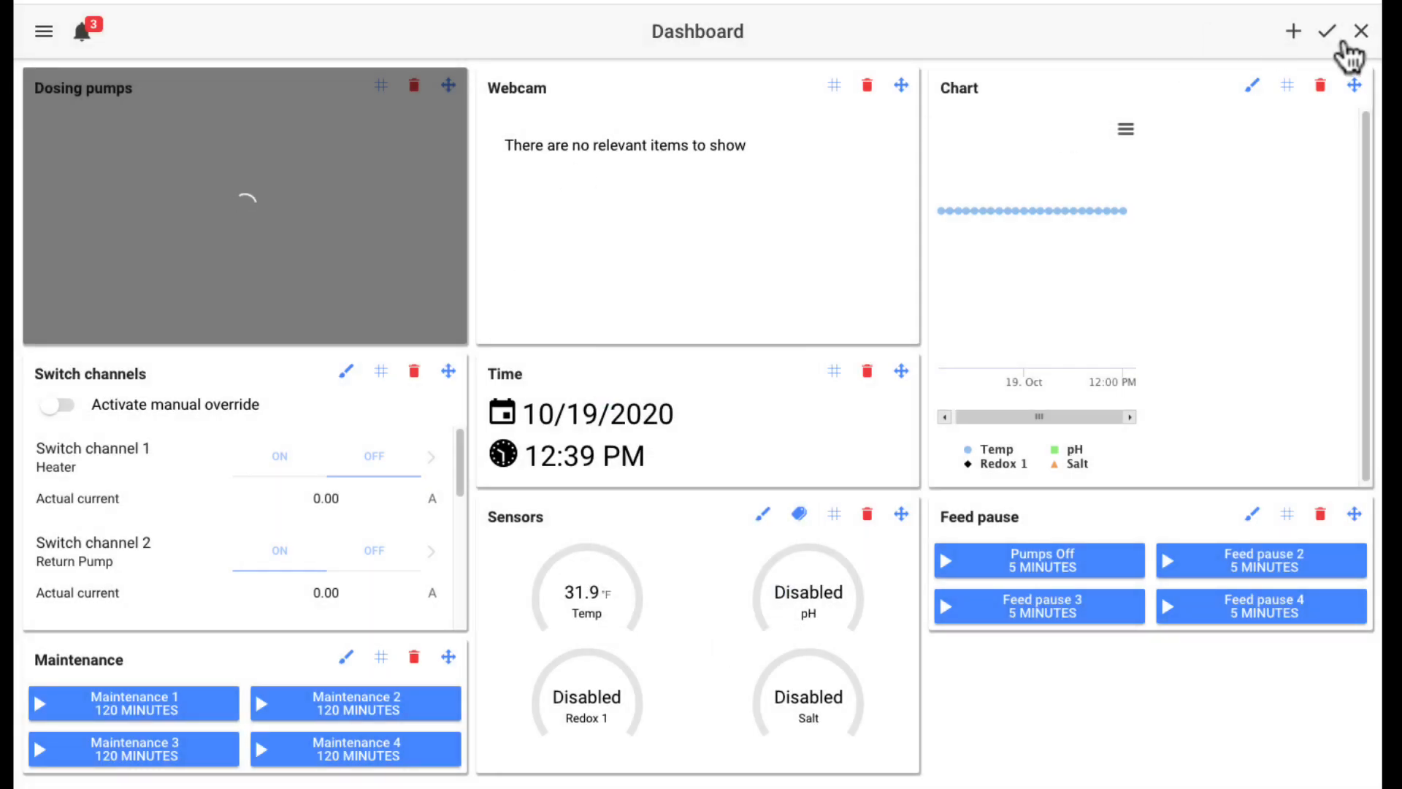
Step: Add a KH Director tile from the Add Tiles list
click(1293, 31)
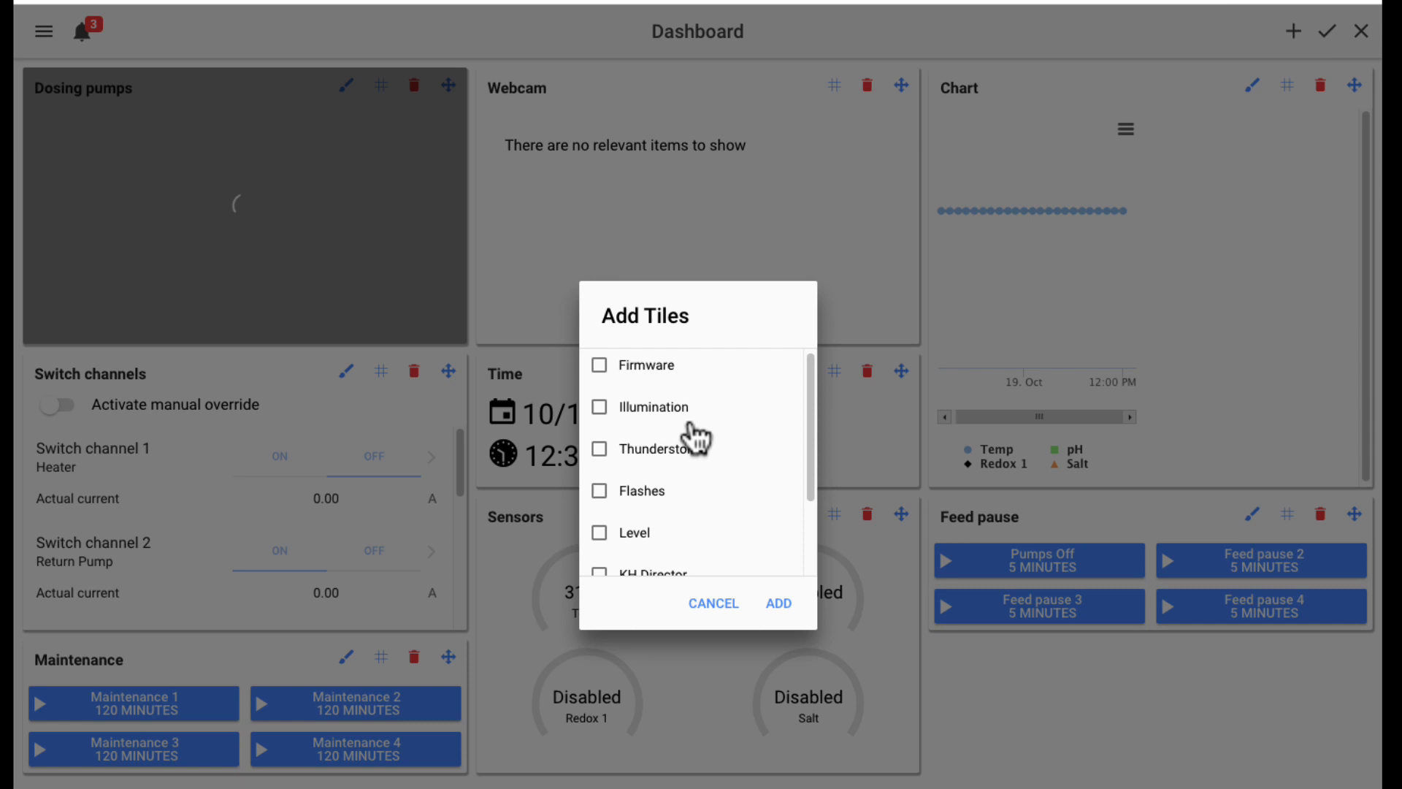
scroll(down, 3)
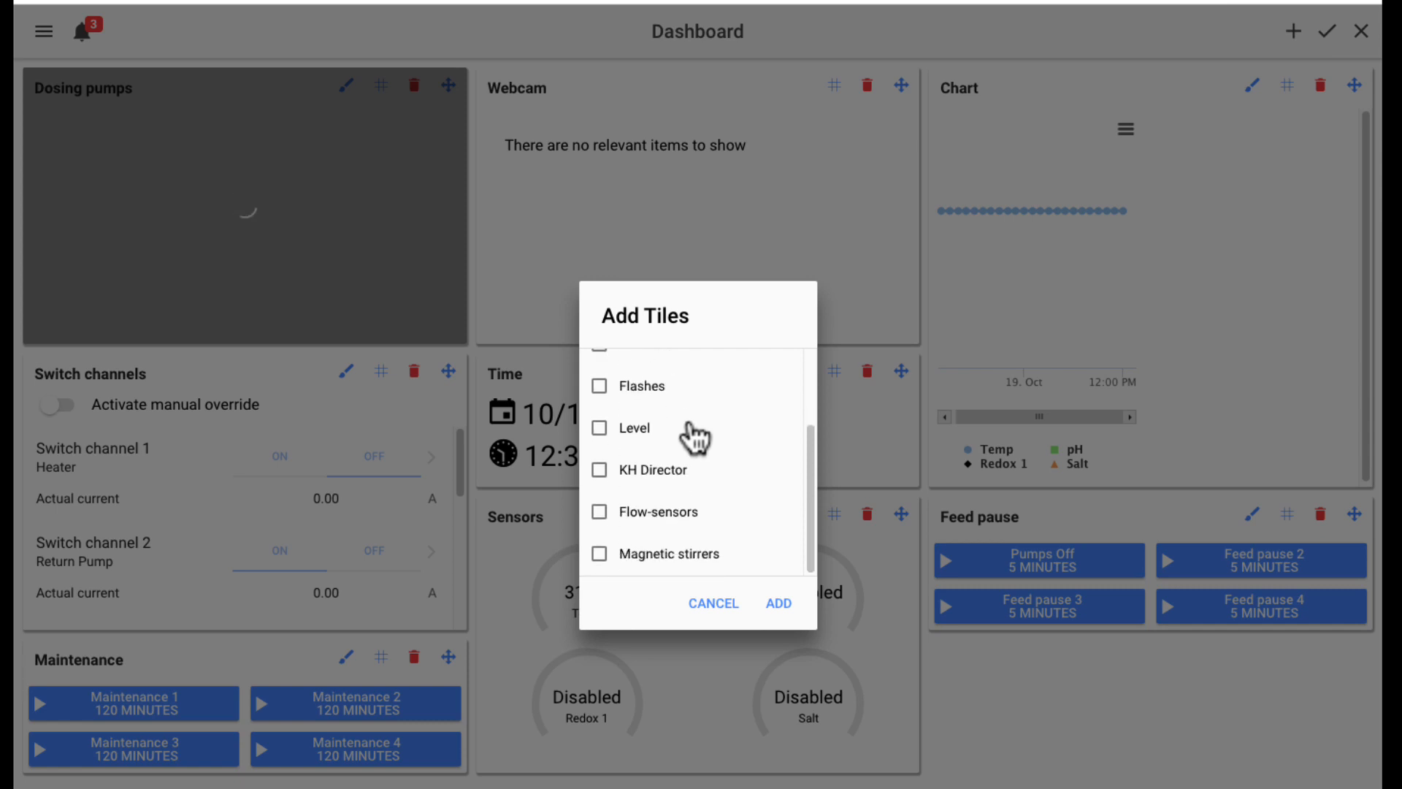
click(777, 602)
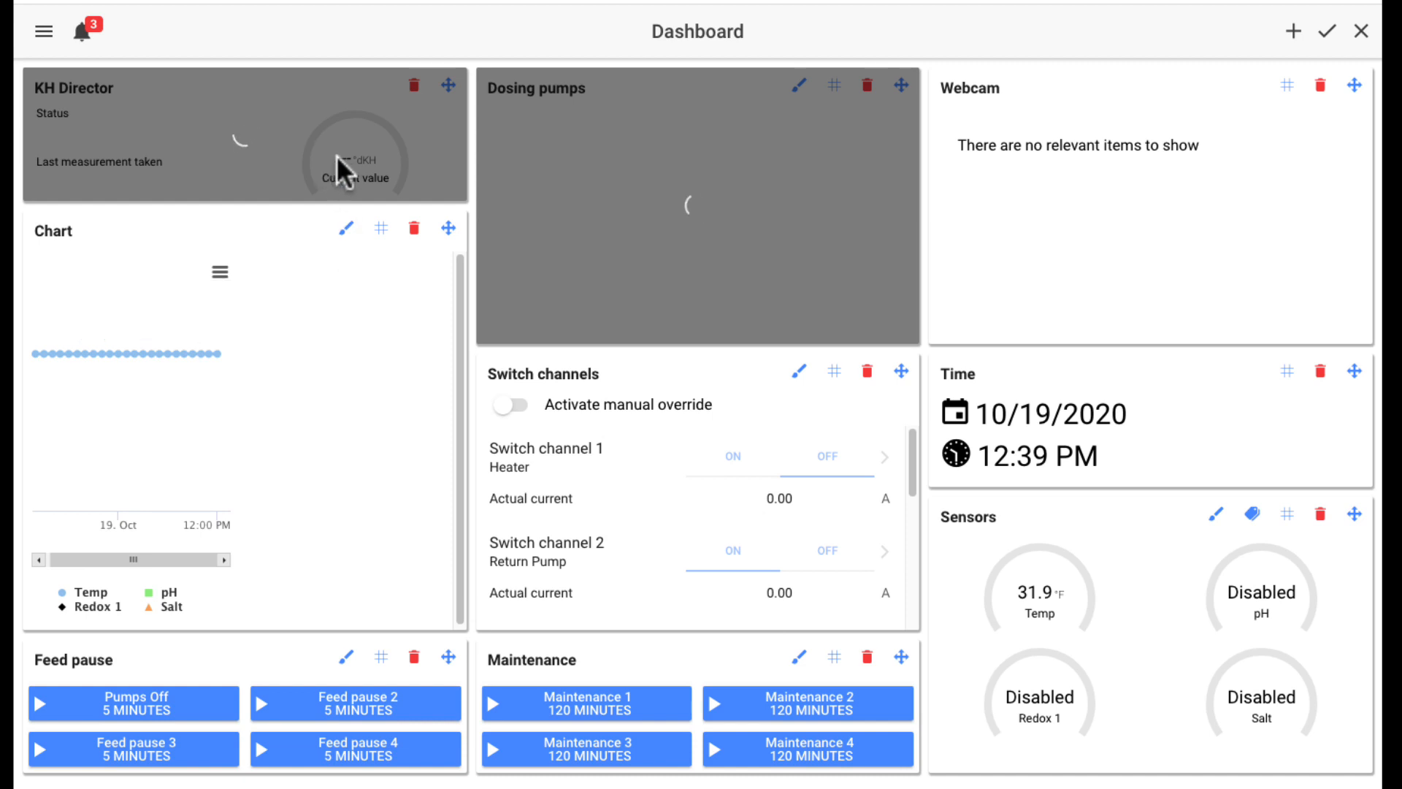
mouse_move(674, 171)
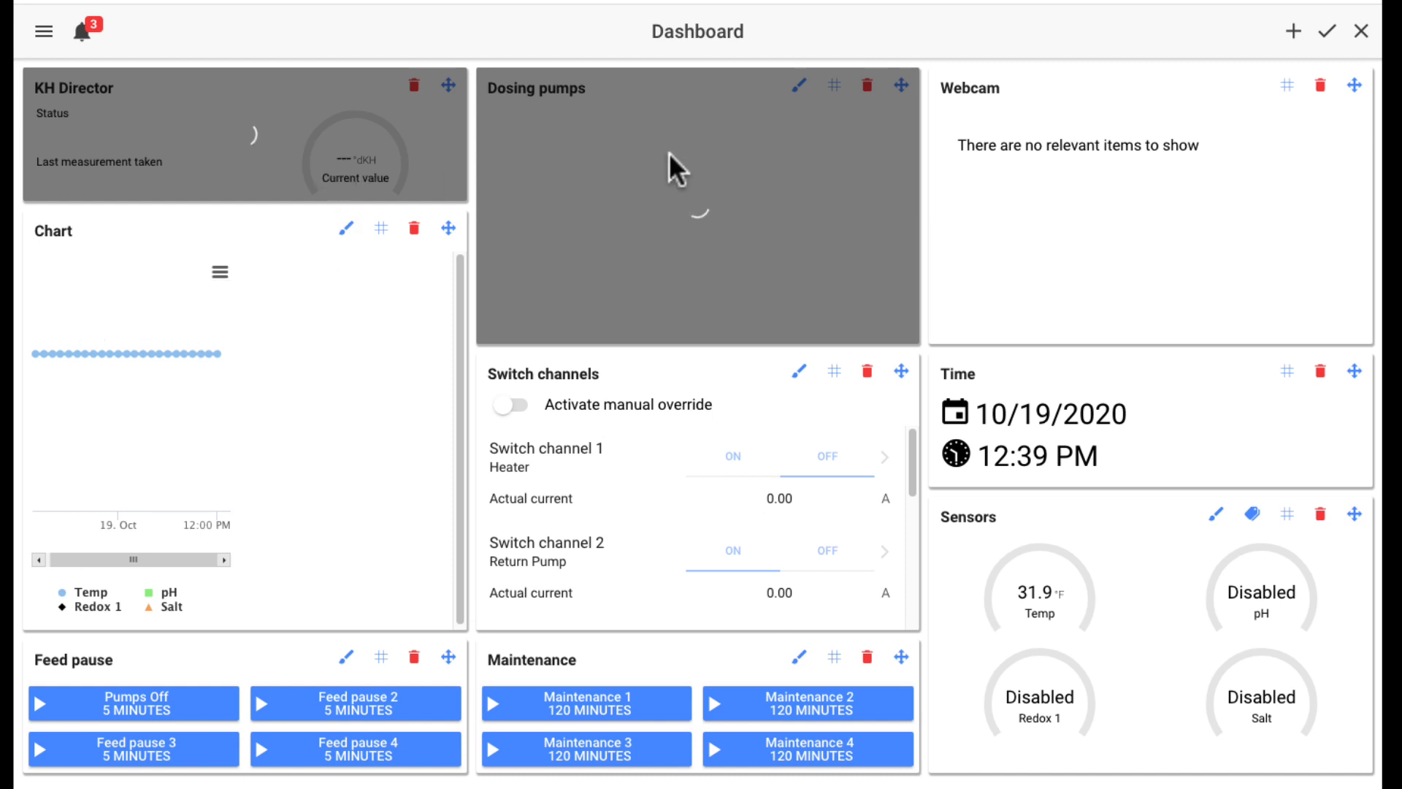
mouse_move(746, 251)
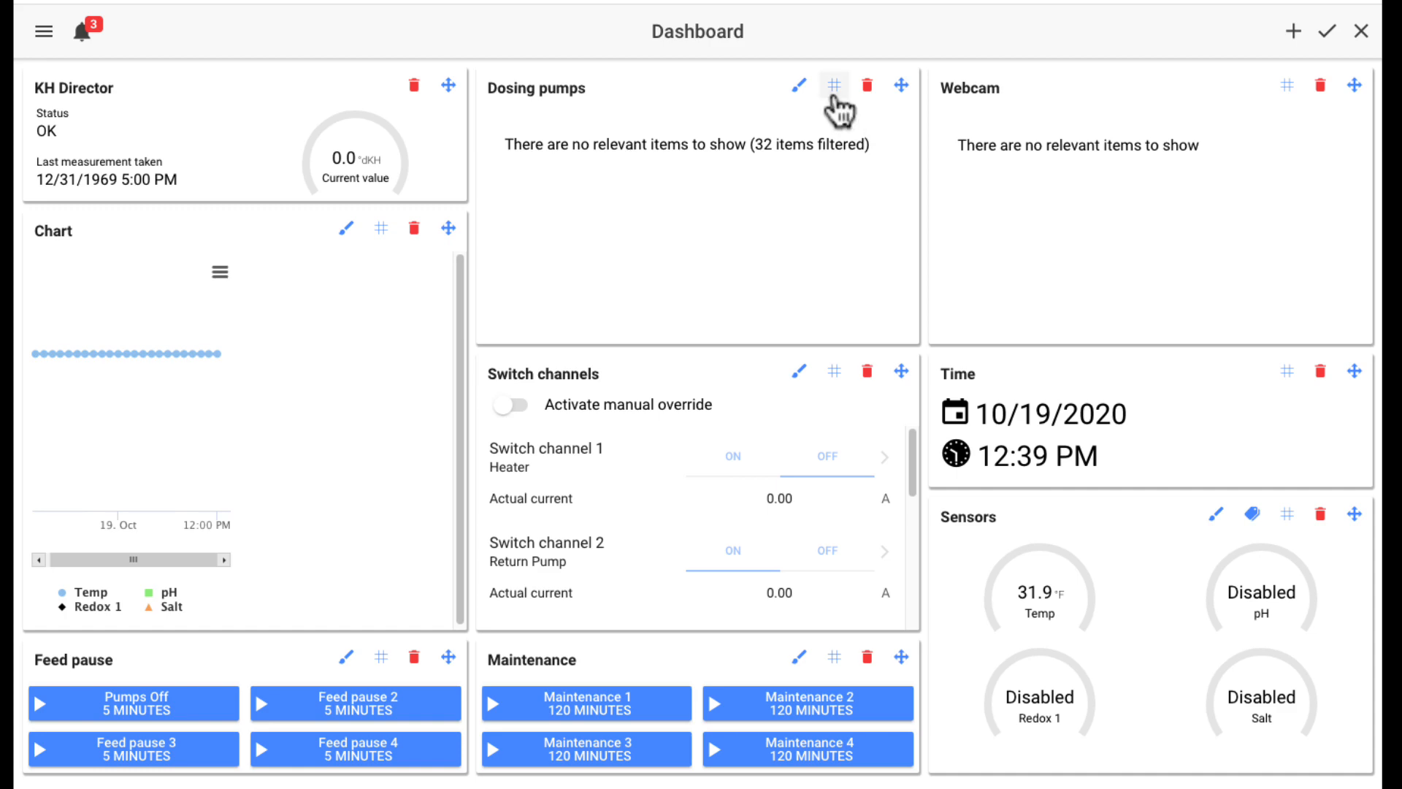
Step: Set the Dosing pumps tile's row count to 1 in its size settings
click(832, 87)
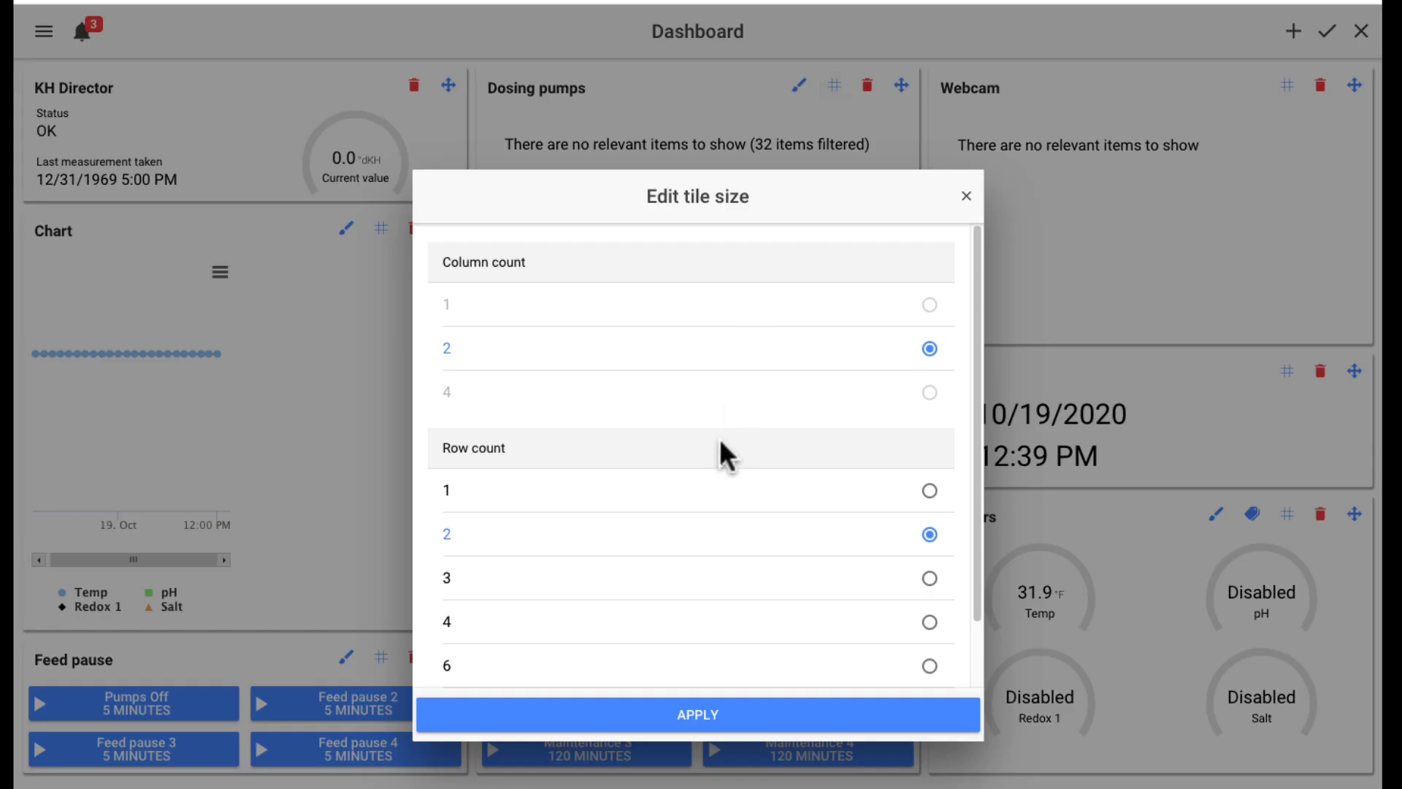
scroll(down, 3)
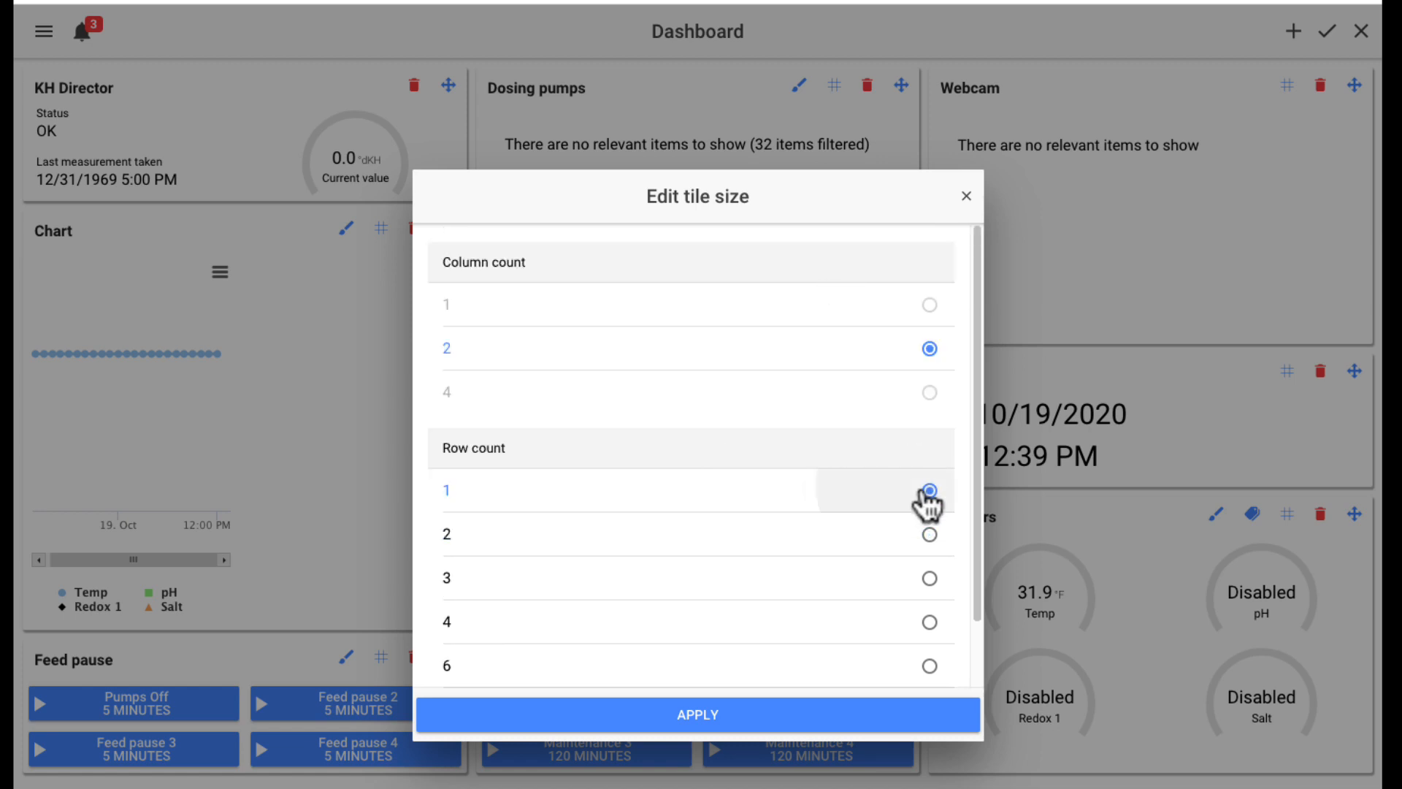
click(697, 714)
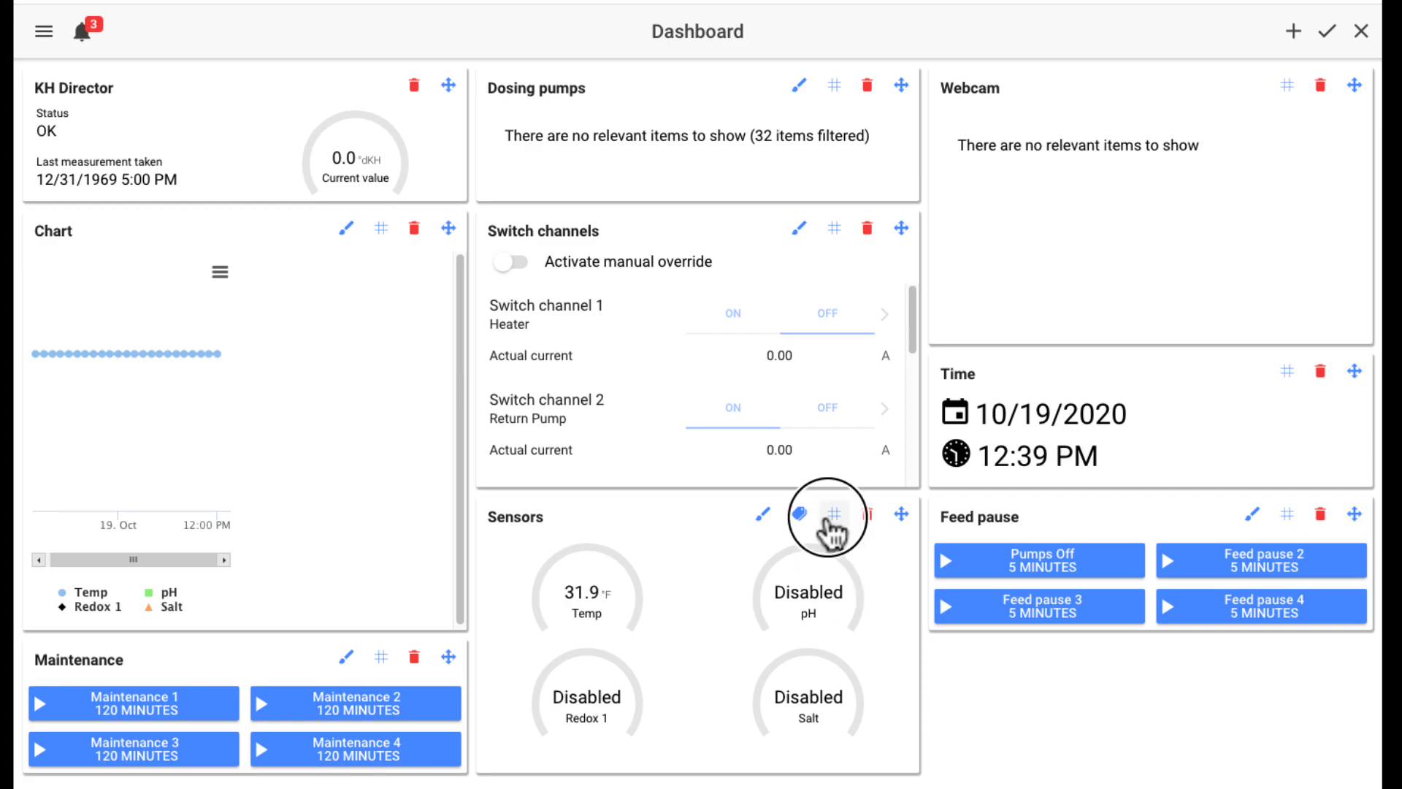
Step: Resize the Sensors tile to three rows, then reduce it to one row
click(833, 515)
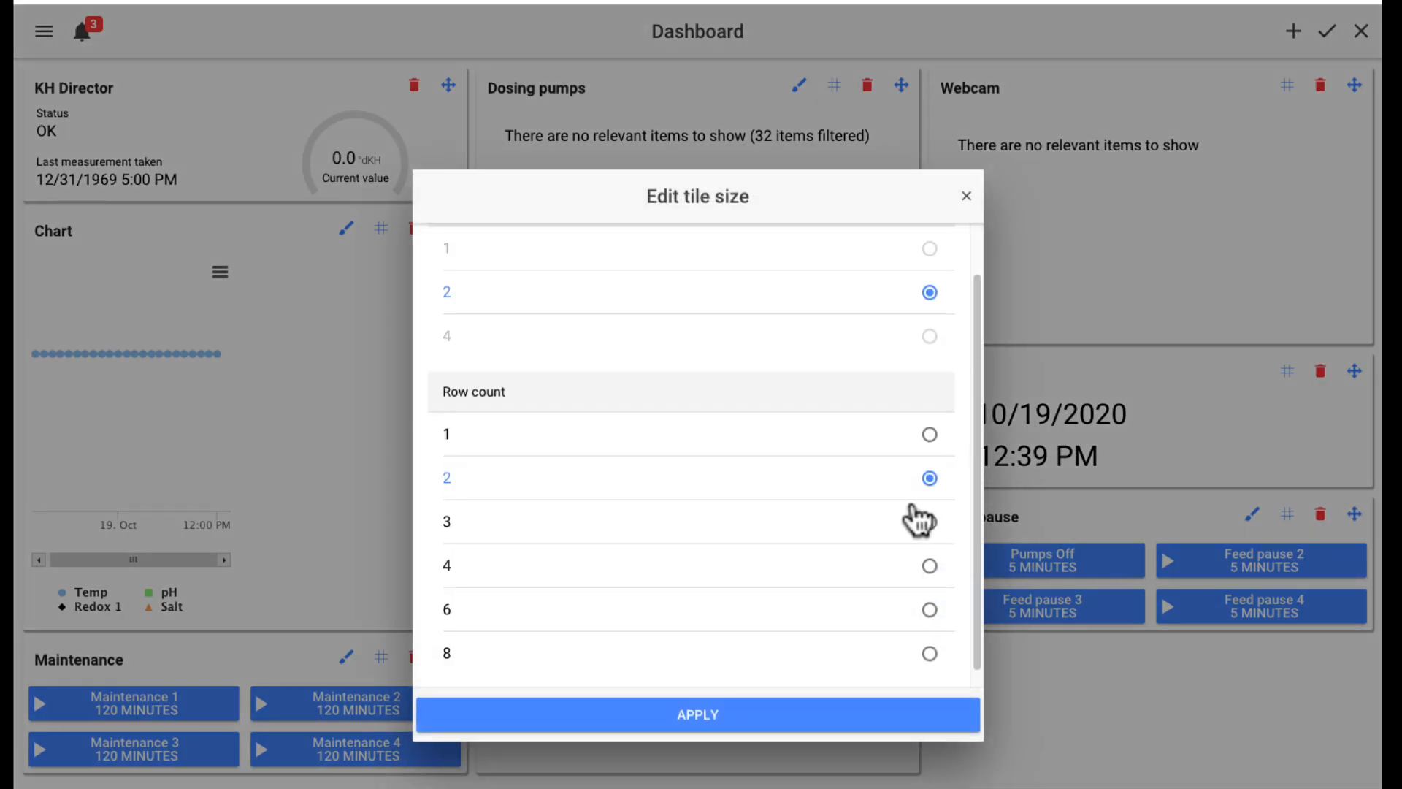
click(697, 714)
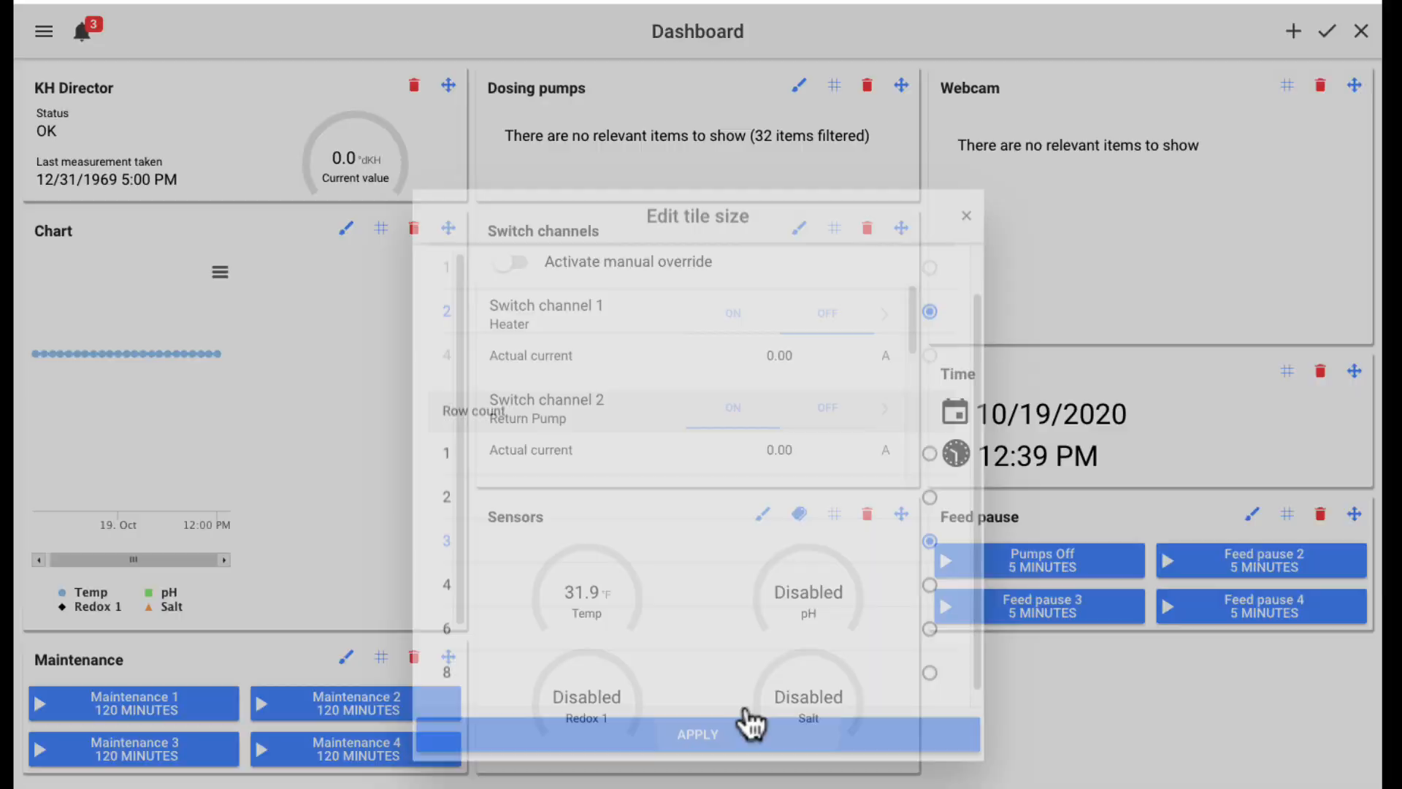
click(697, 734)
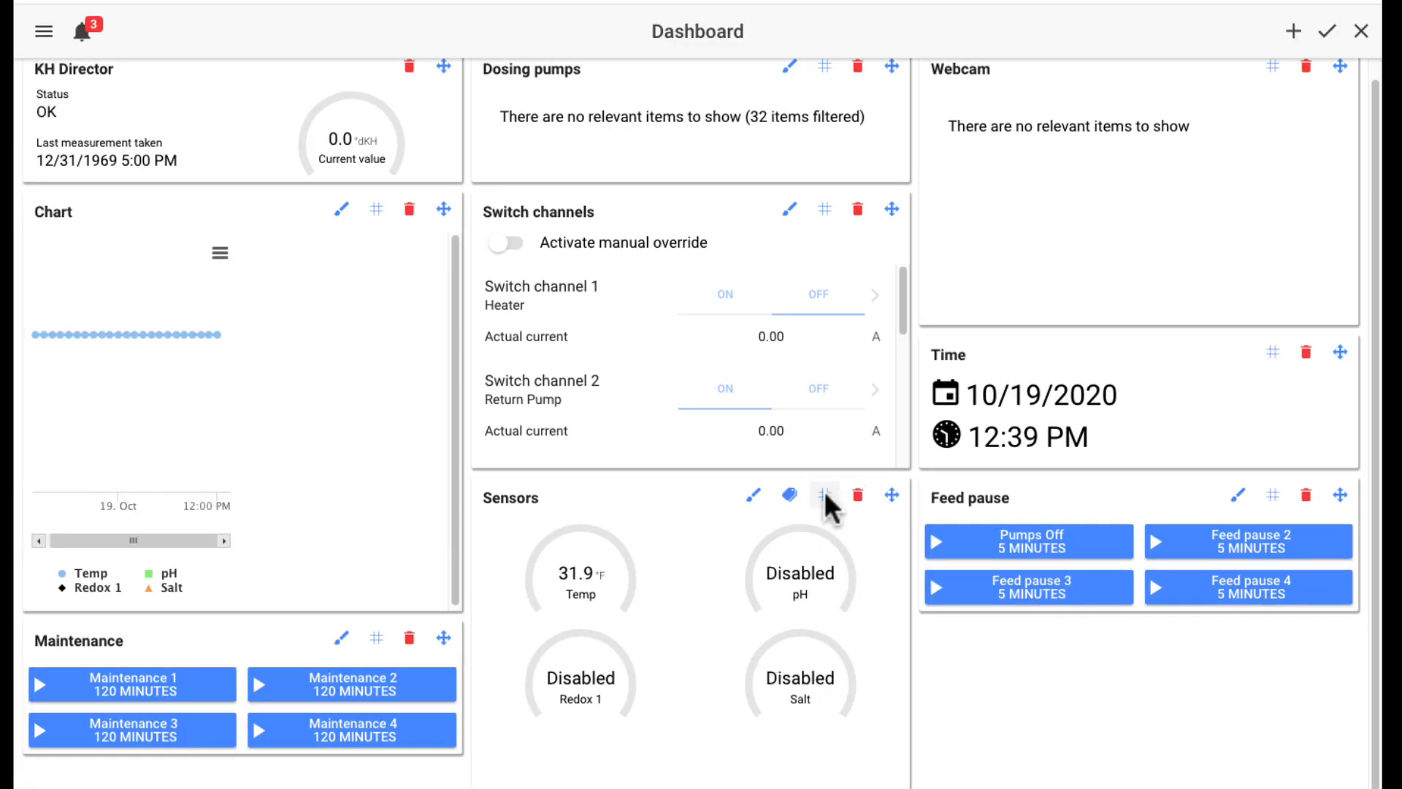
click(824, 497)
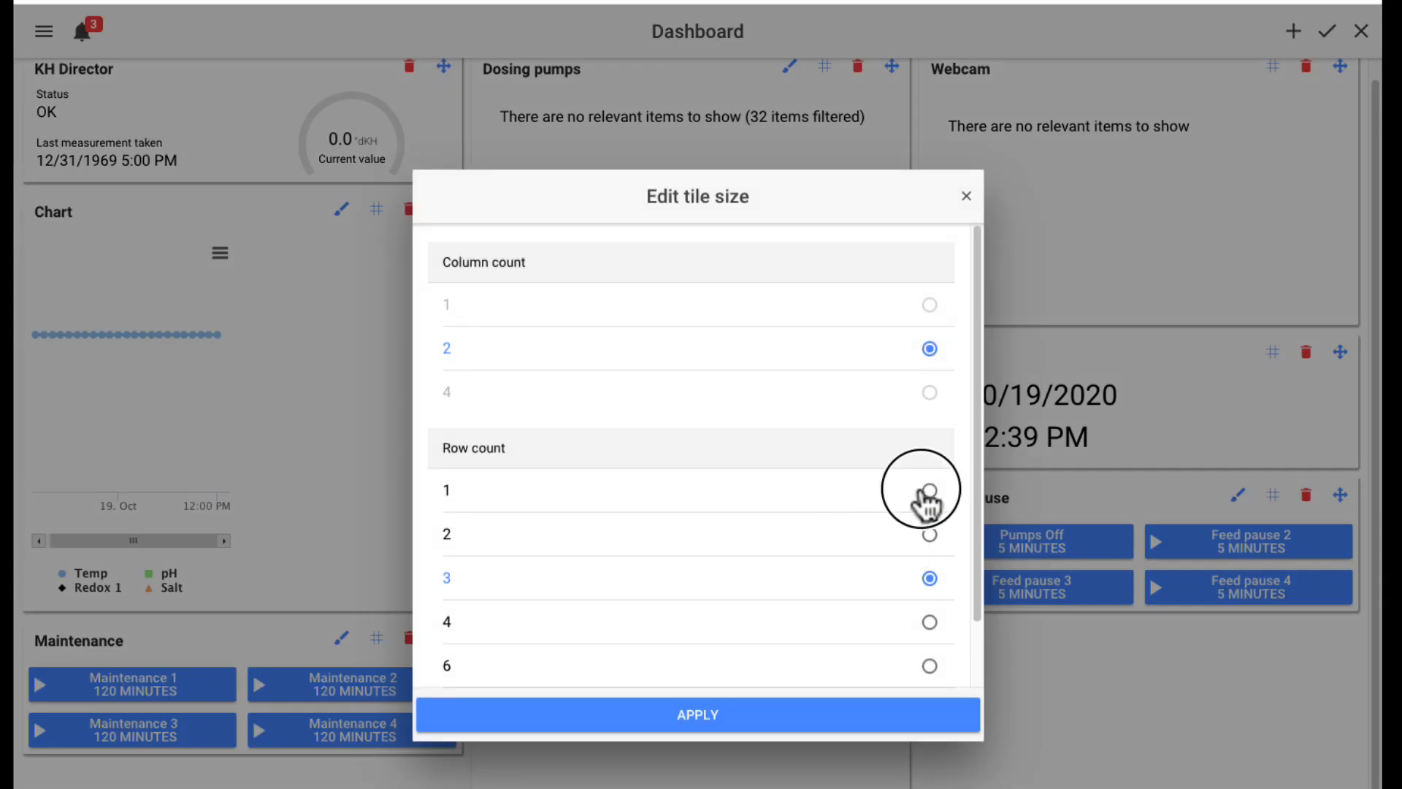
click(697, 714)
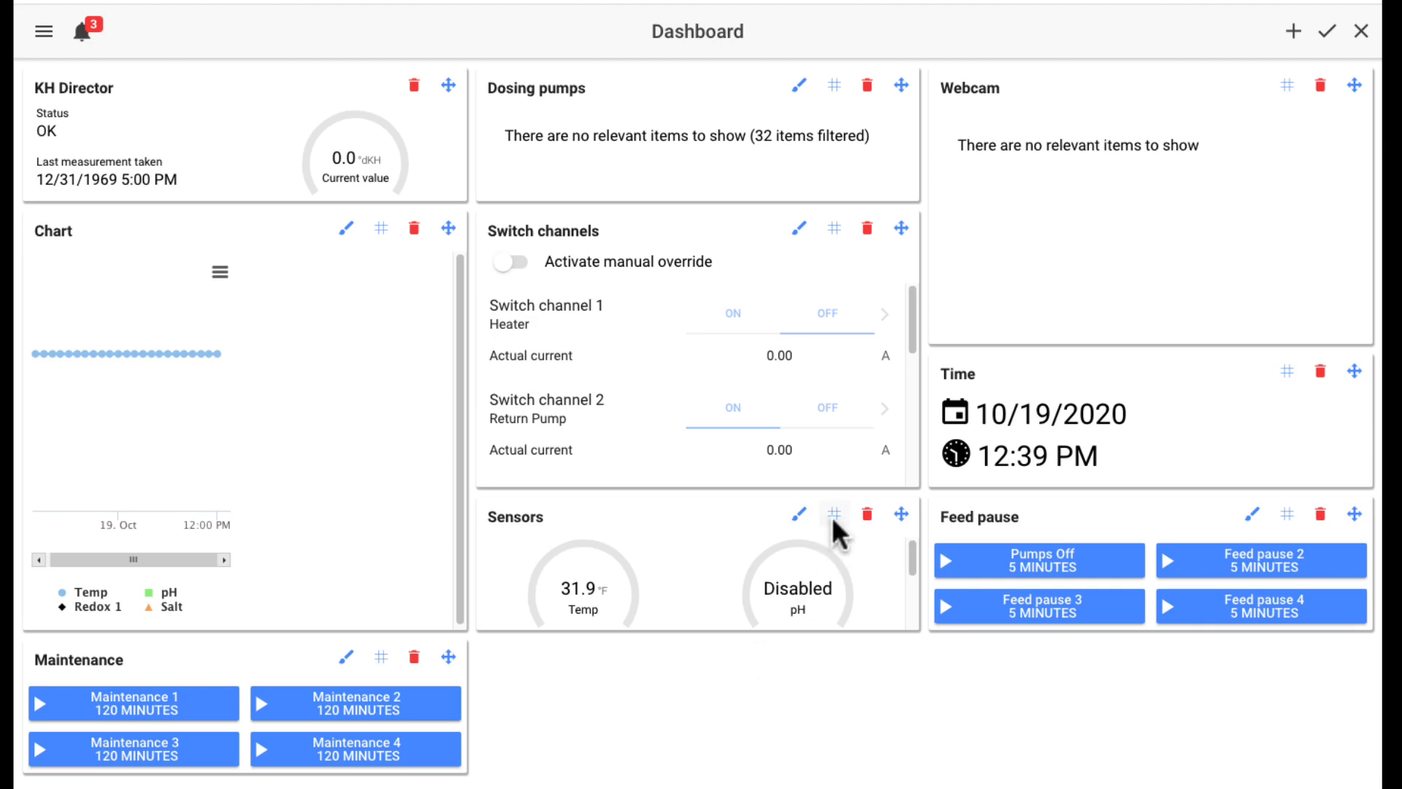
mouse_move(798, 514)
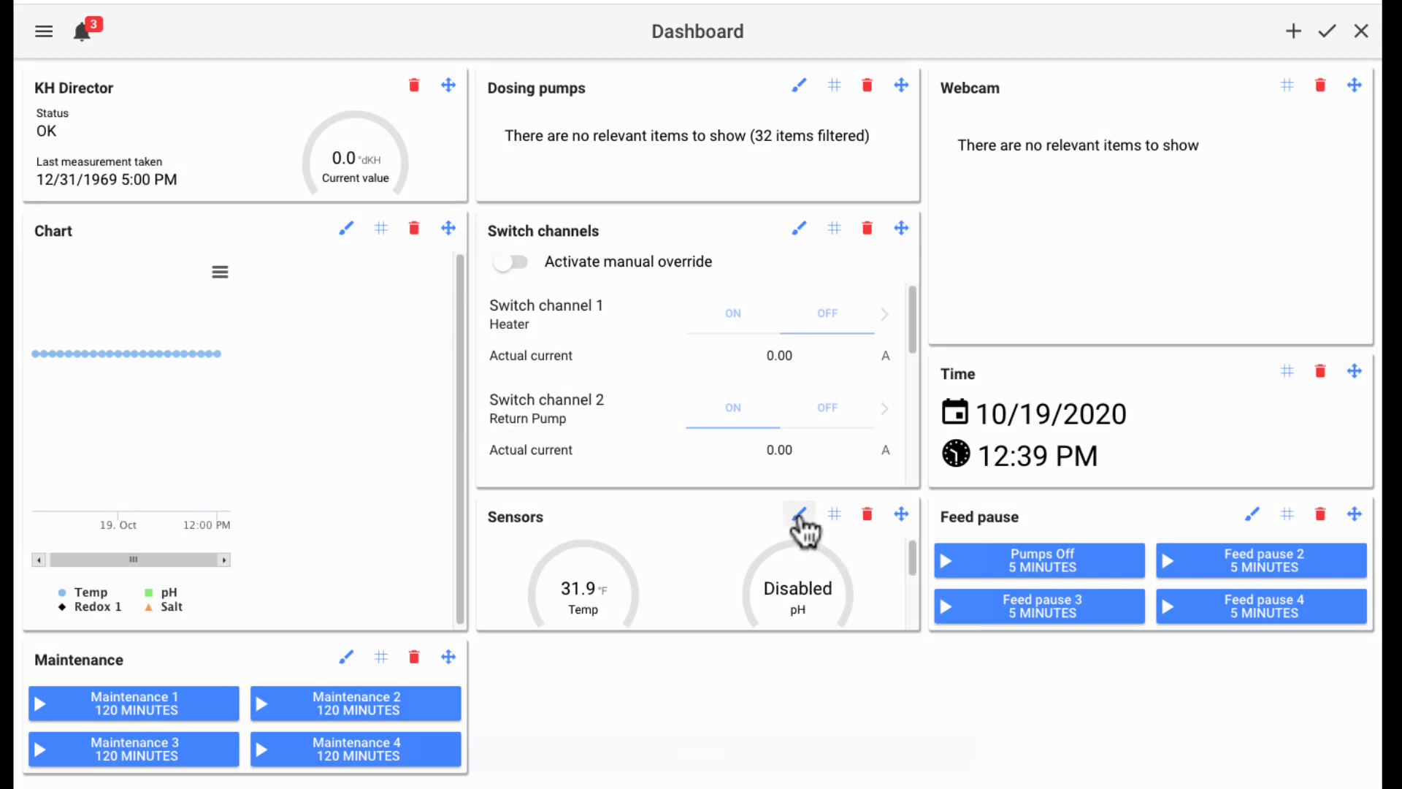
Step: Untick pH-value 1 and Conduct.(S) 1 in the Sensors tile's item list and apply
click(797, 514)
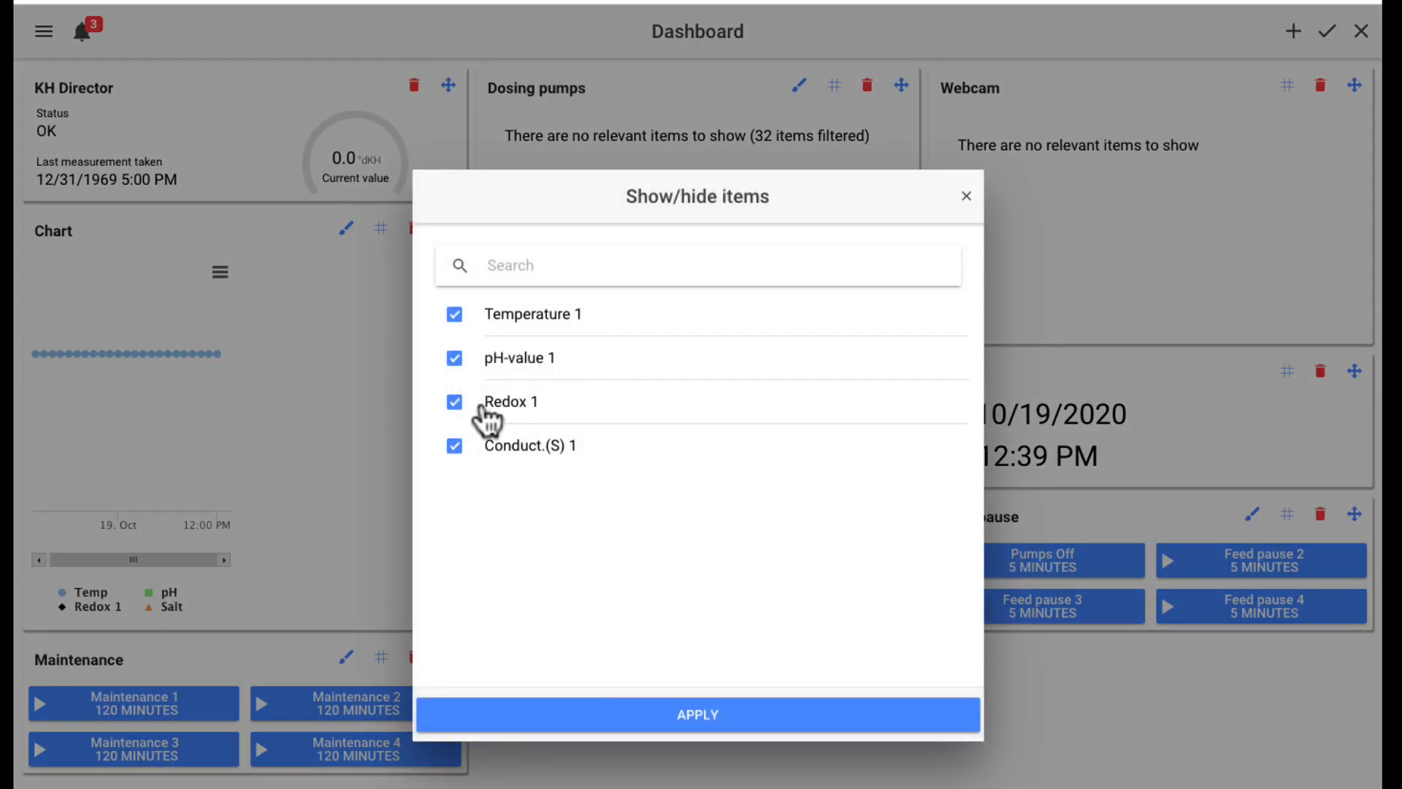
click(454, 358)
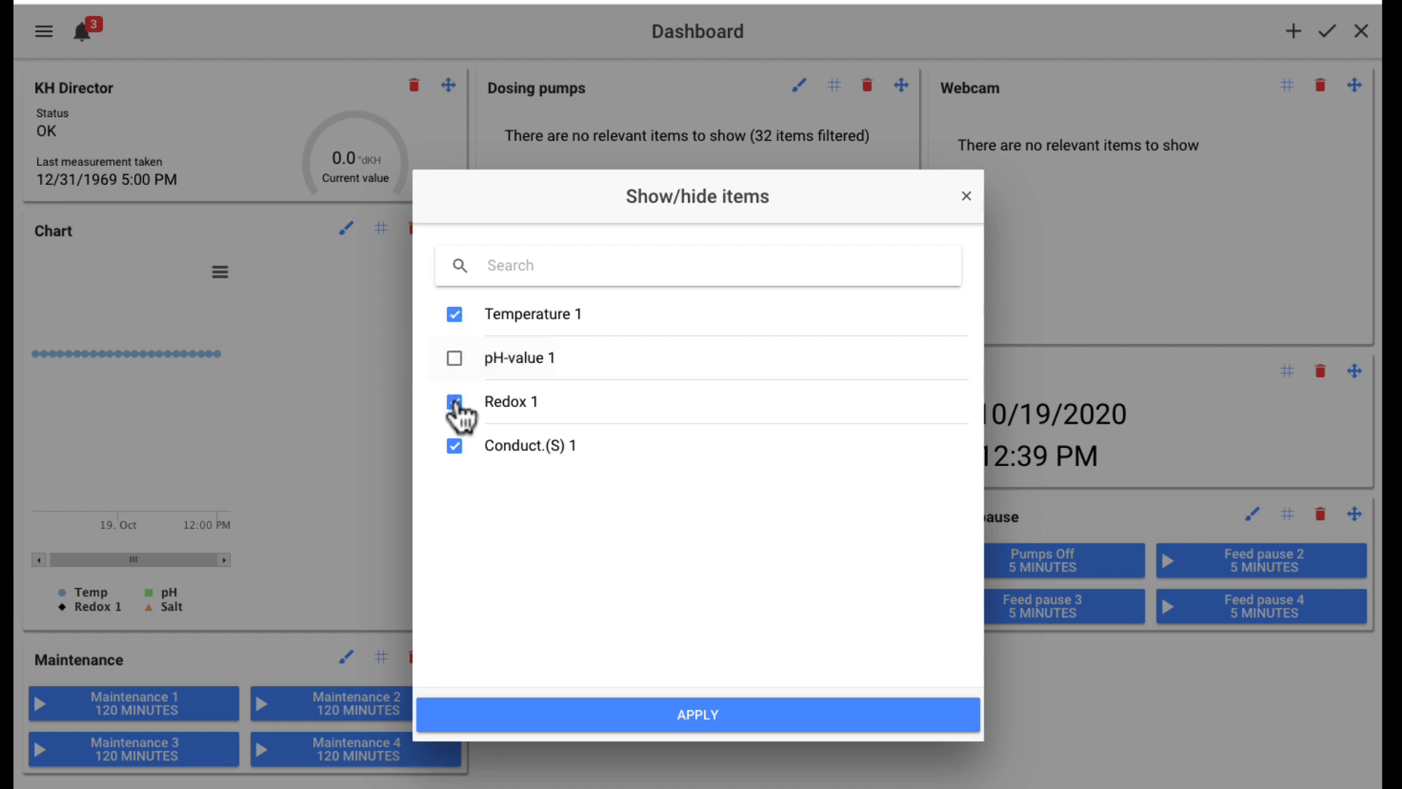
click(454, 445)
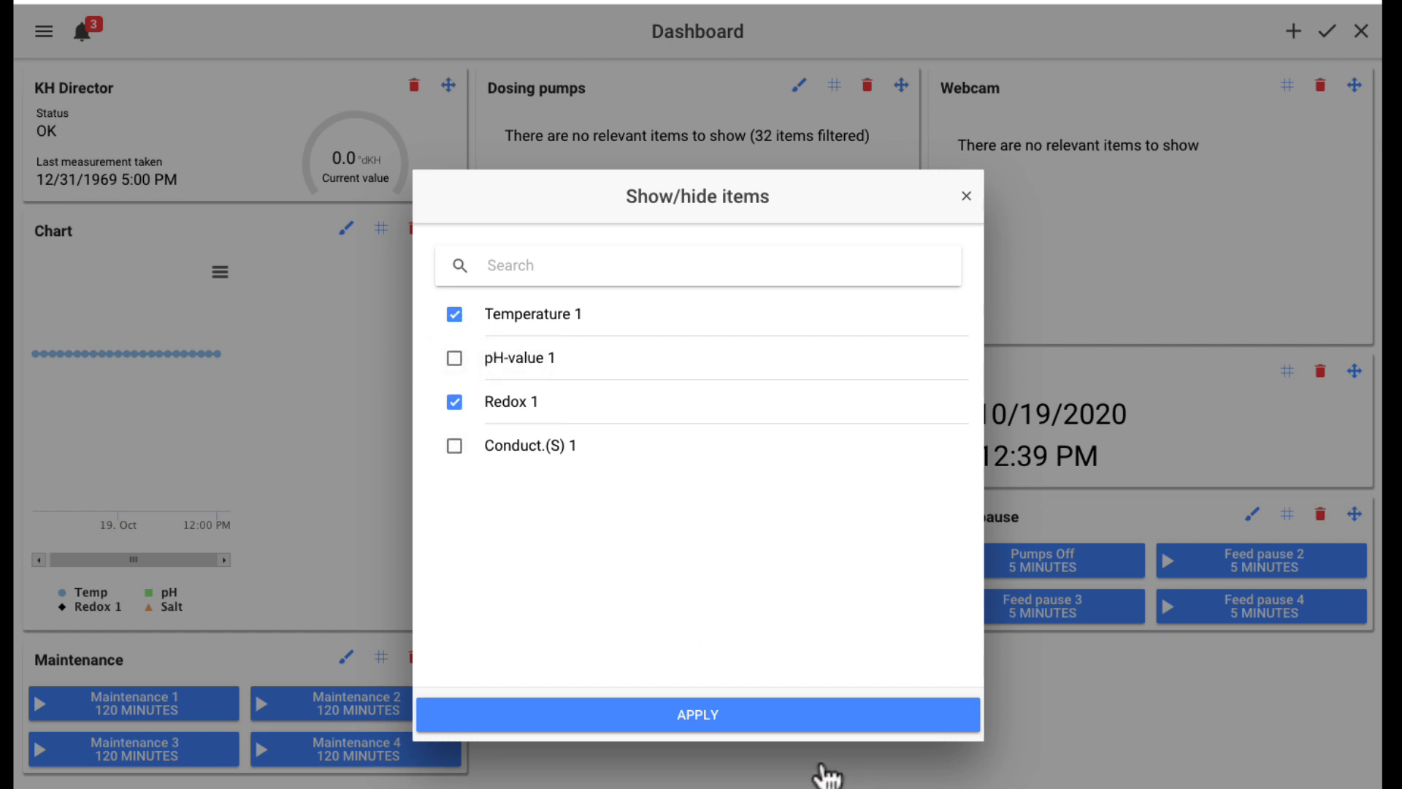
click(697, 714)
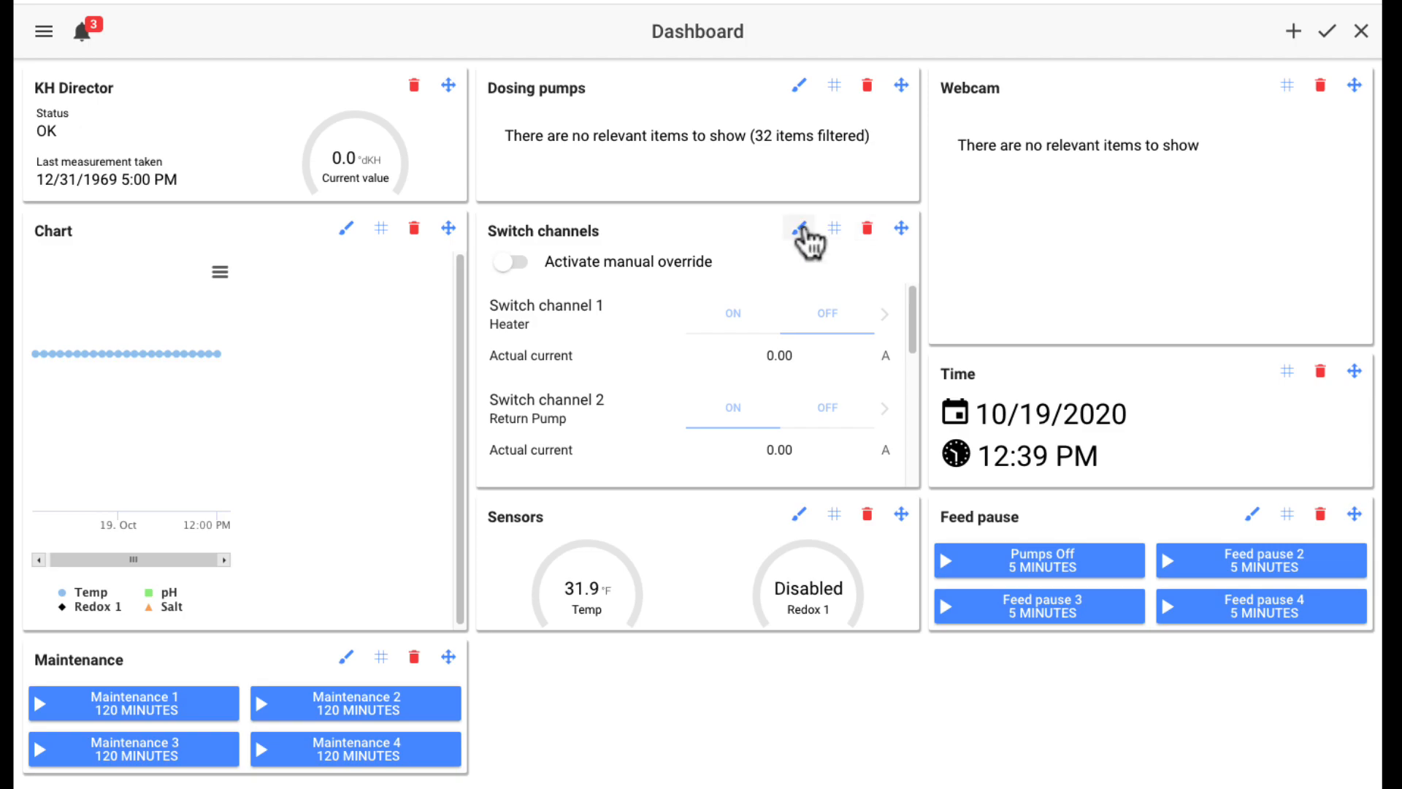
click(799, 234)
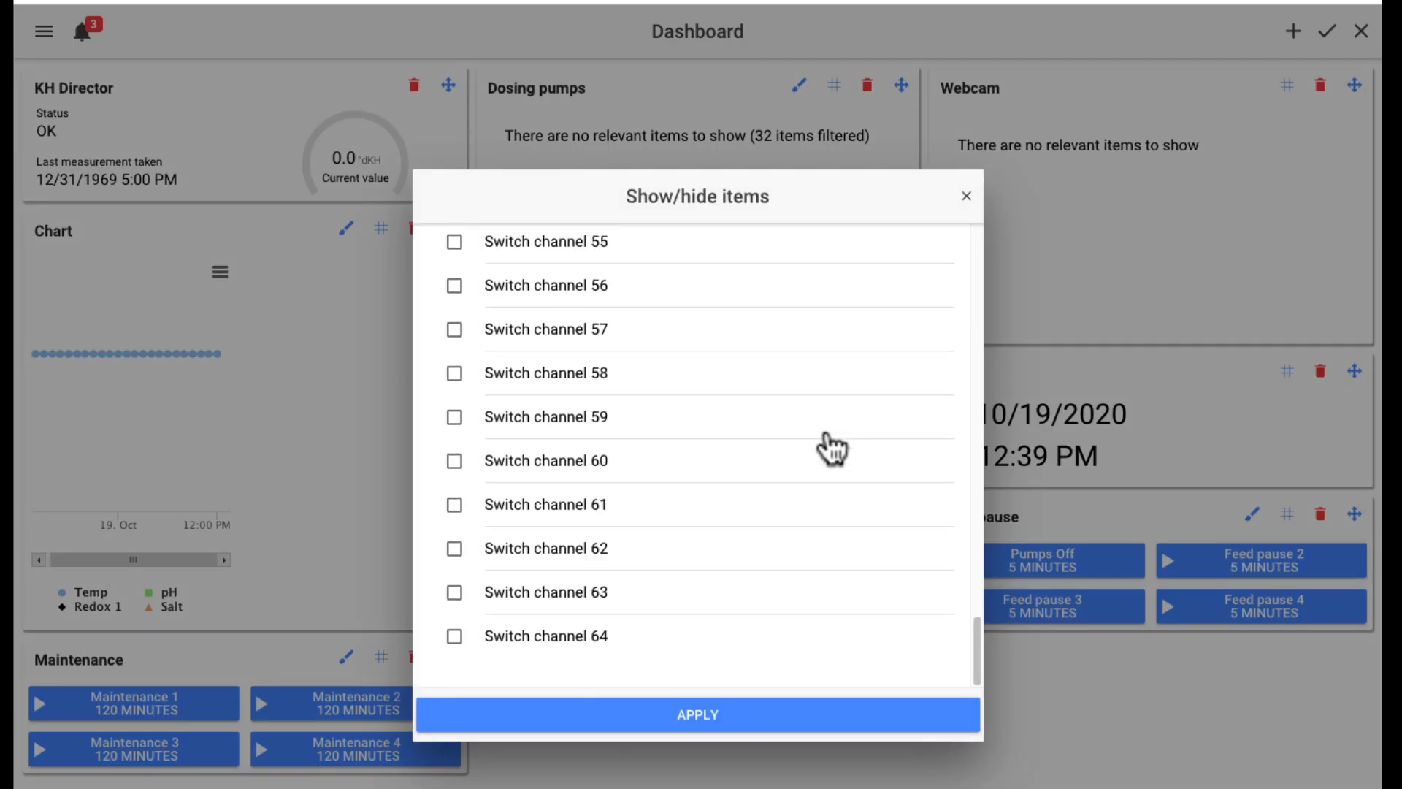
scroll(up, 3)
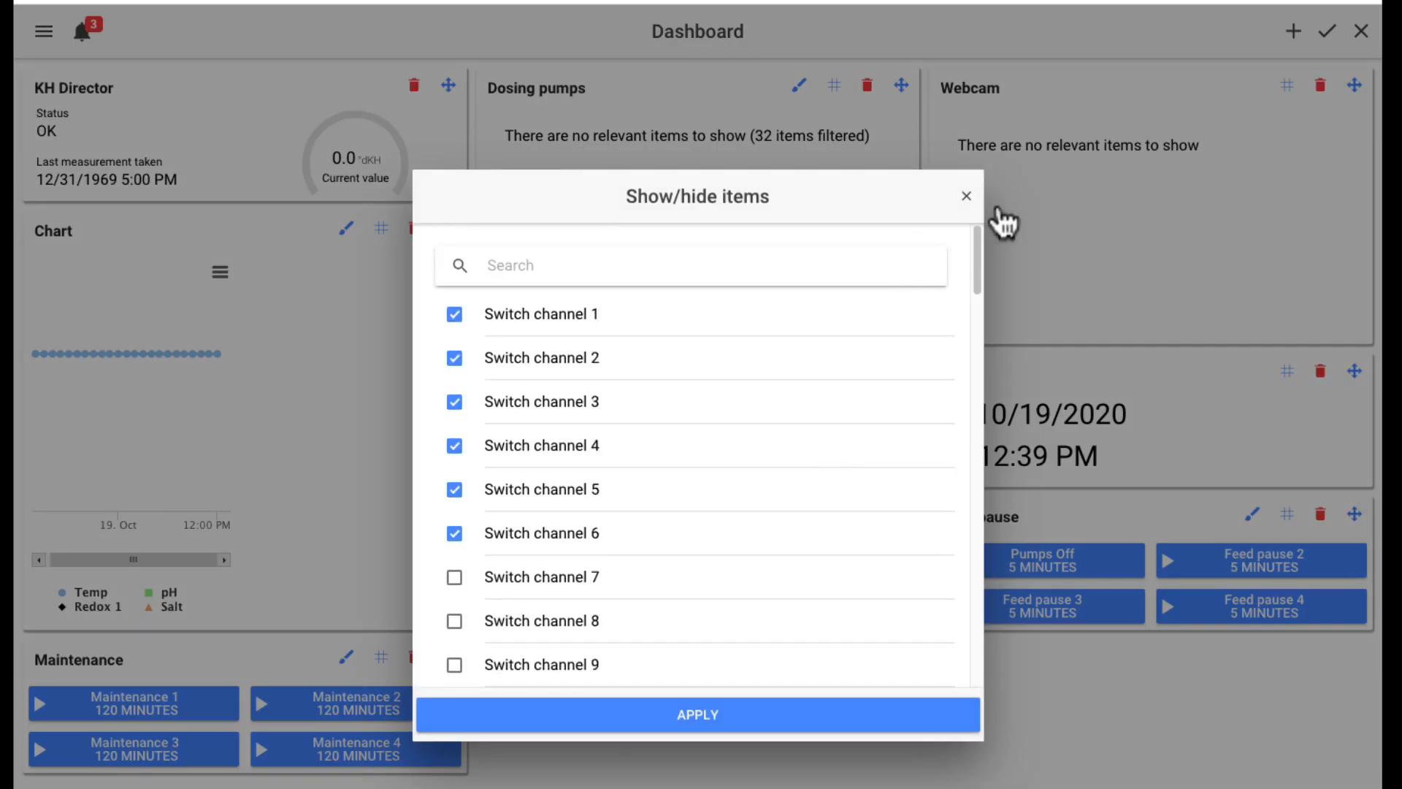
click(697, 714)
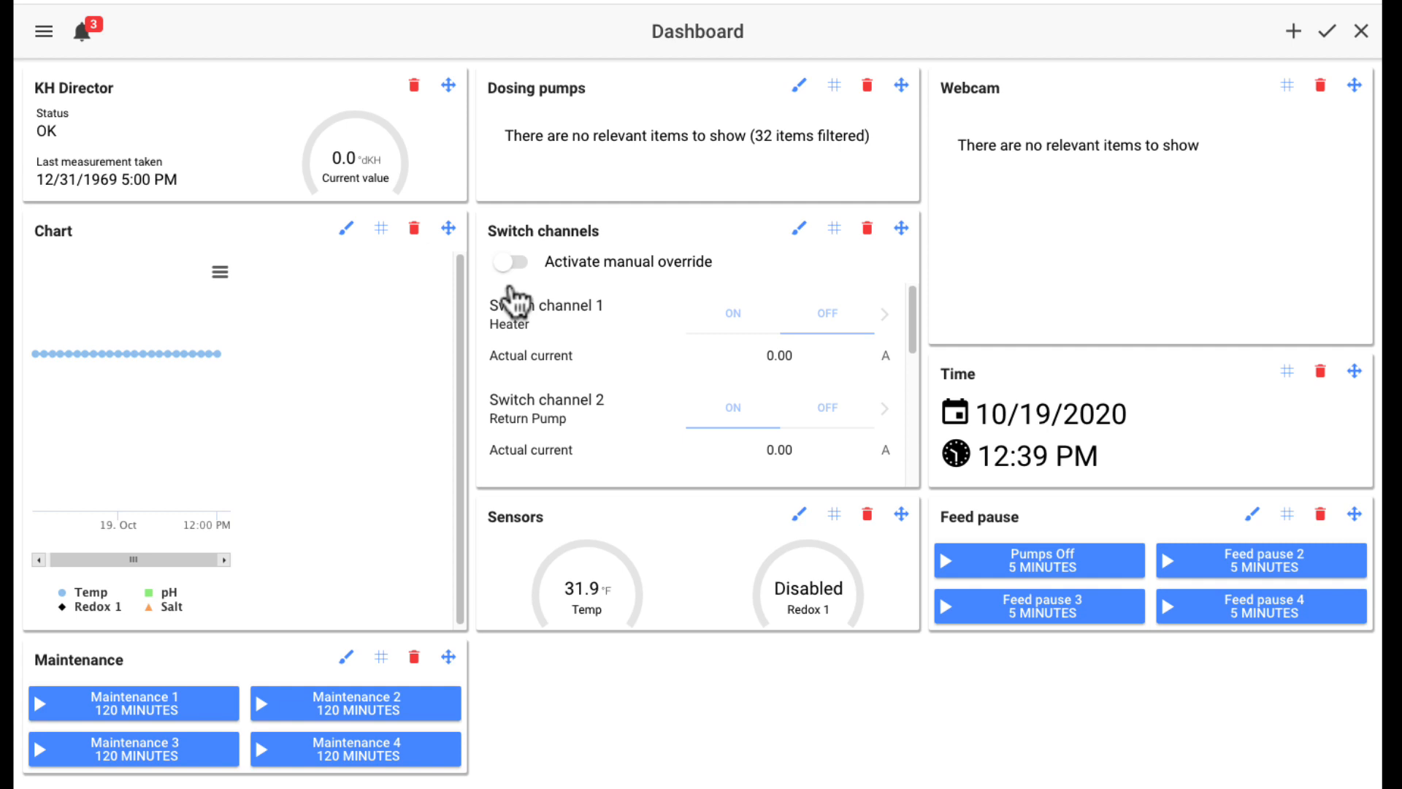
mouse_move(903, 264)
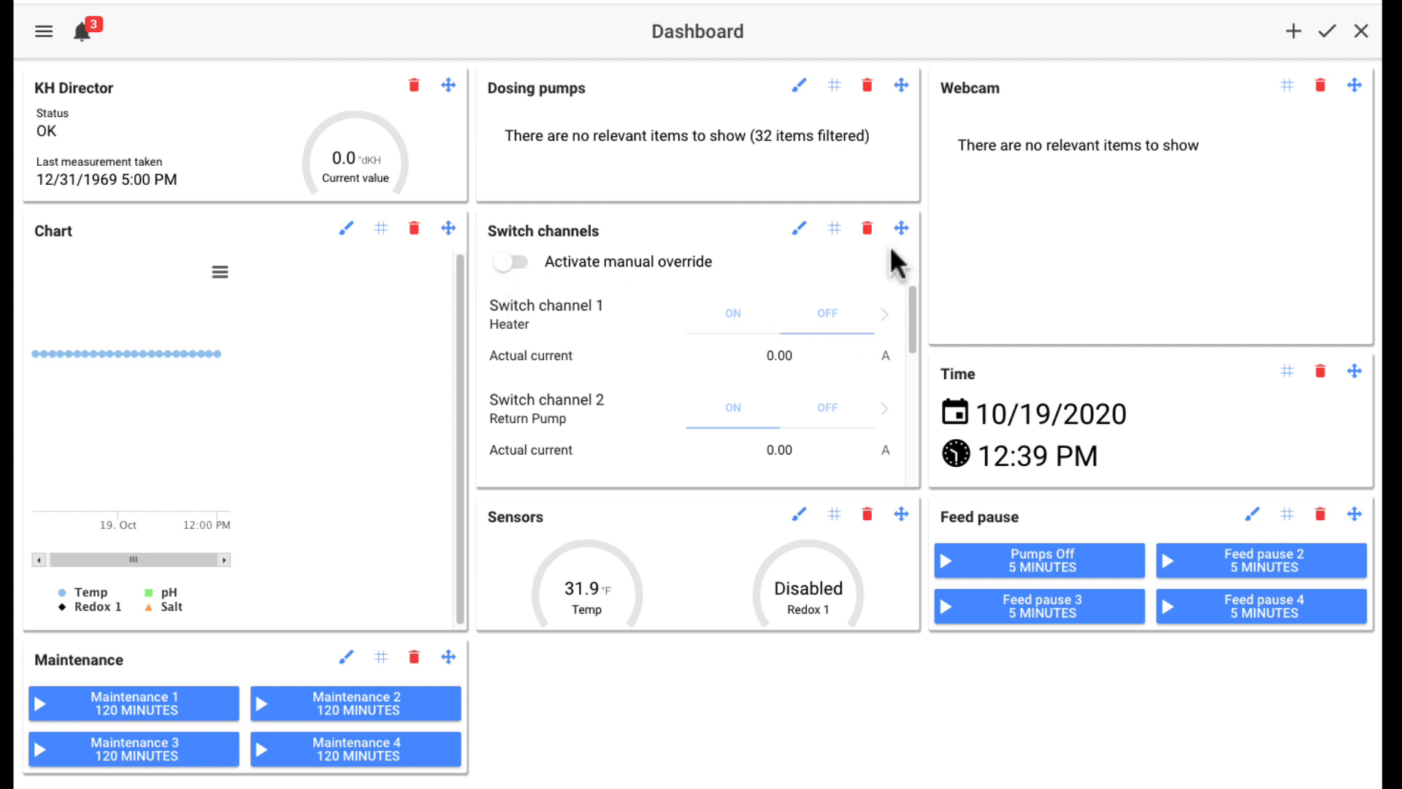
Step: Save the layout, enable manual override, switch Heater on, then disable the override
click(1328, 32)
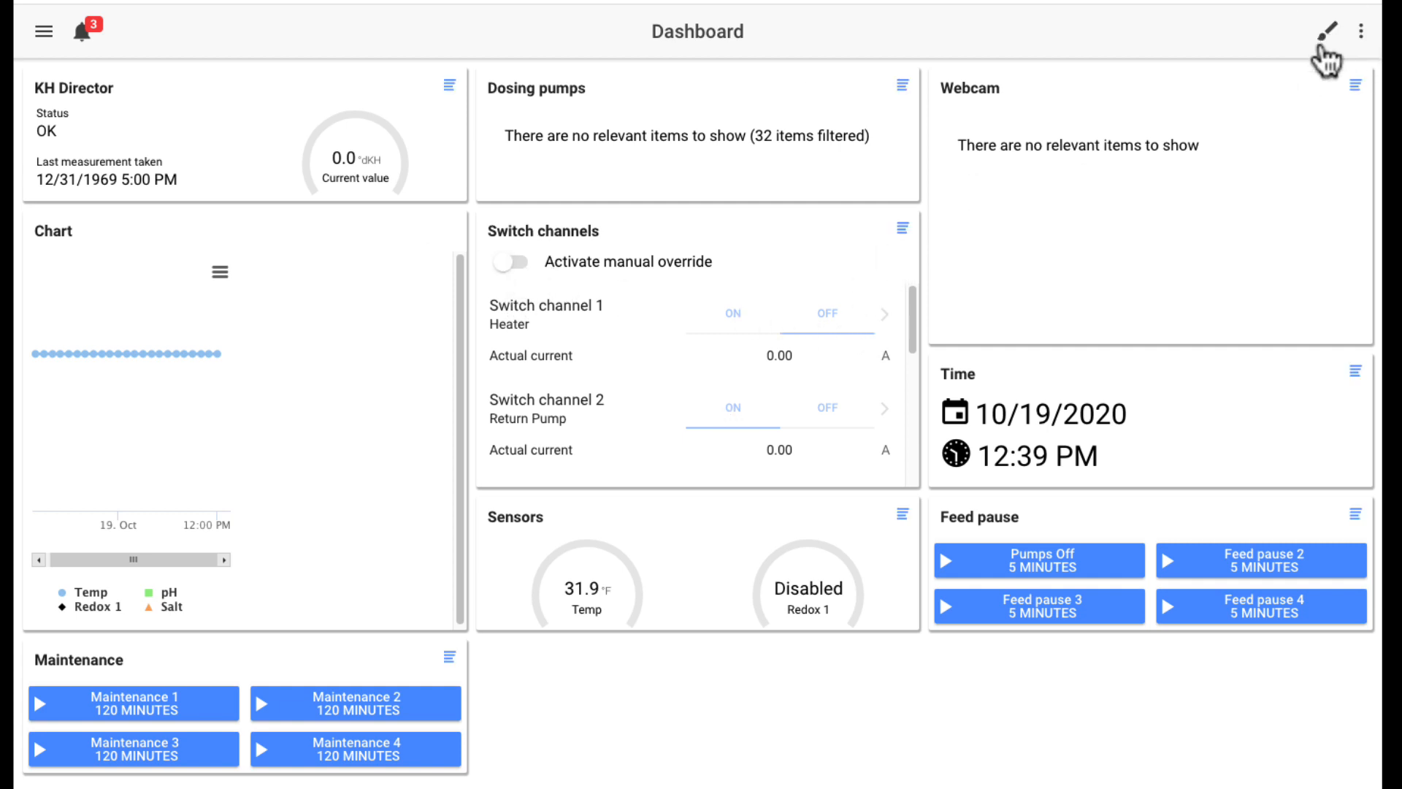
click(511, 262)
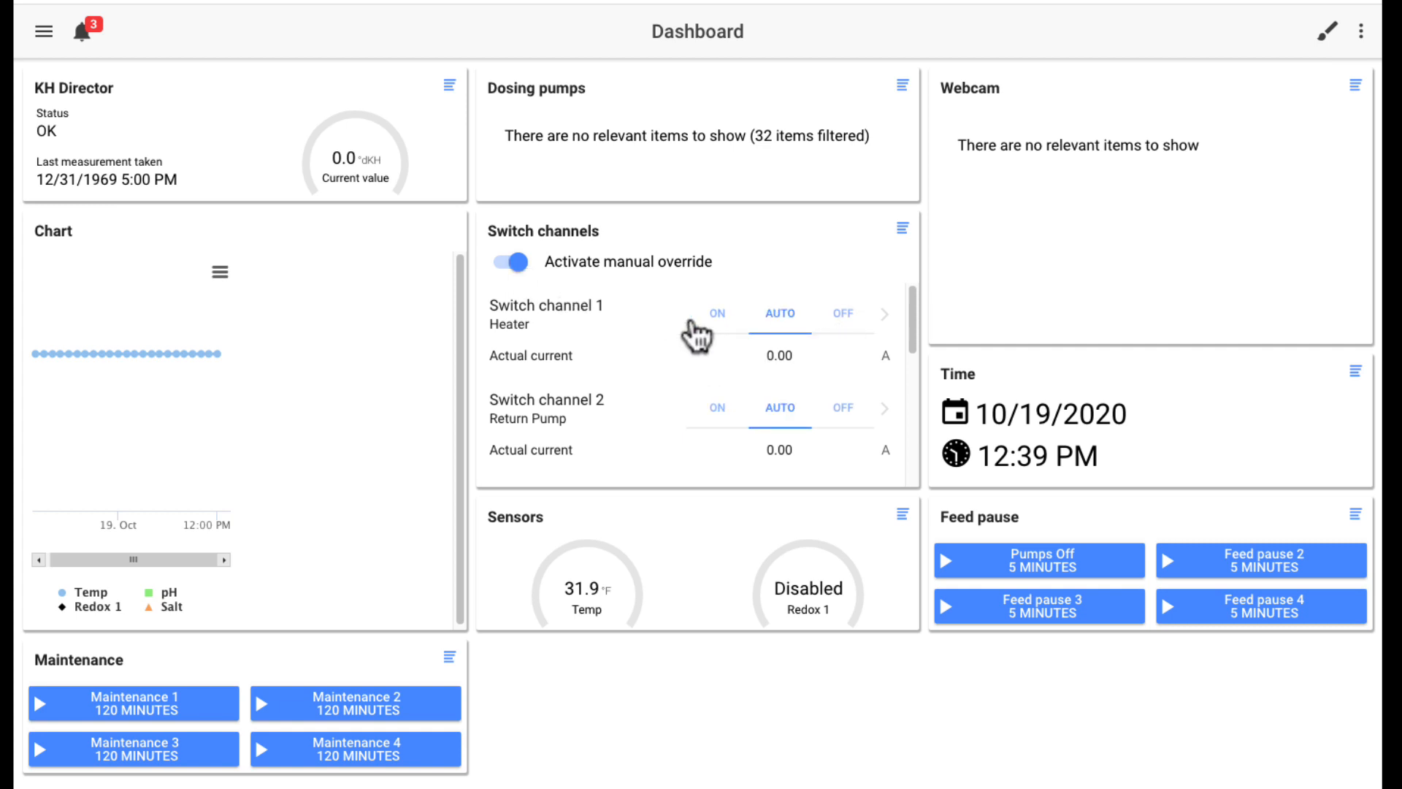
click(716, 313)
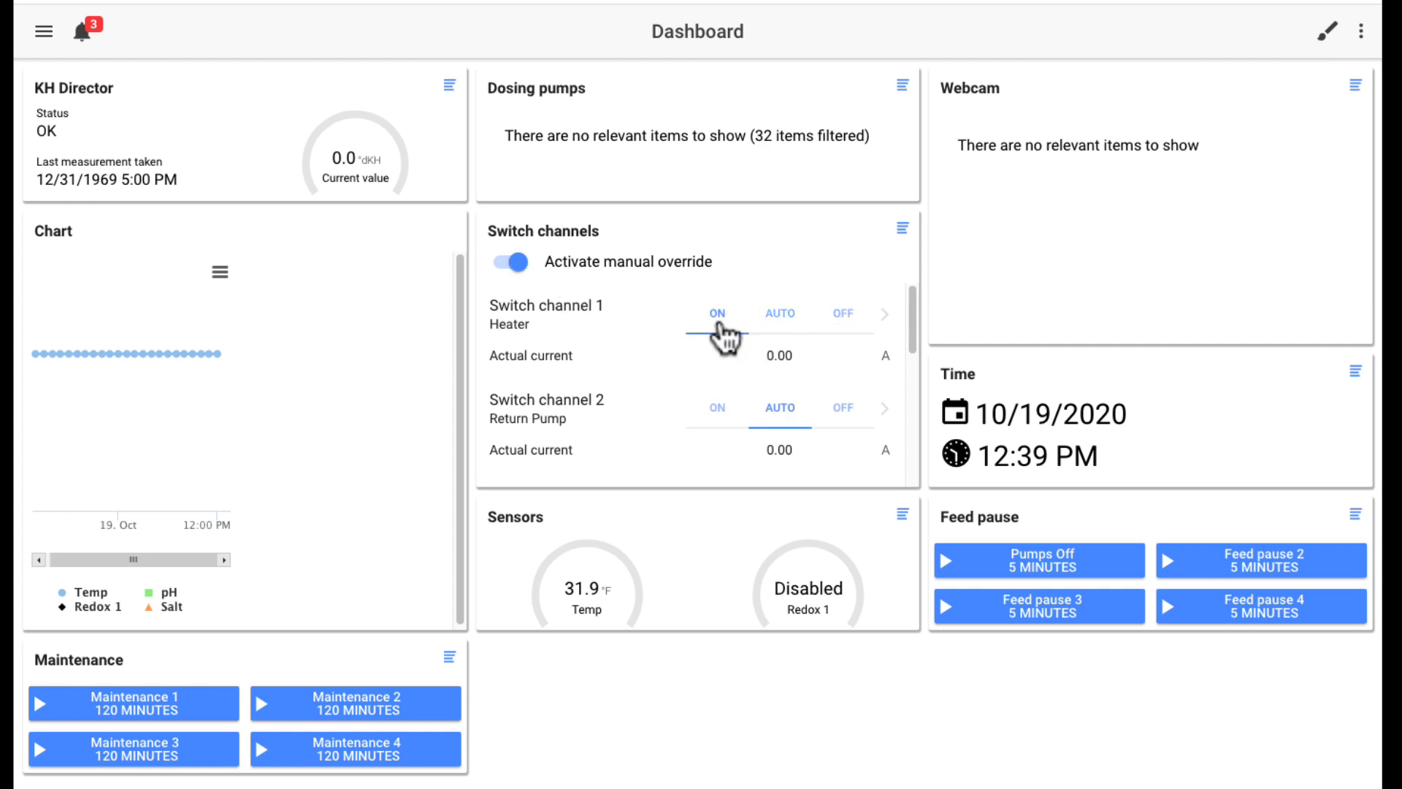
click(511, 262)
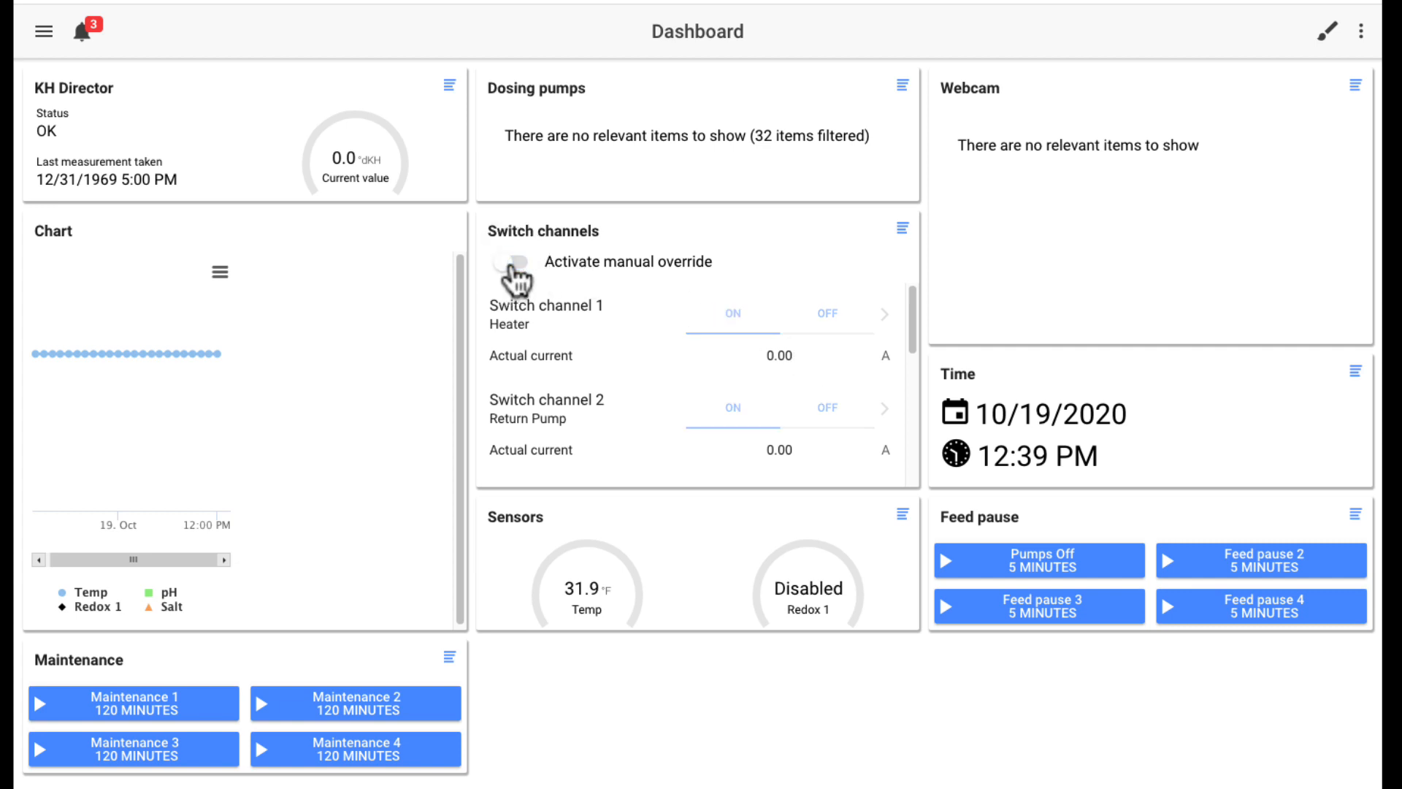
mouse_move(1078, 569)
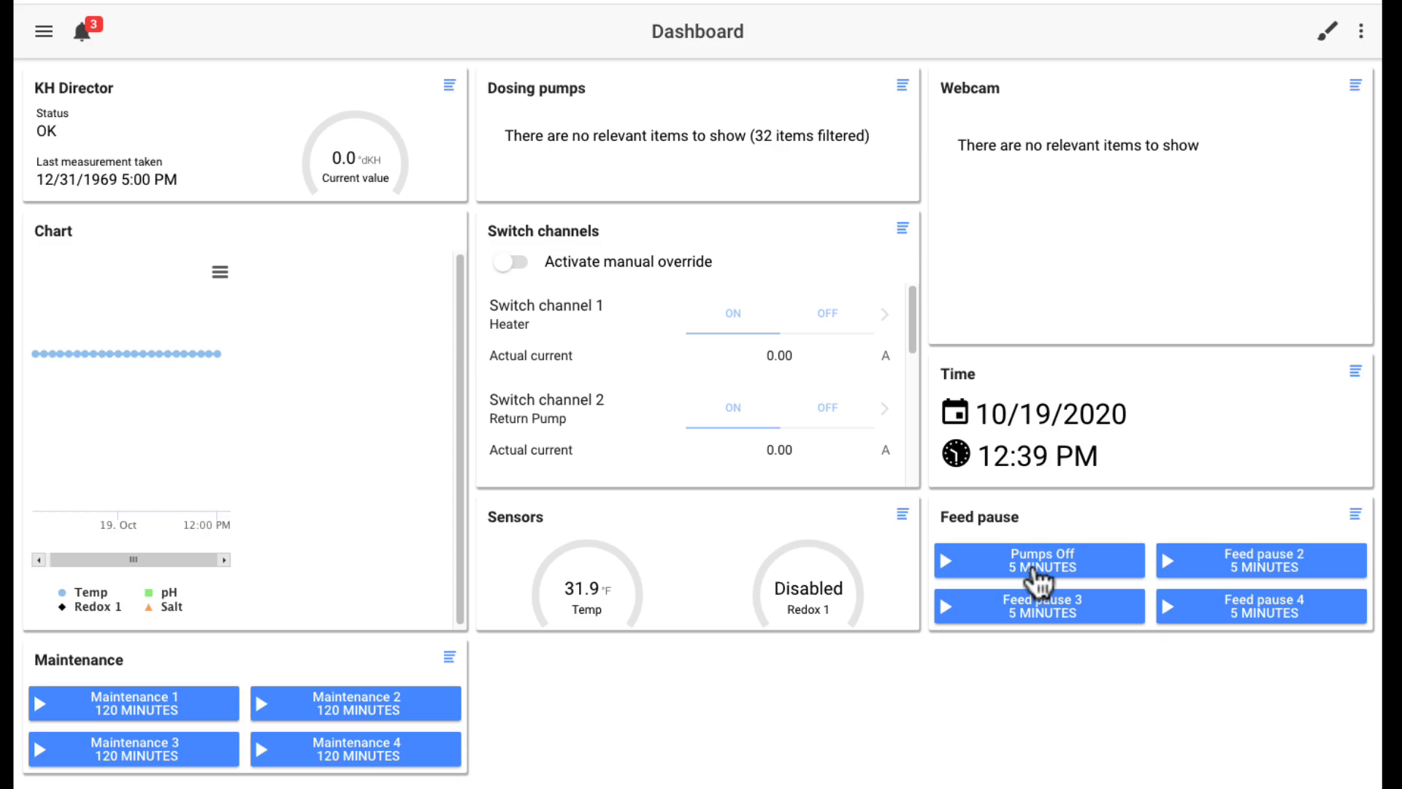
Step: Toggle the Pumps Off feed pause on and off, request Maintenance 1, then head back to Dashboard
click(1037, 560)
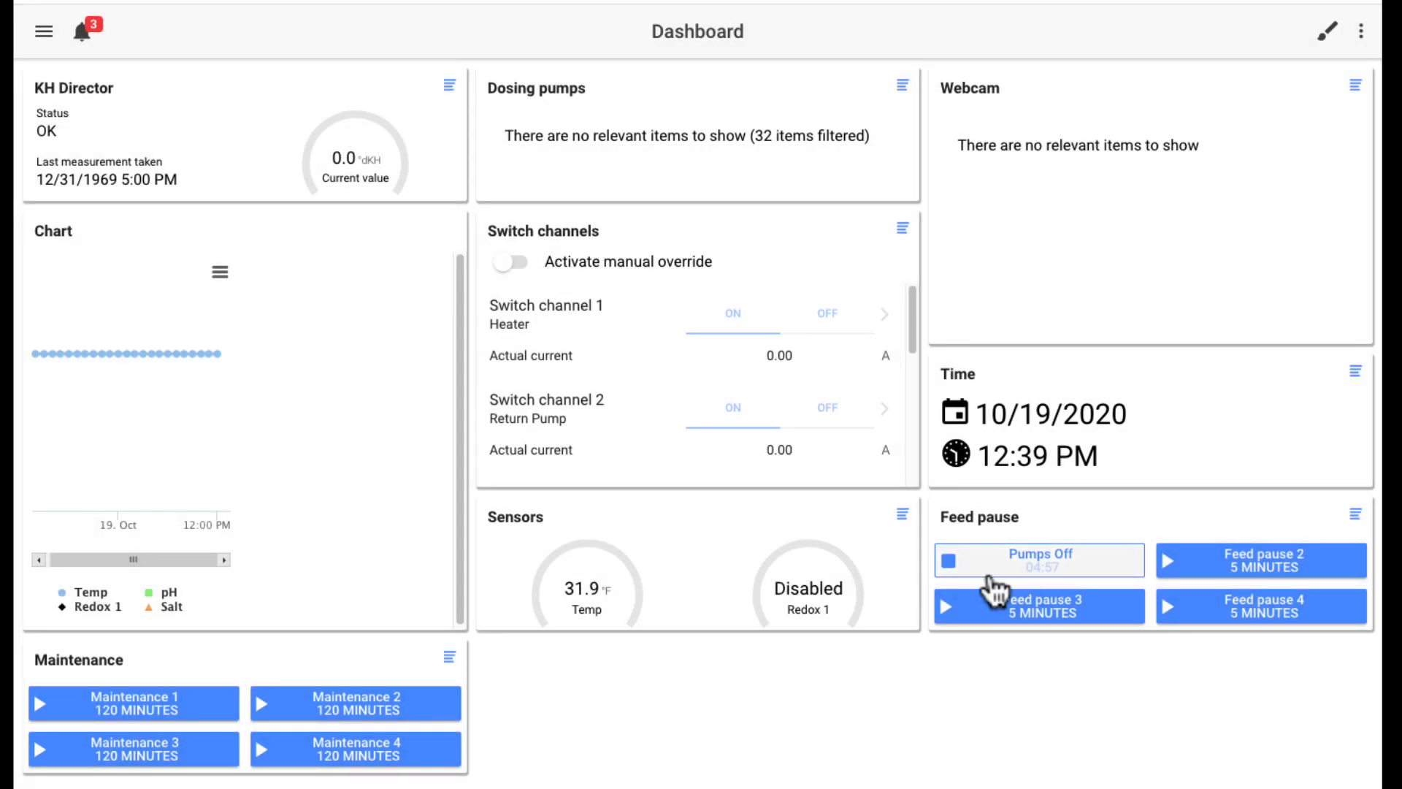
click(1038, 560)
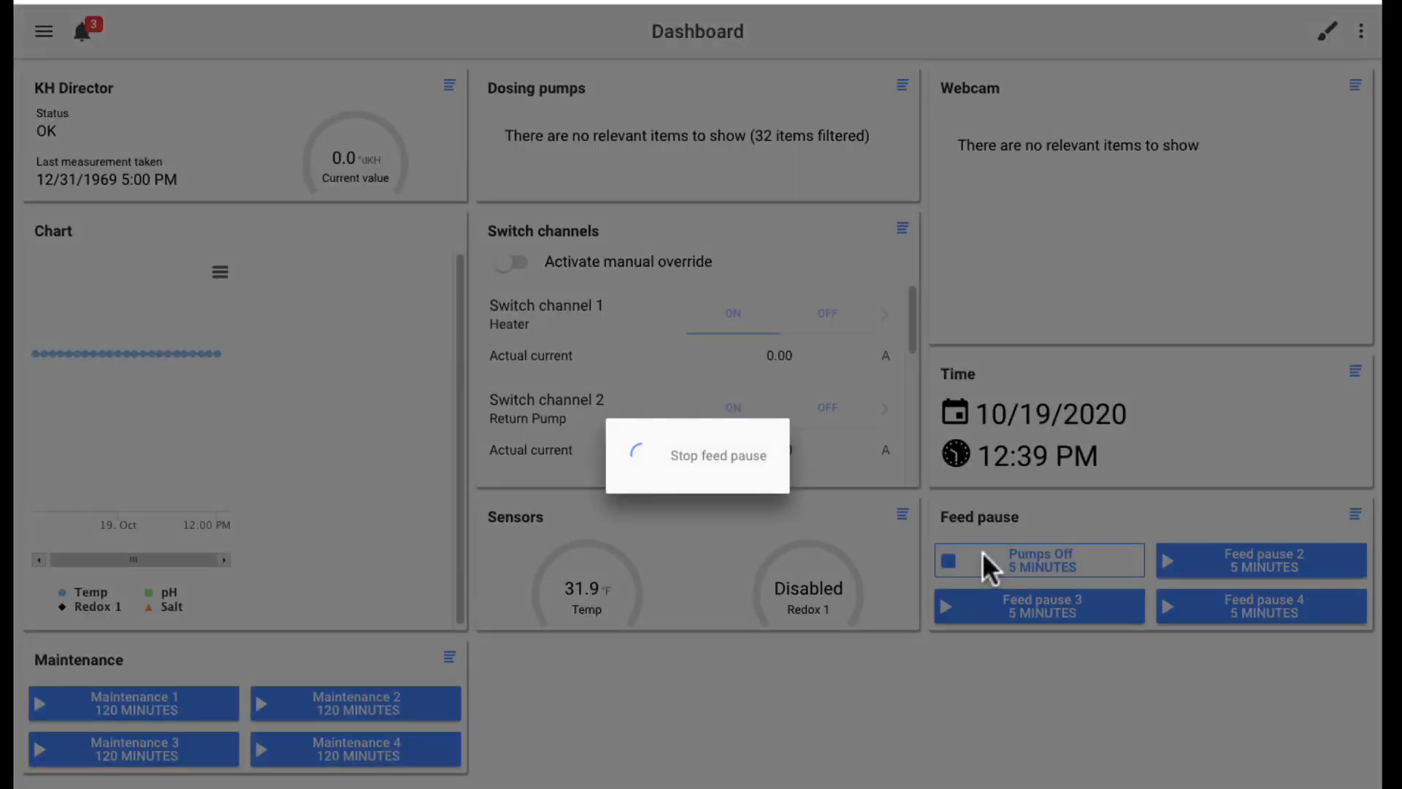
click(133, 702)
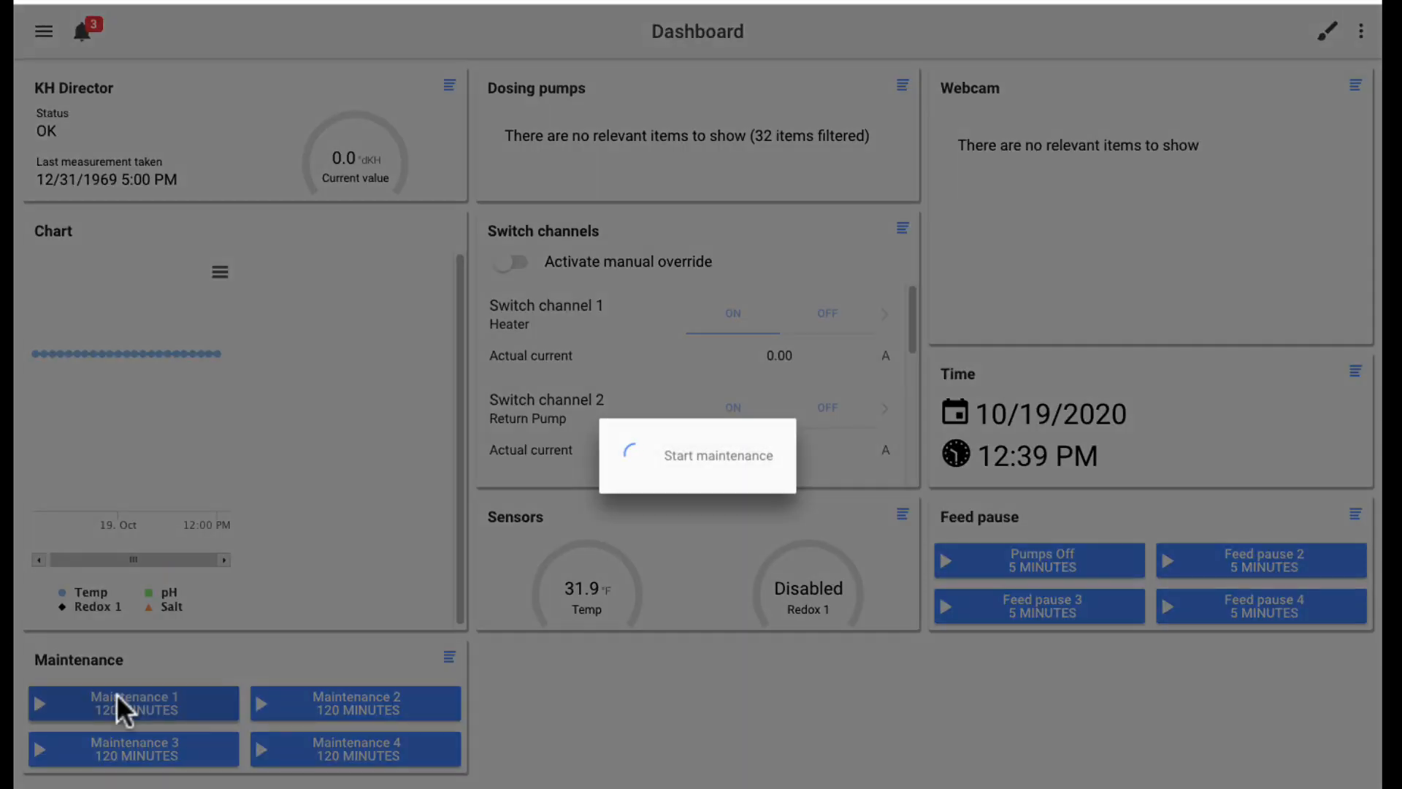
click(132, 702)
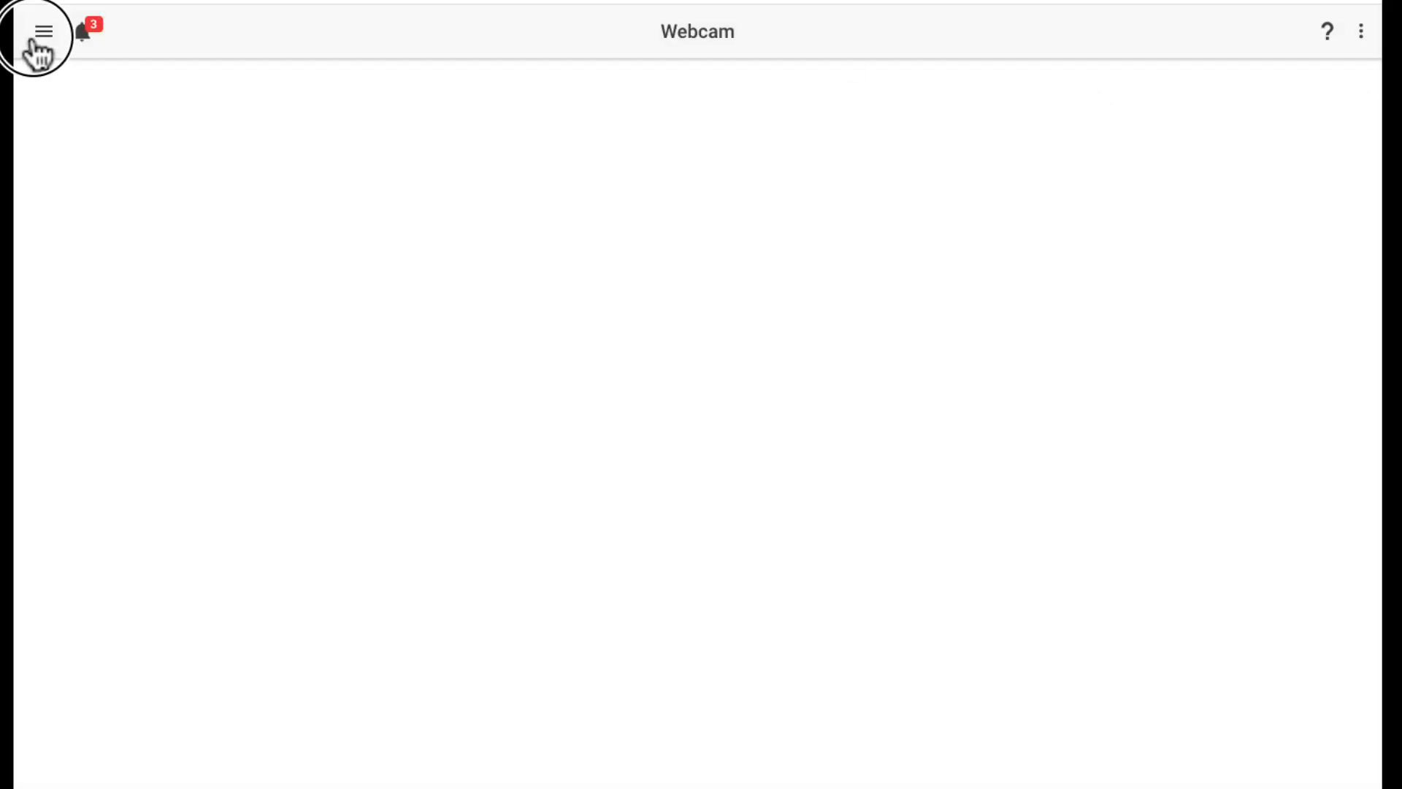
click(43, 31)
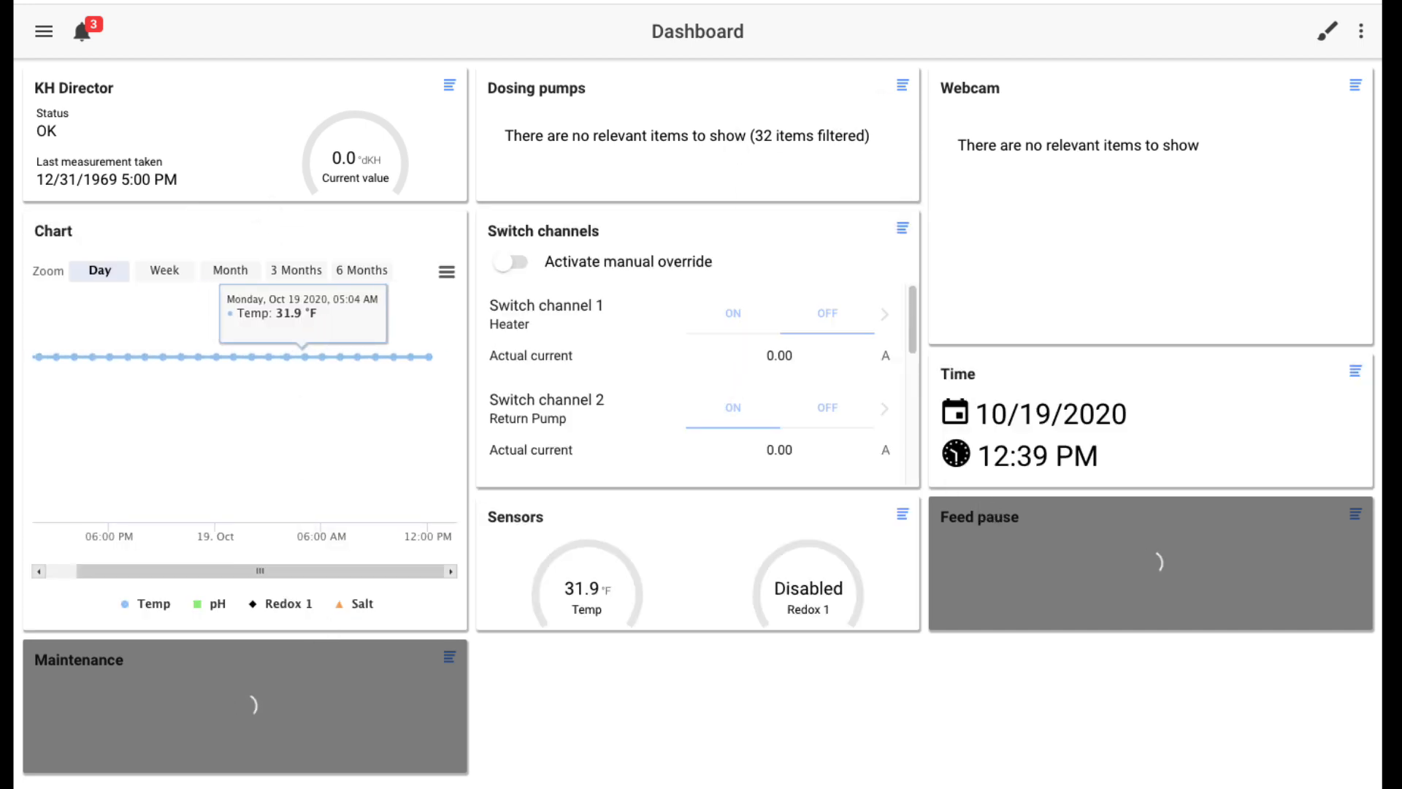
Step: Enter layout editing and add the checked Flow-sensors tile from Add Tiles
click(1327, 31)
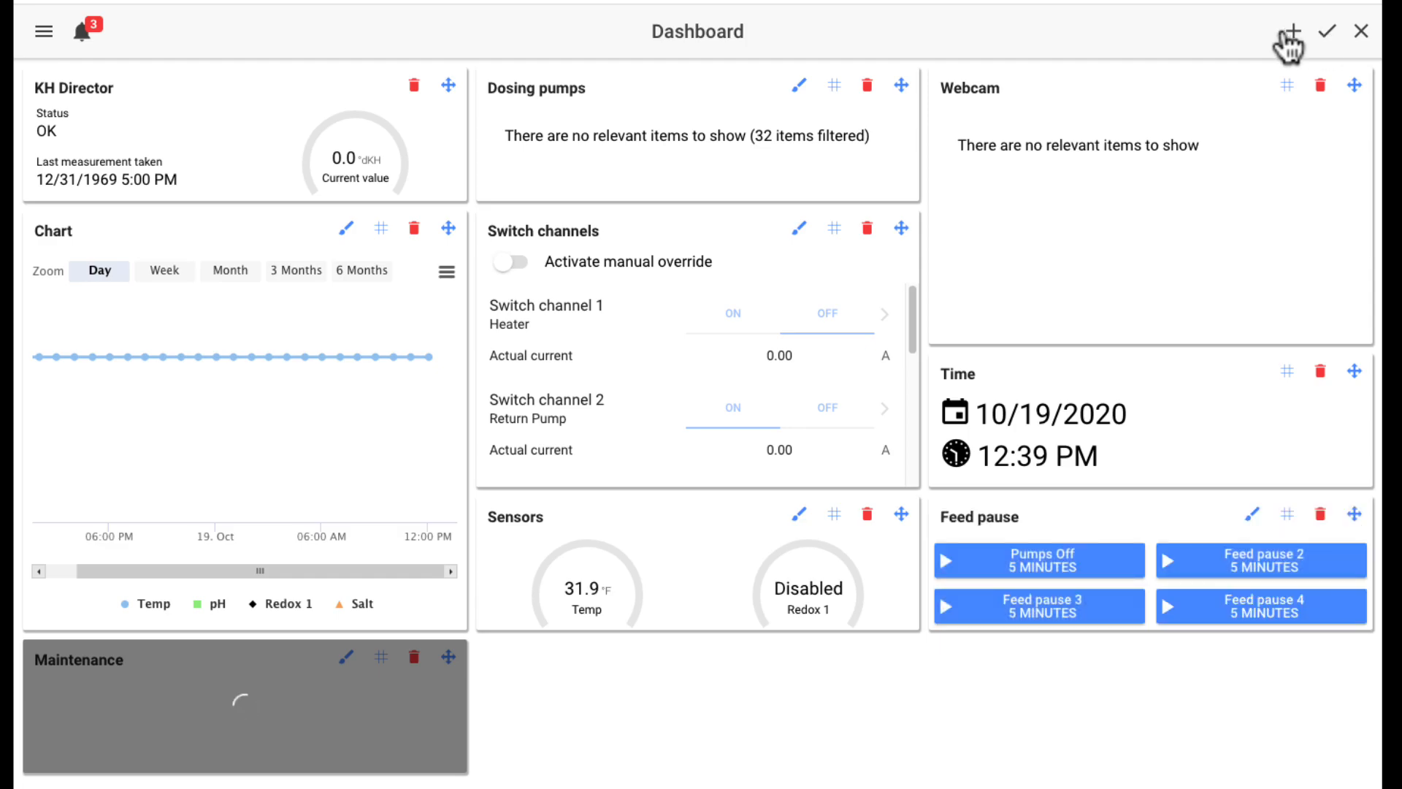
click(1291, 31)
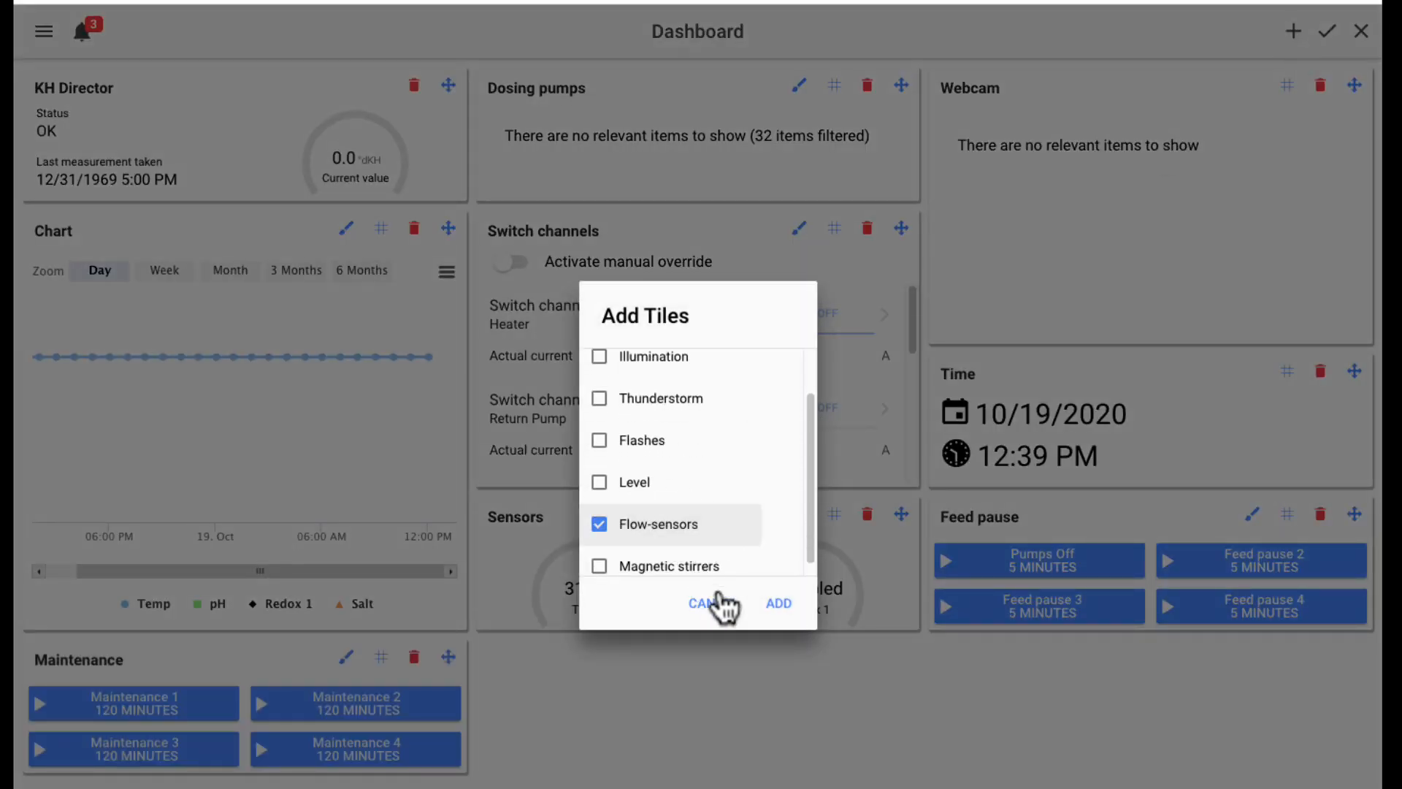
click(776, 602)
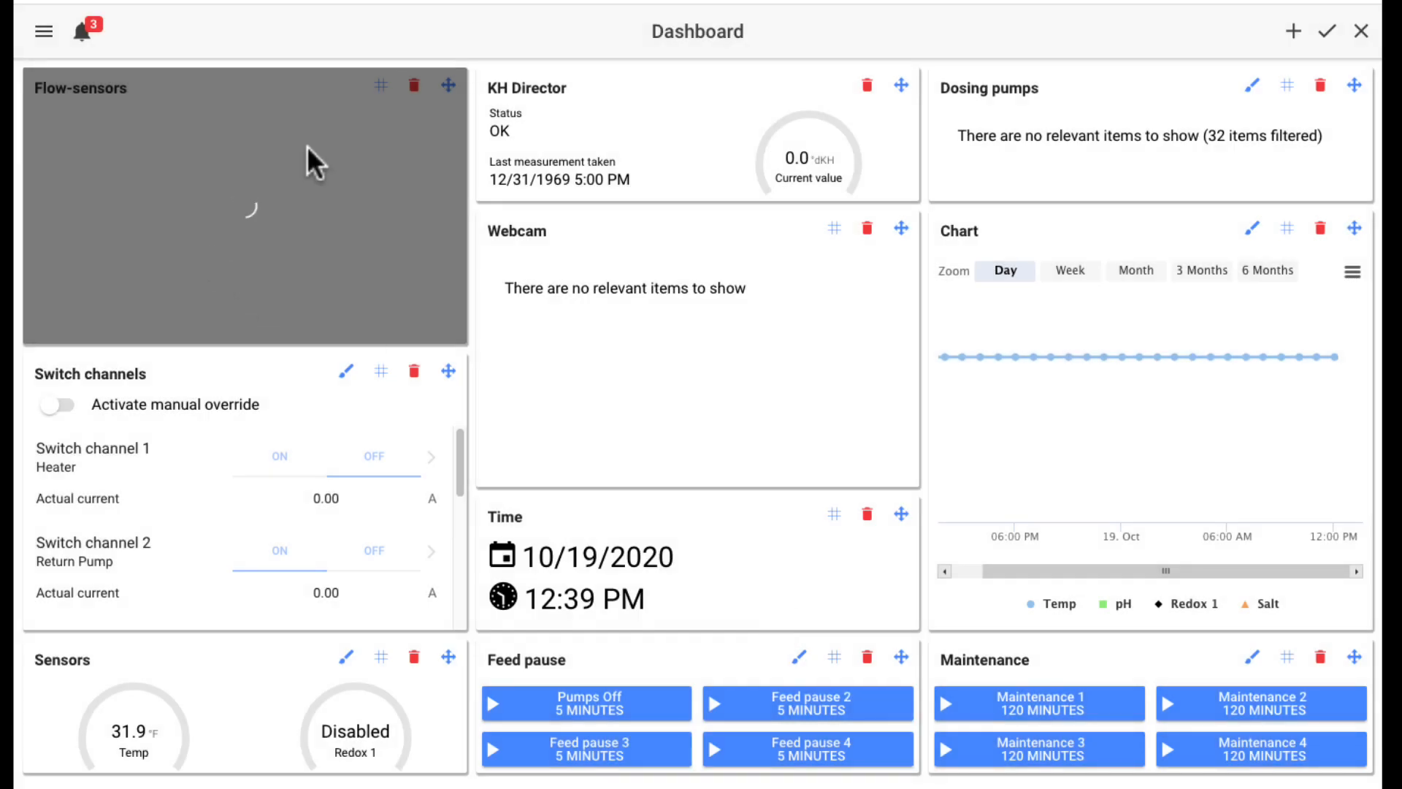
mouse_move(1258, 549)
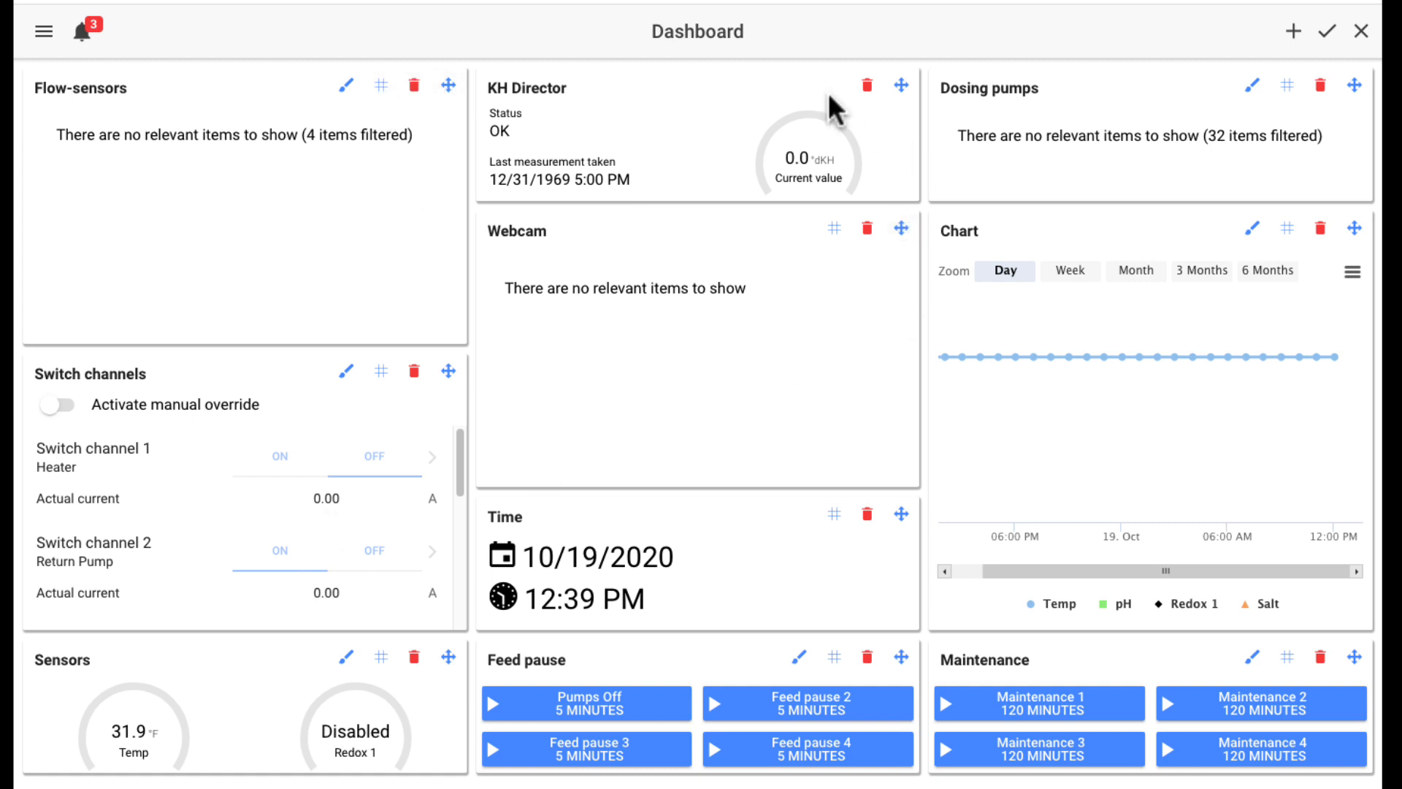
mouse_move(604, 599)
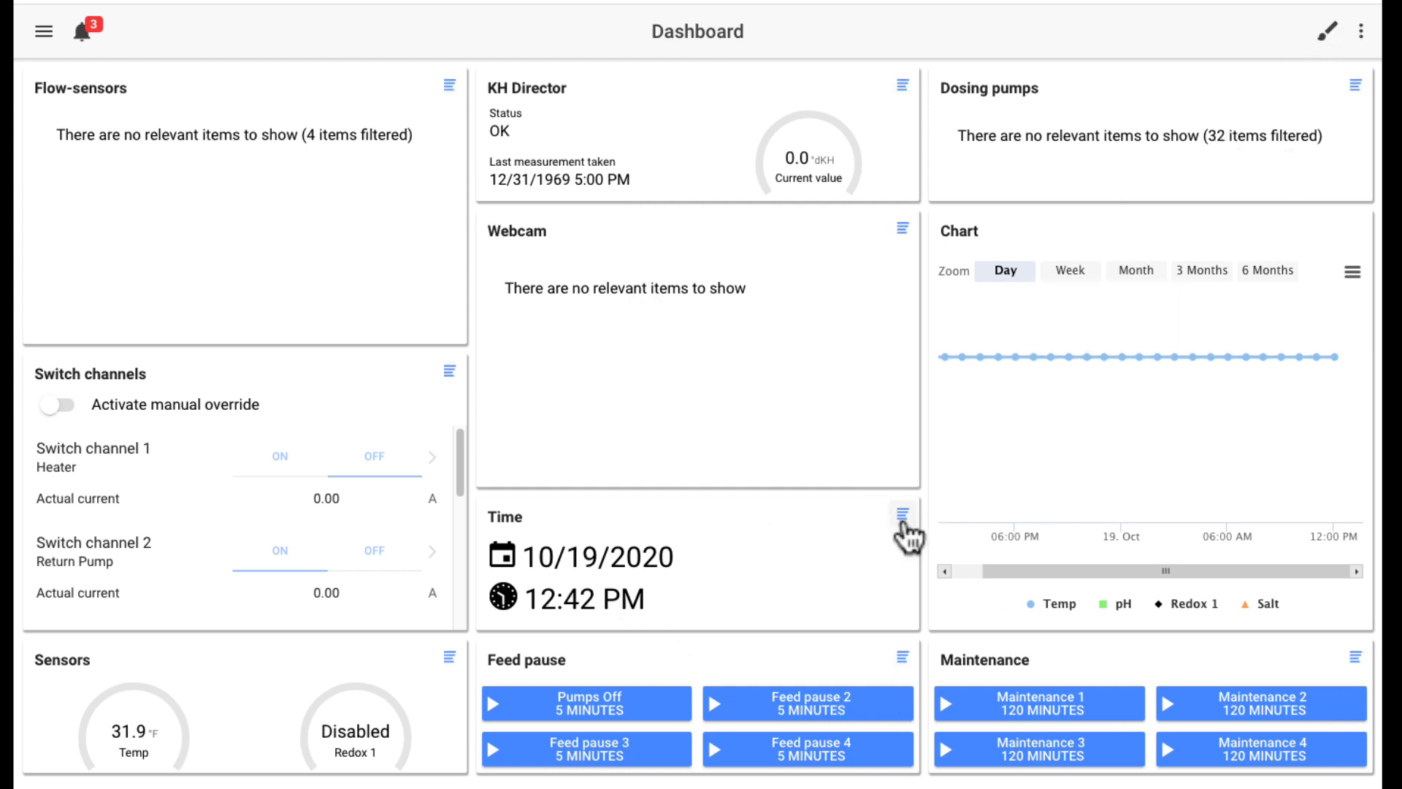
click(42, 31)
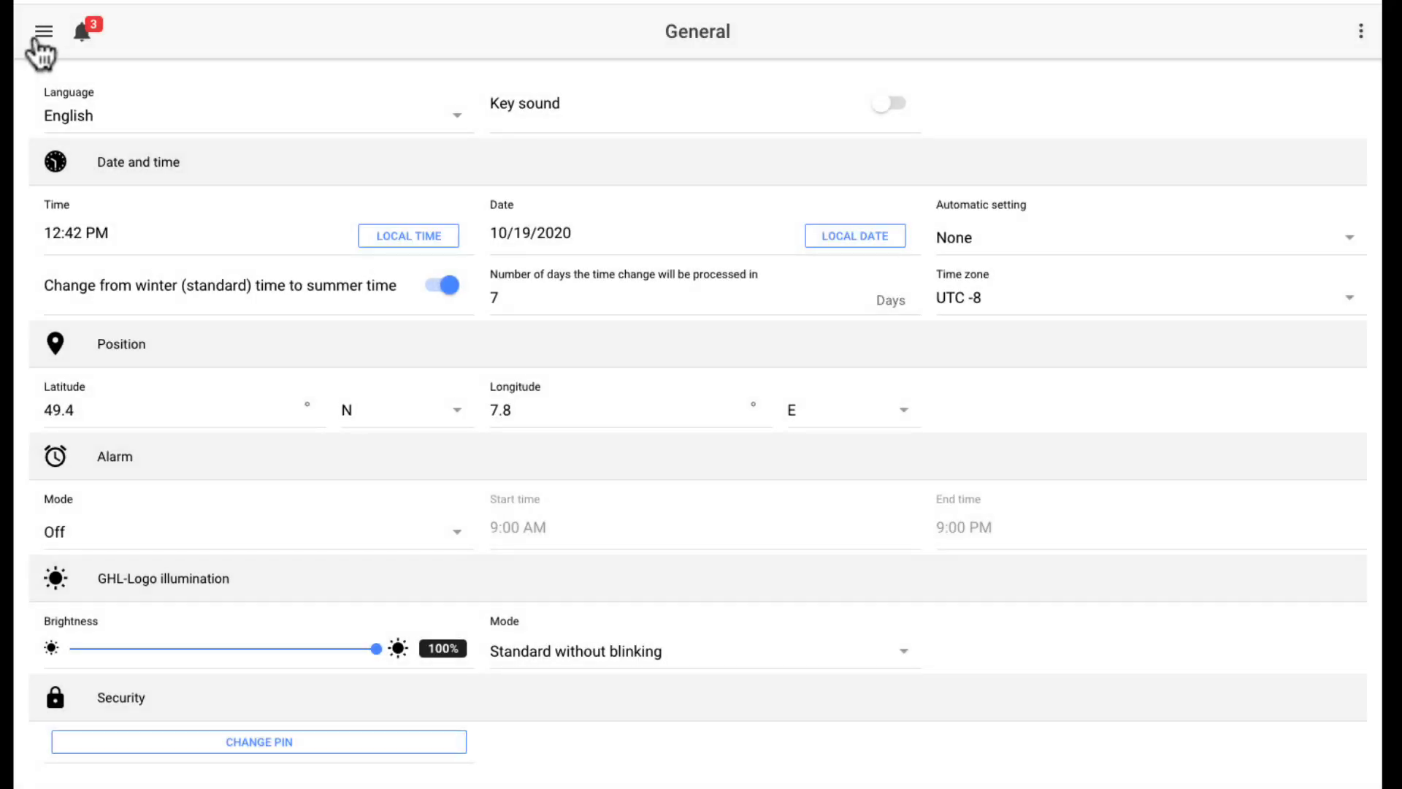
click(41, 31)
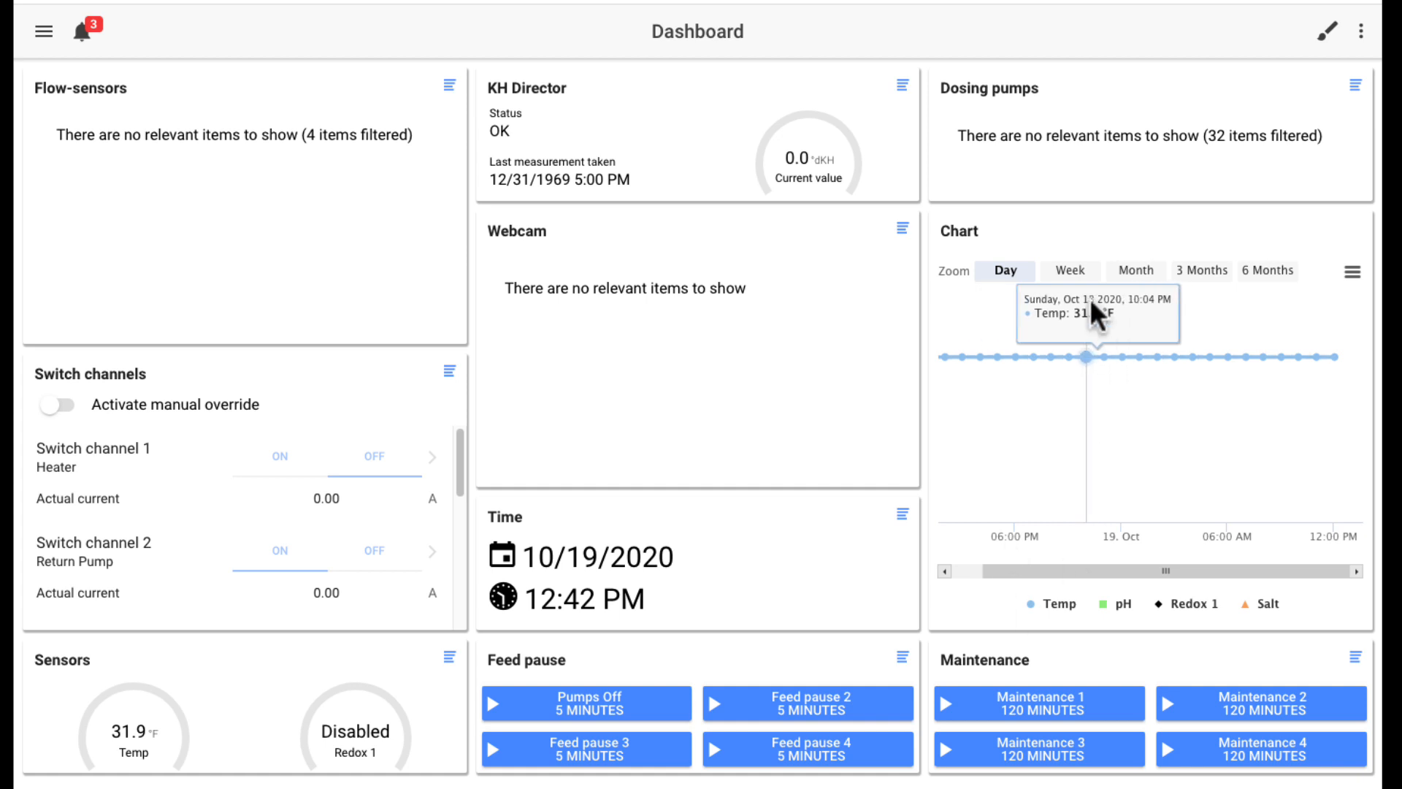
mouse_move(1011, 358)
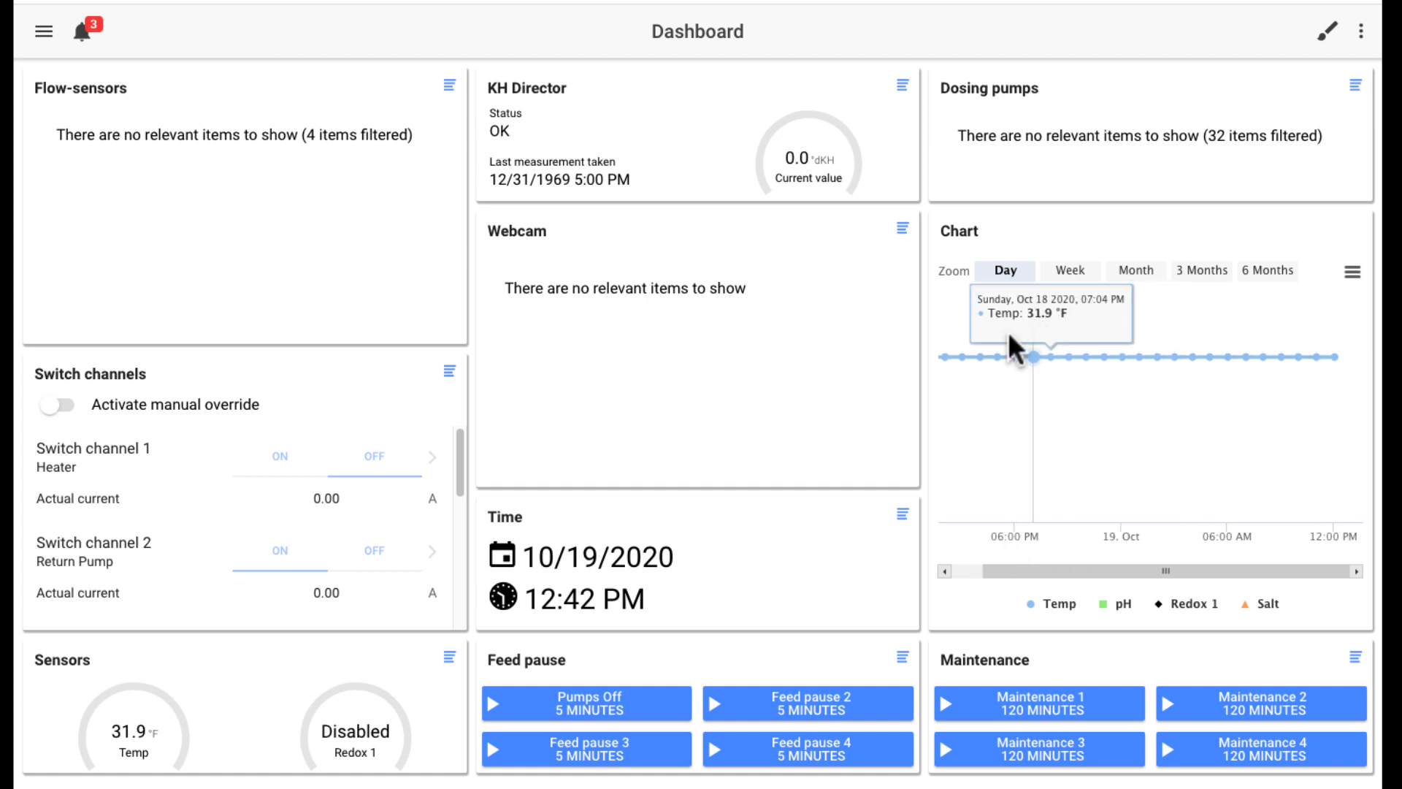
scroll(down, 3)
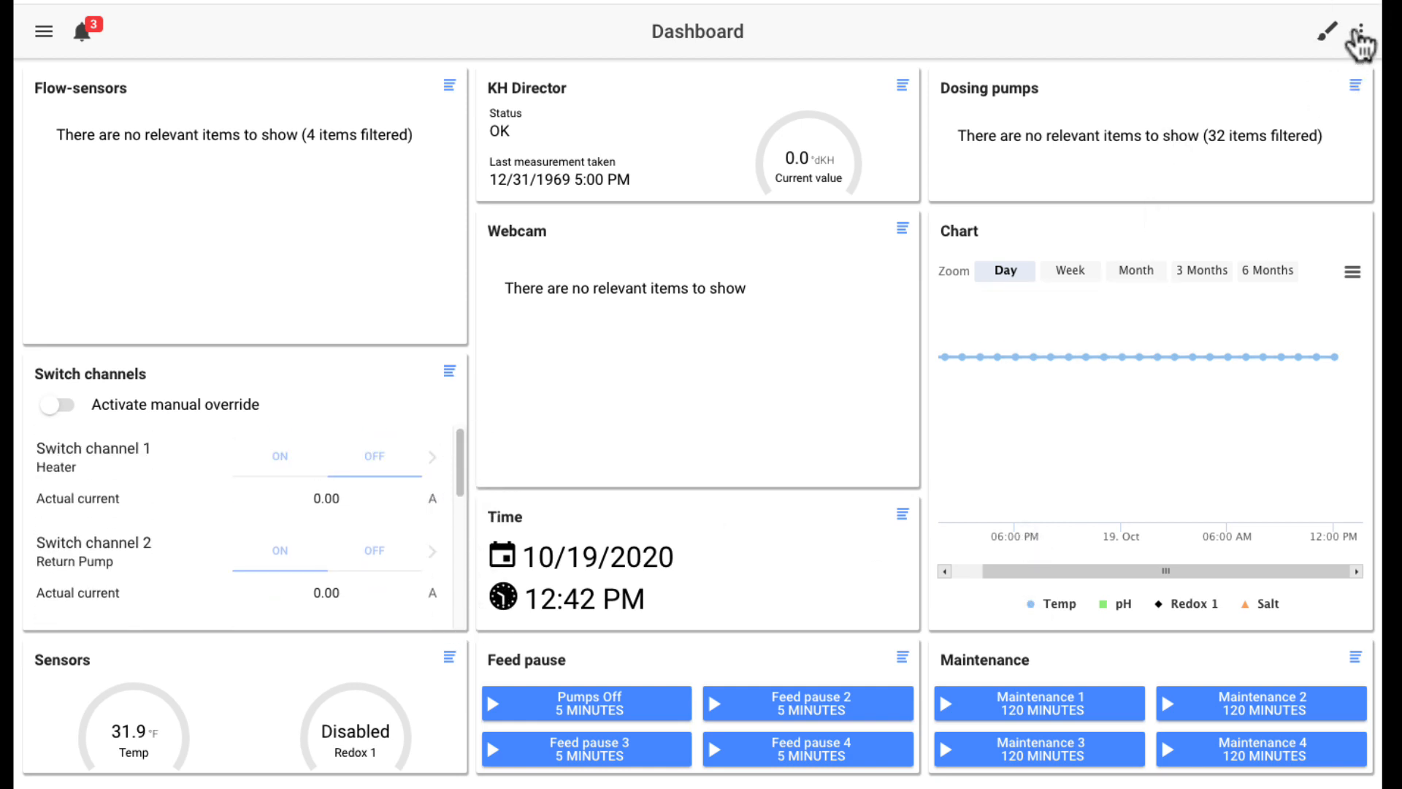
click(1360, 32)
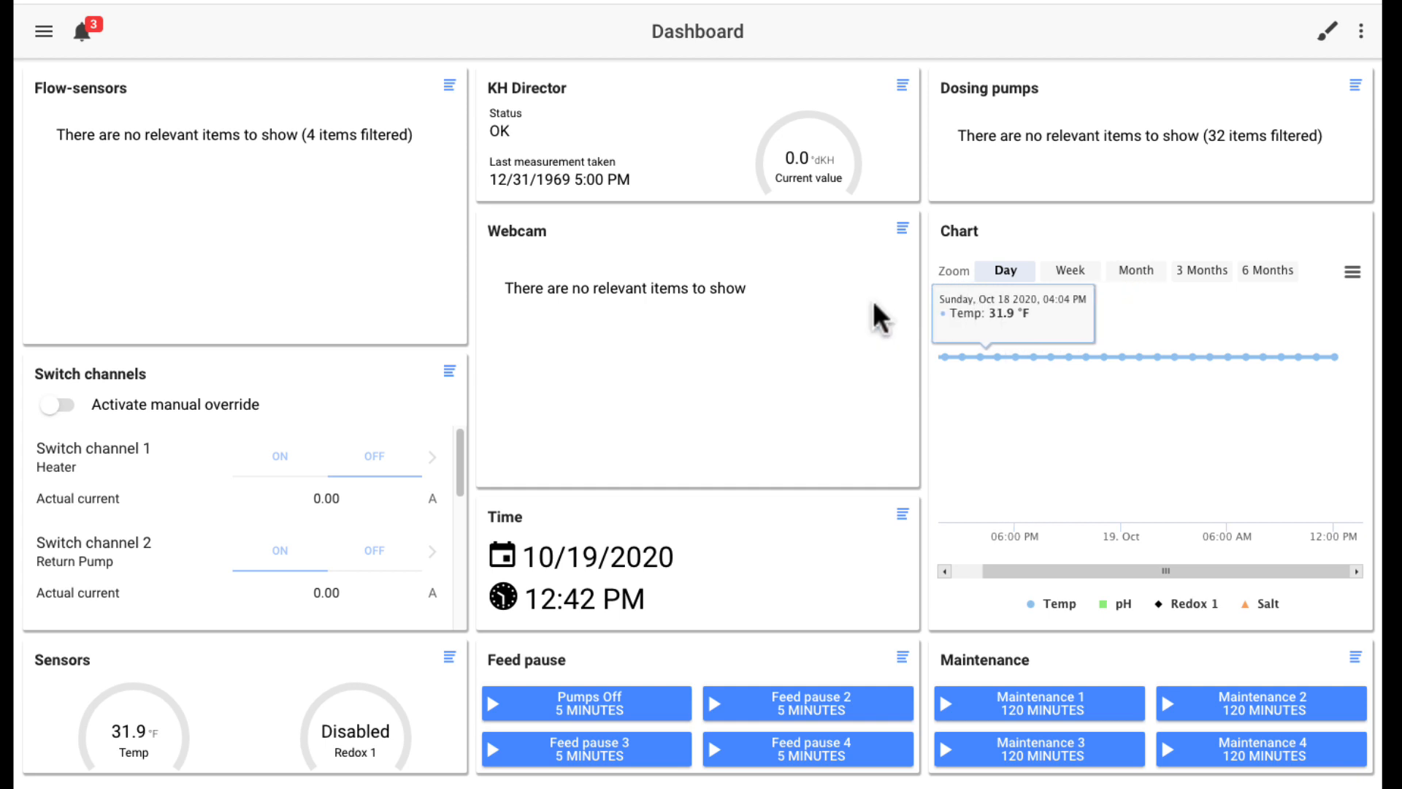
mouse_move(809, 655)
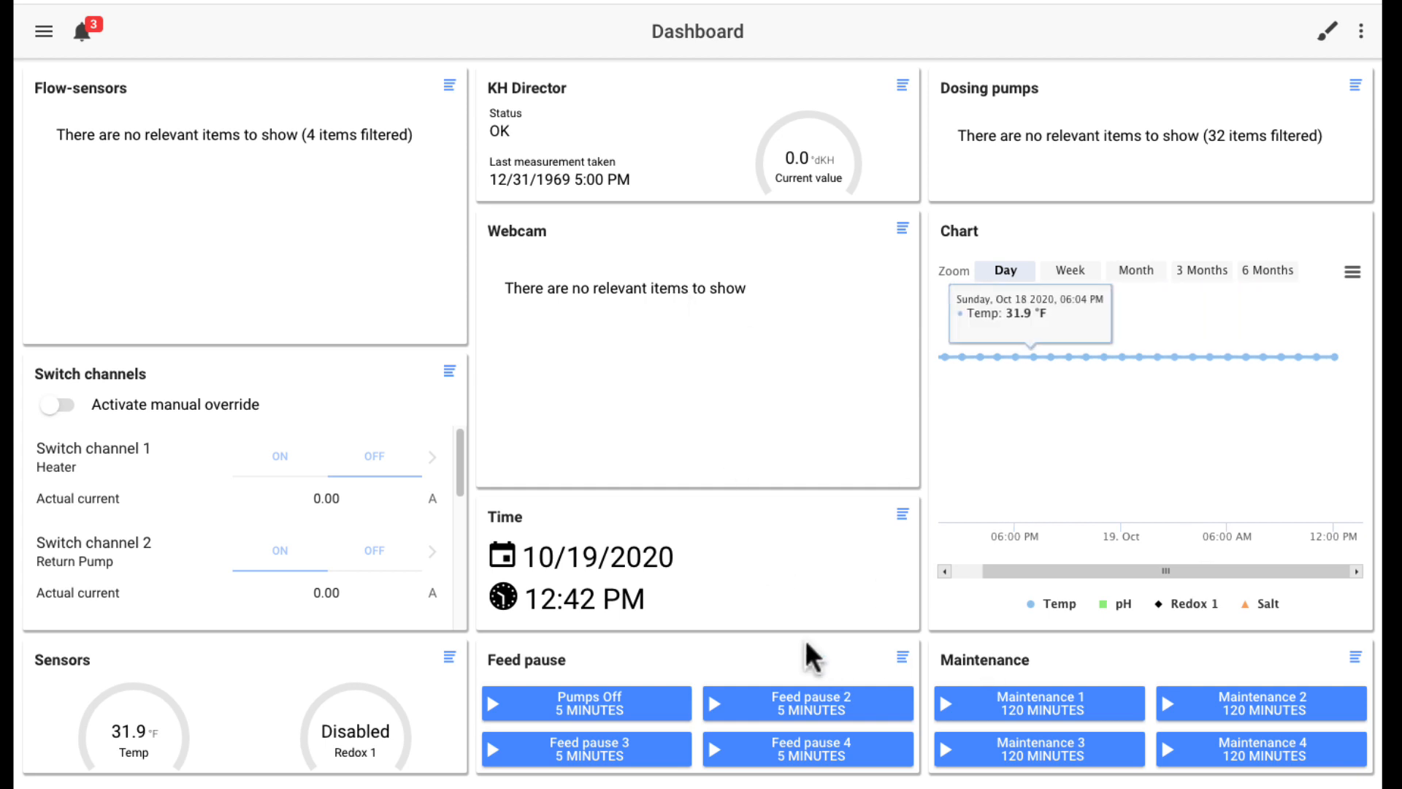
mouse_move(742, 304)
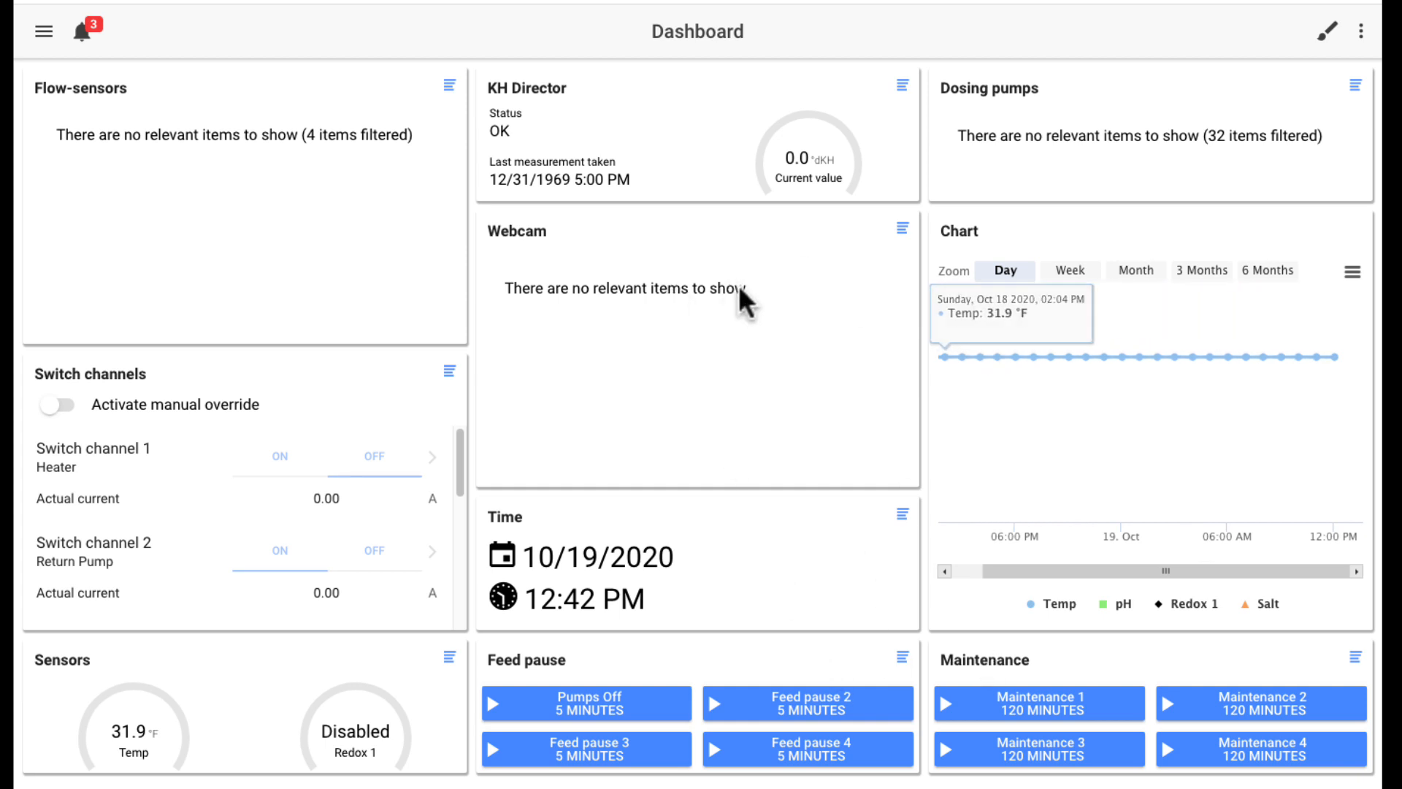
scroll(down, 3)
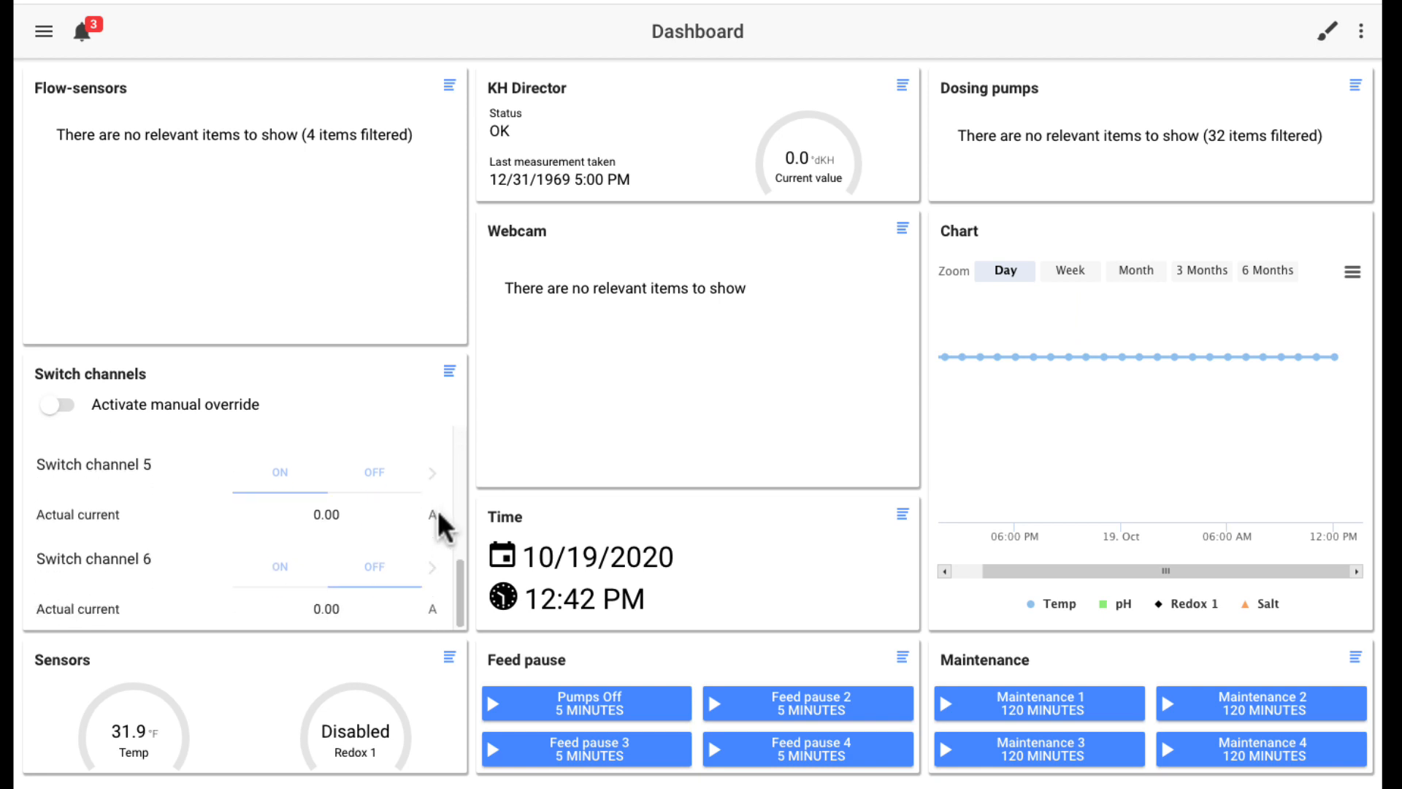
scroll(up, 3)
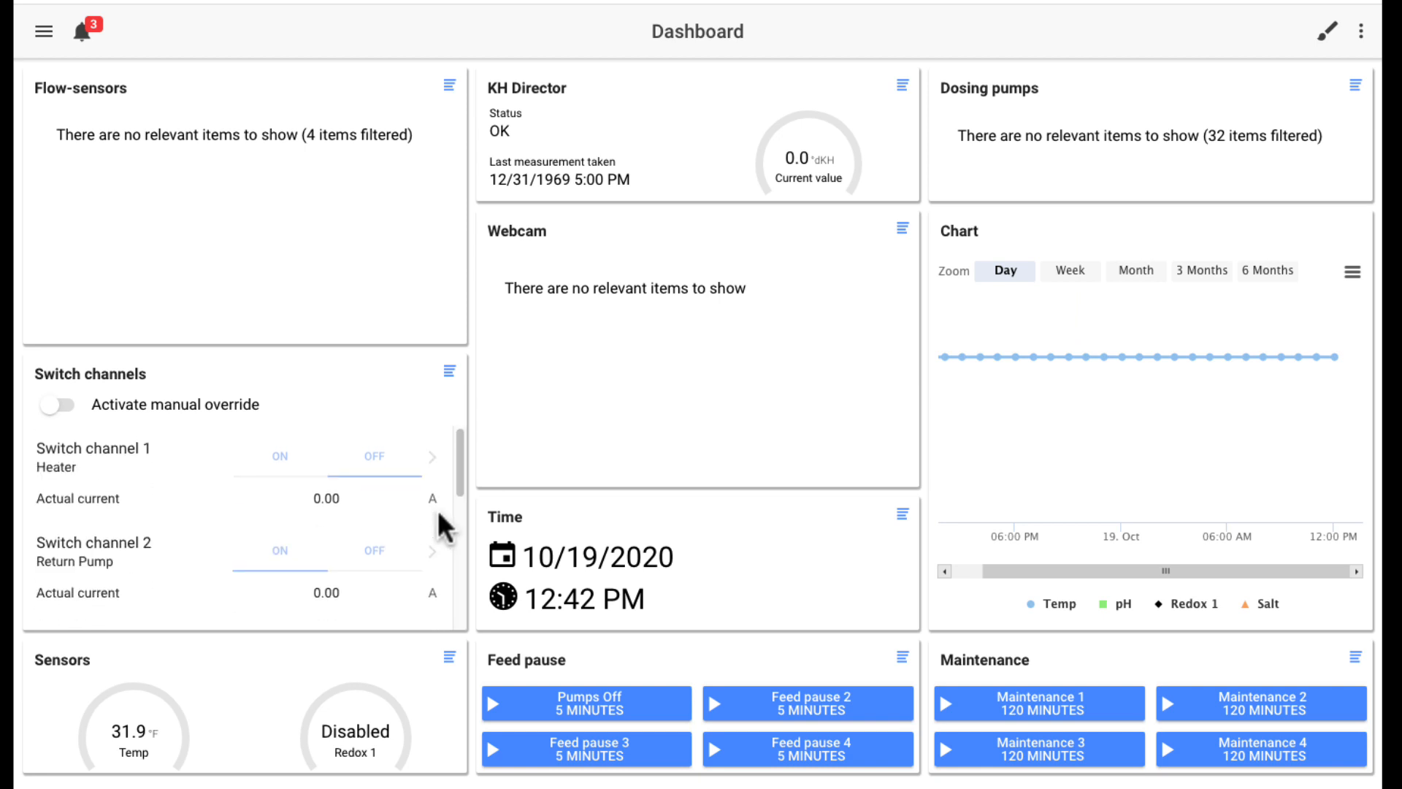
mouse_move(620, 235)
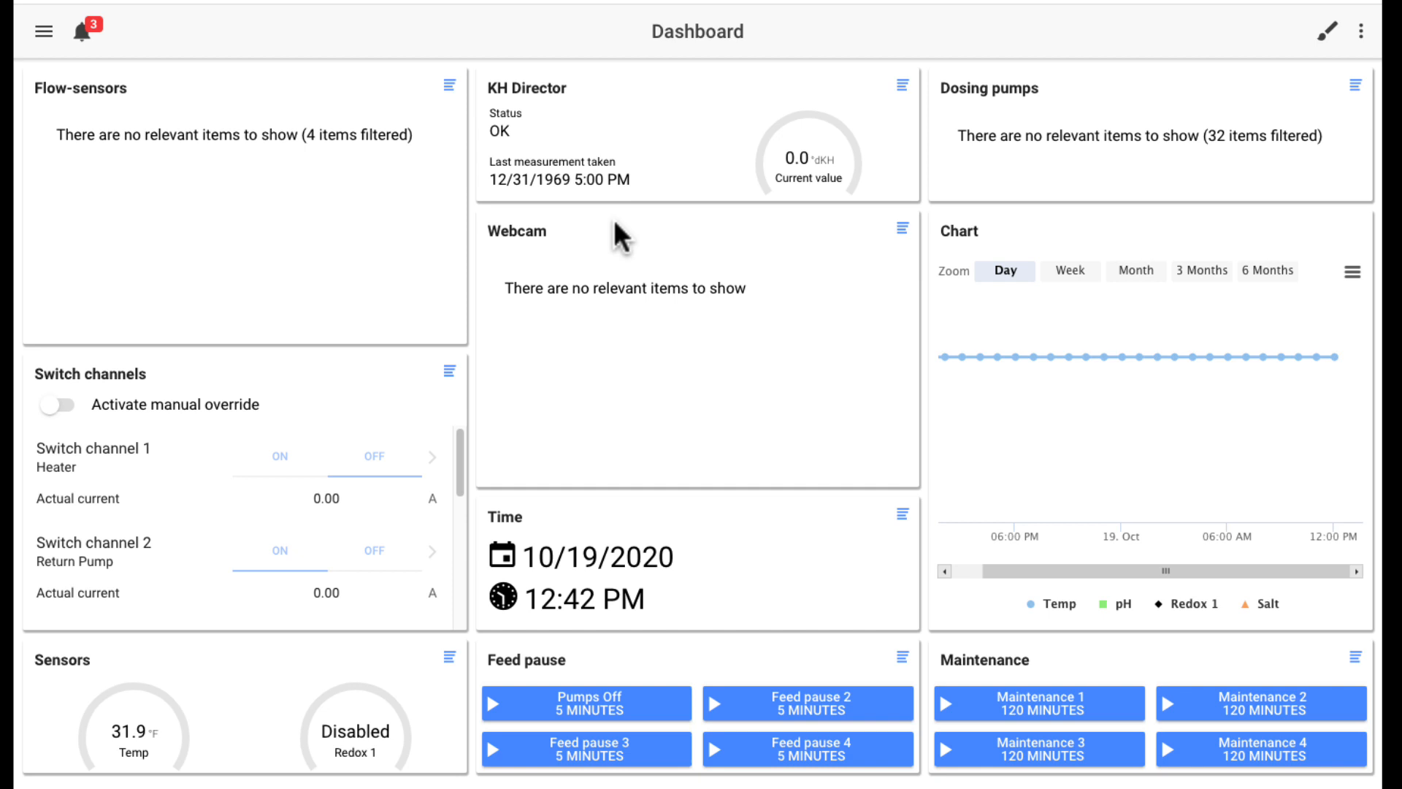